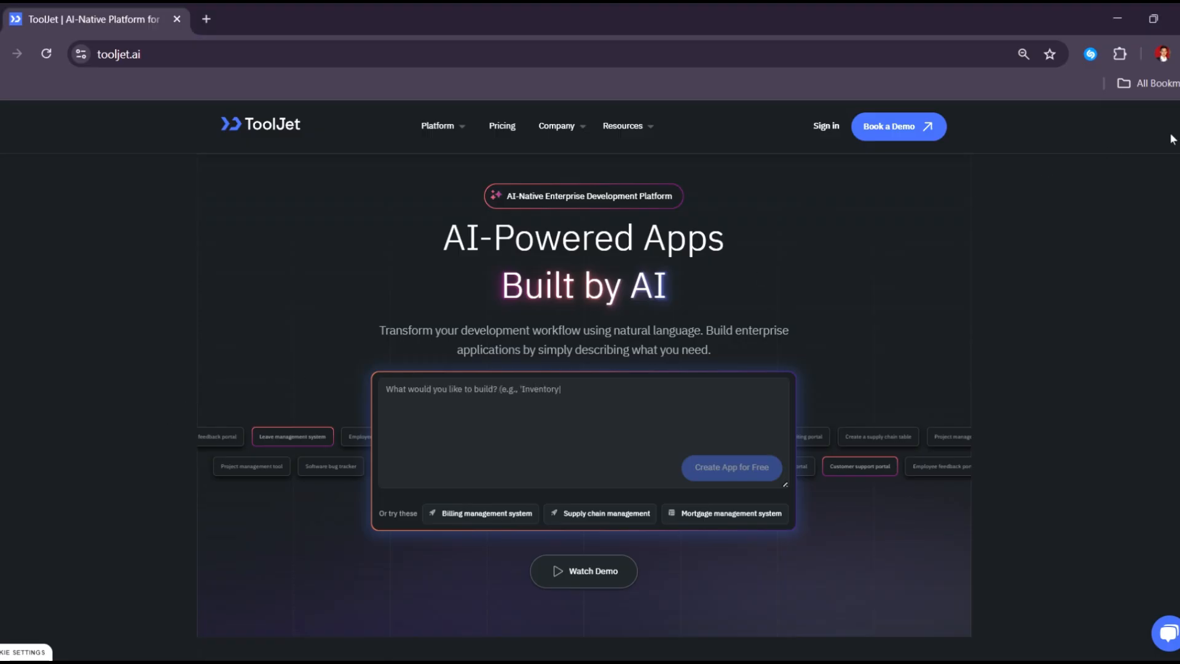
# - Enter the prompt text 'management system for manufacturing company' in the AI build box
pyautogui.write('management system for man')
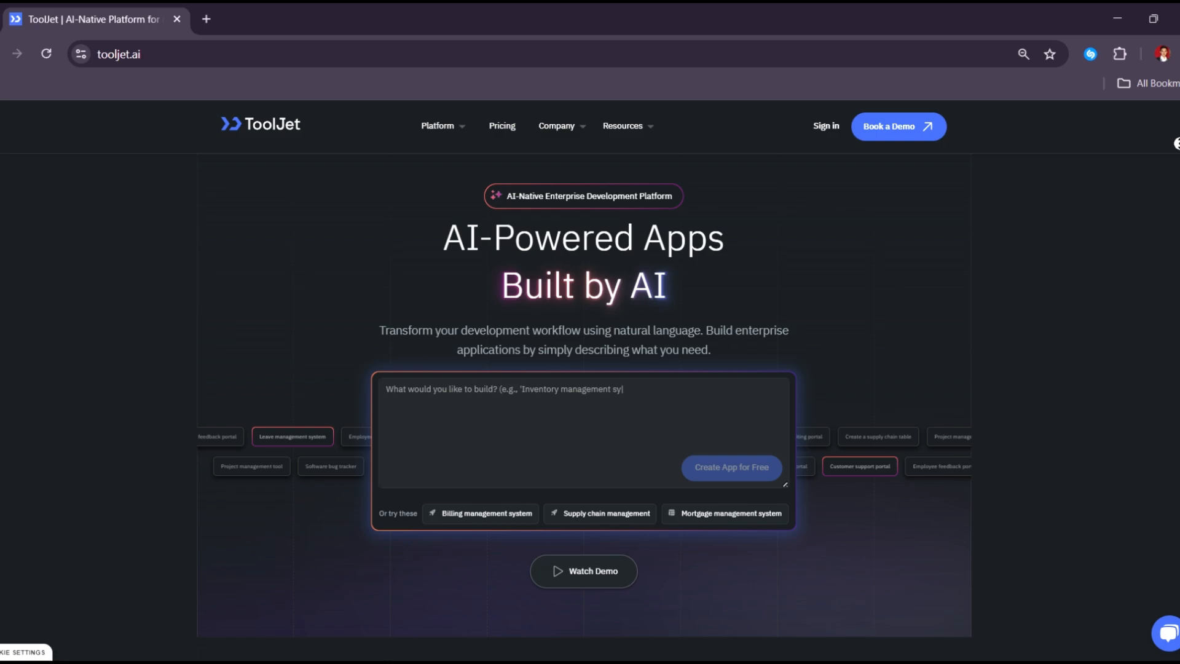
pyautogui.write('for manufacturing c')
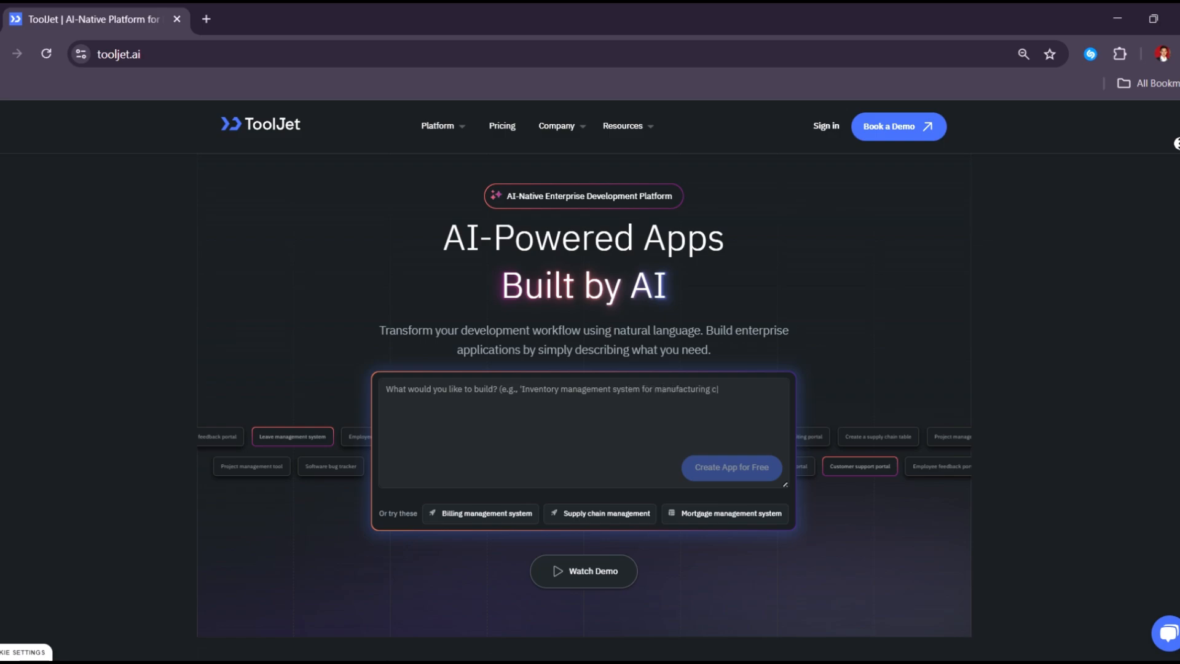
pyautogui.write("ompany')")
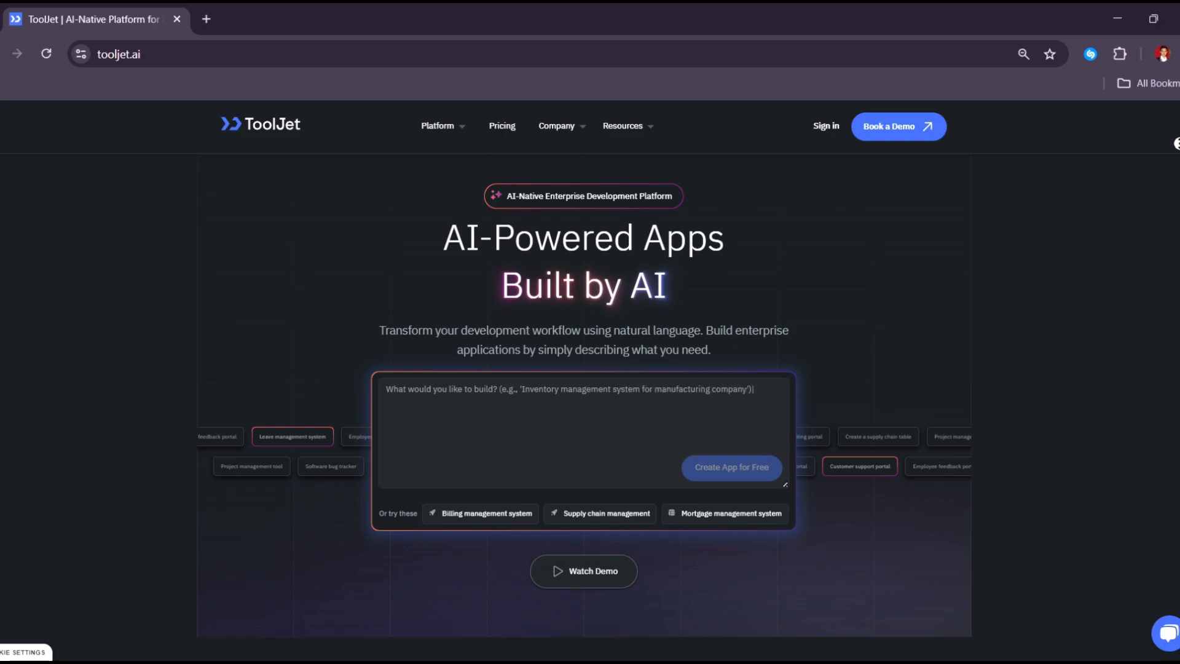
pyautogui.write('W')
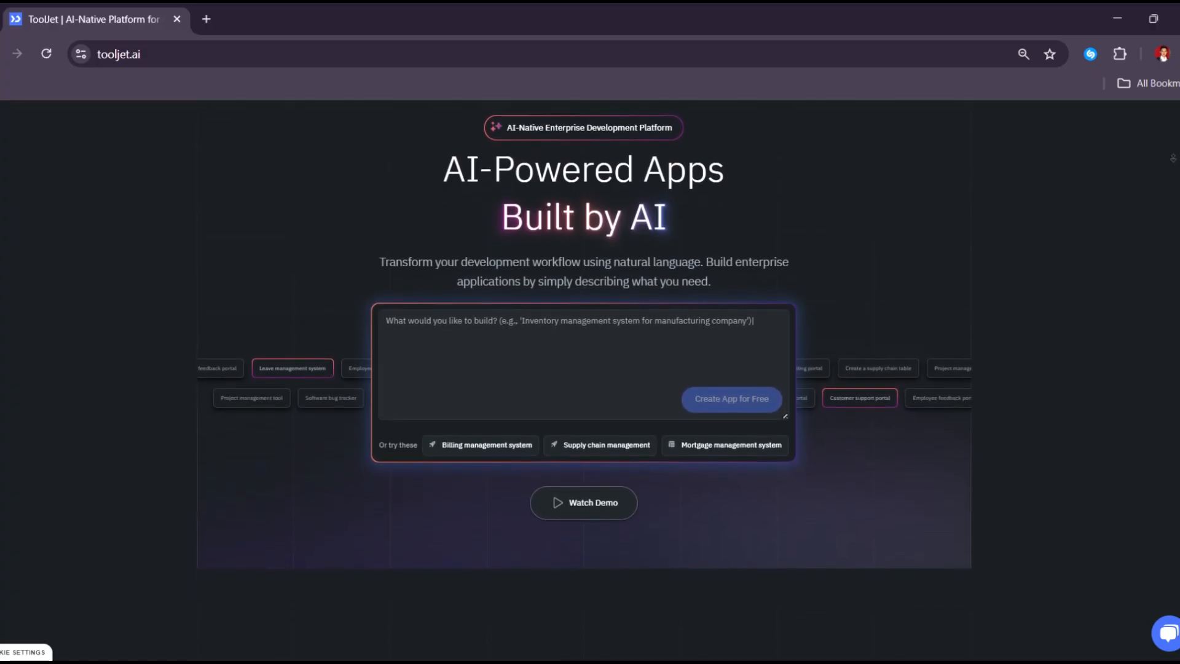
# - Scroll down past the customer logos and ratings to the 'Build internal apps using natural language' section
pyautogui.scroll(-3)
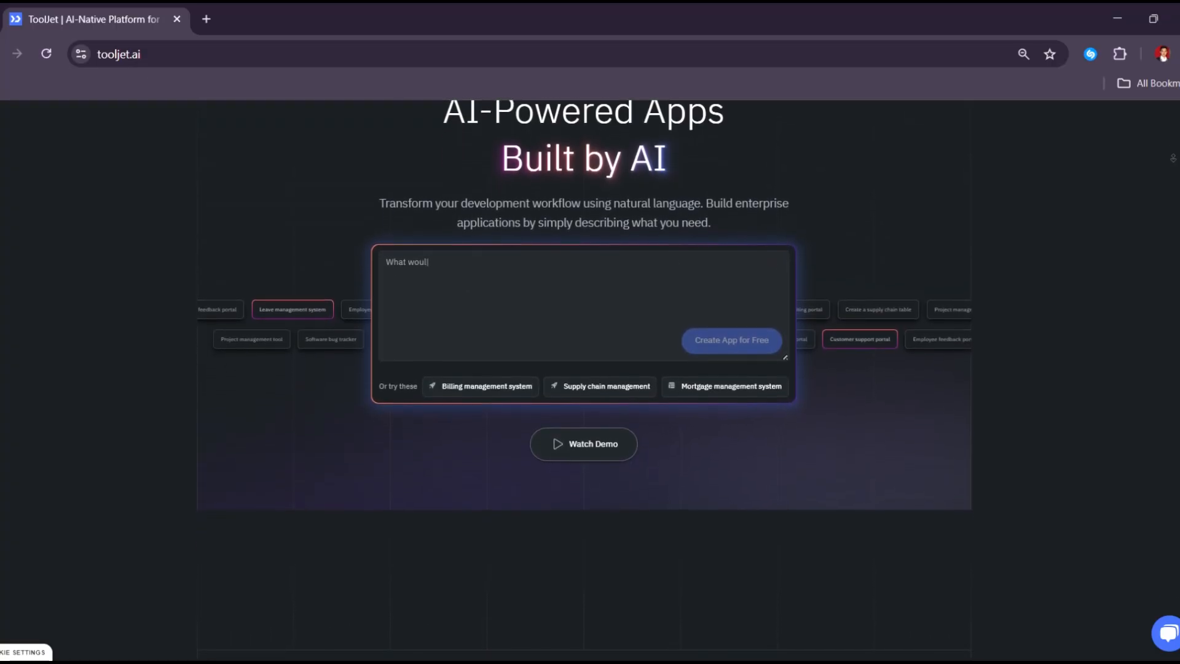
pyautogui.scroll(-3)
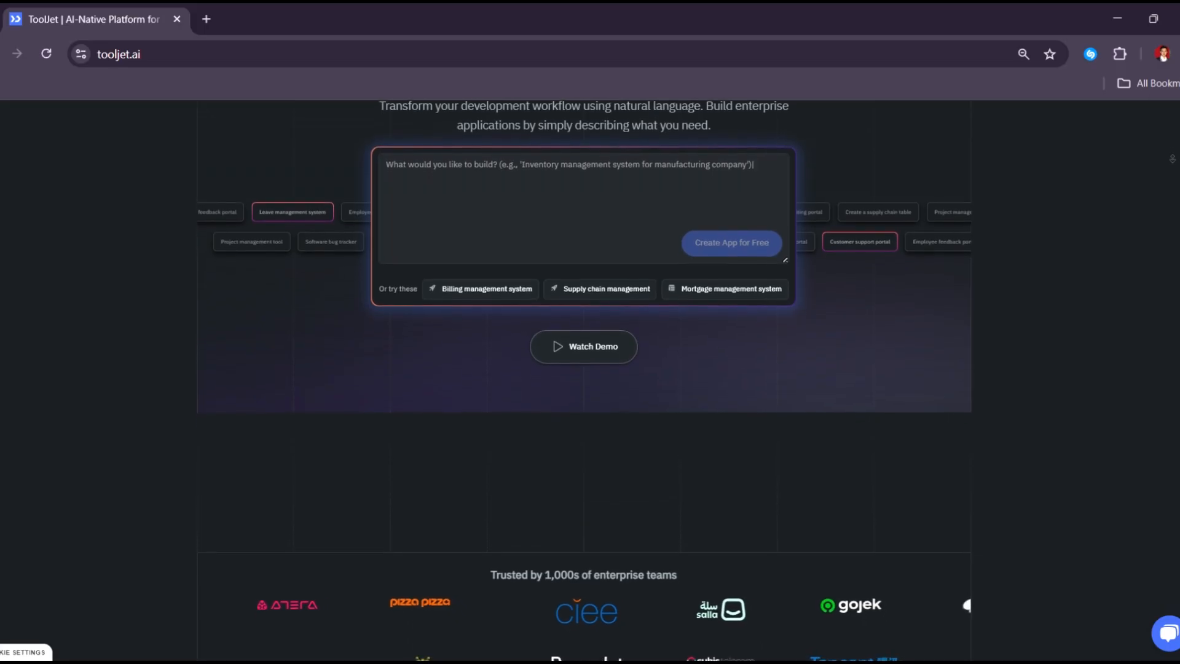
pyautogui.write('Wh')
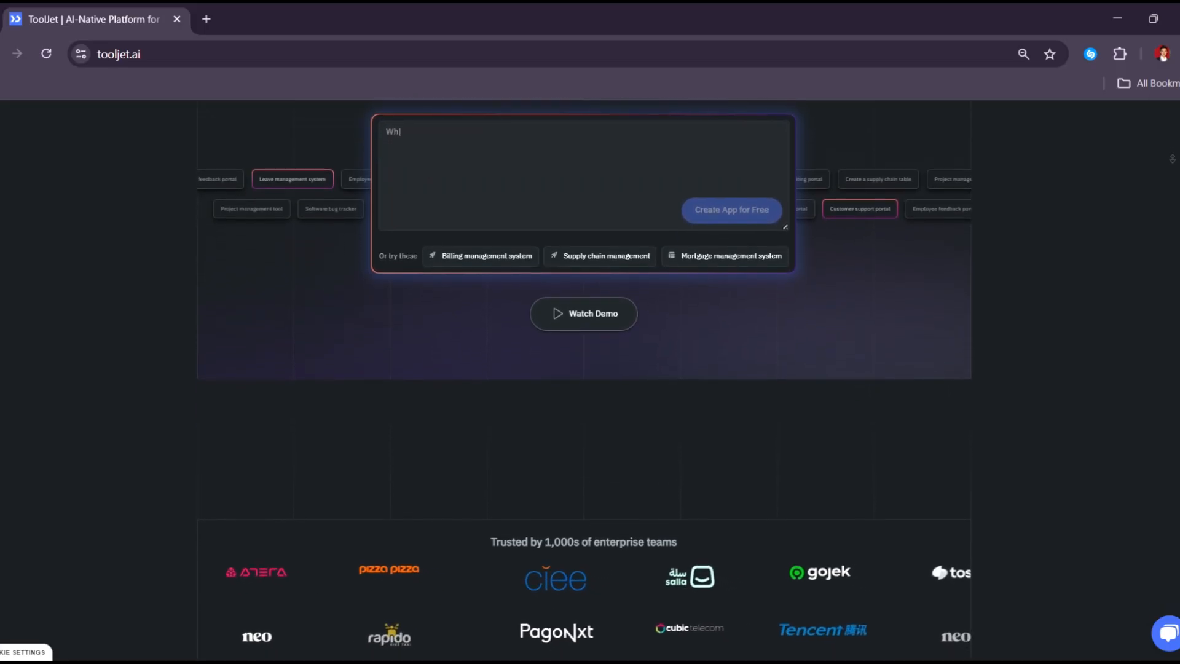
pyautogui.scroll(-3)
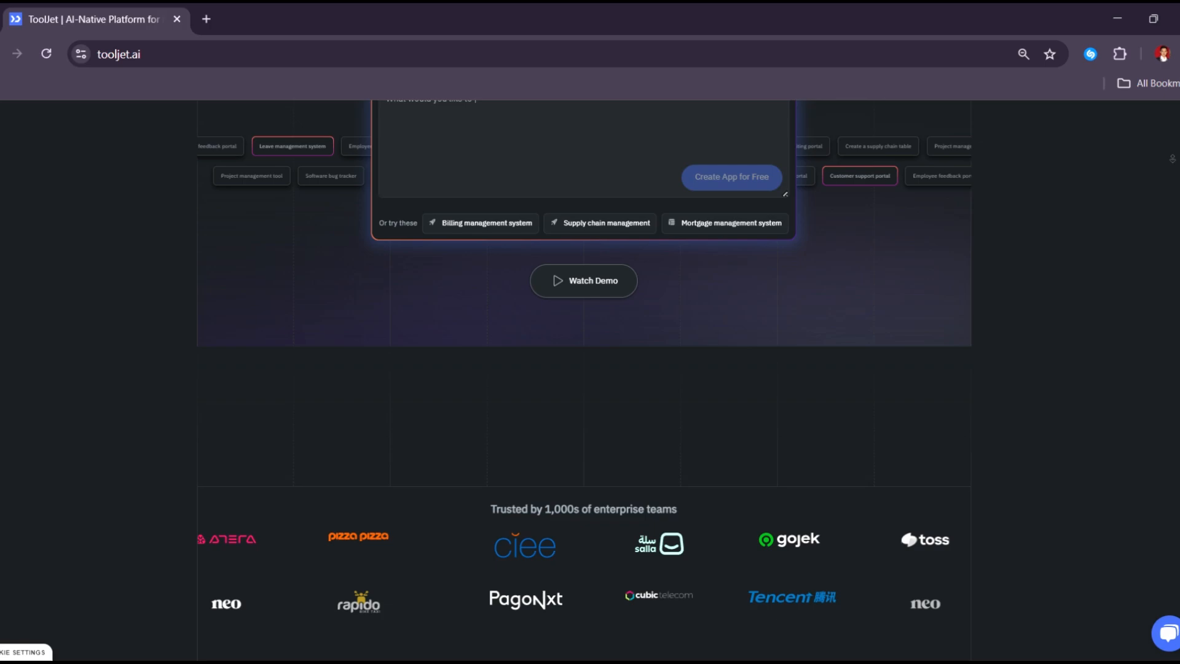
pyautogui.scroll(-3)
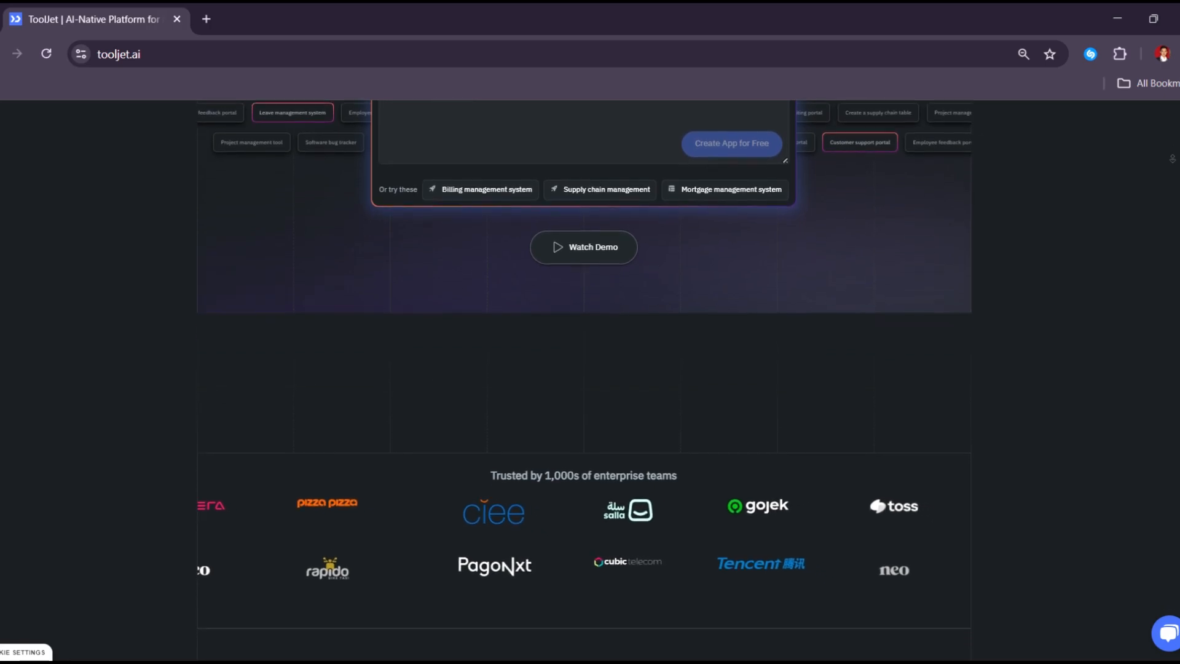
pyautogui.scroll(-3)
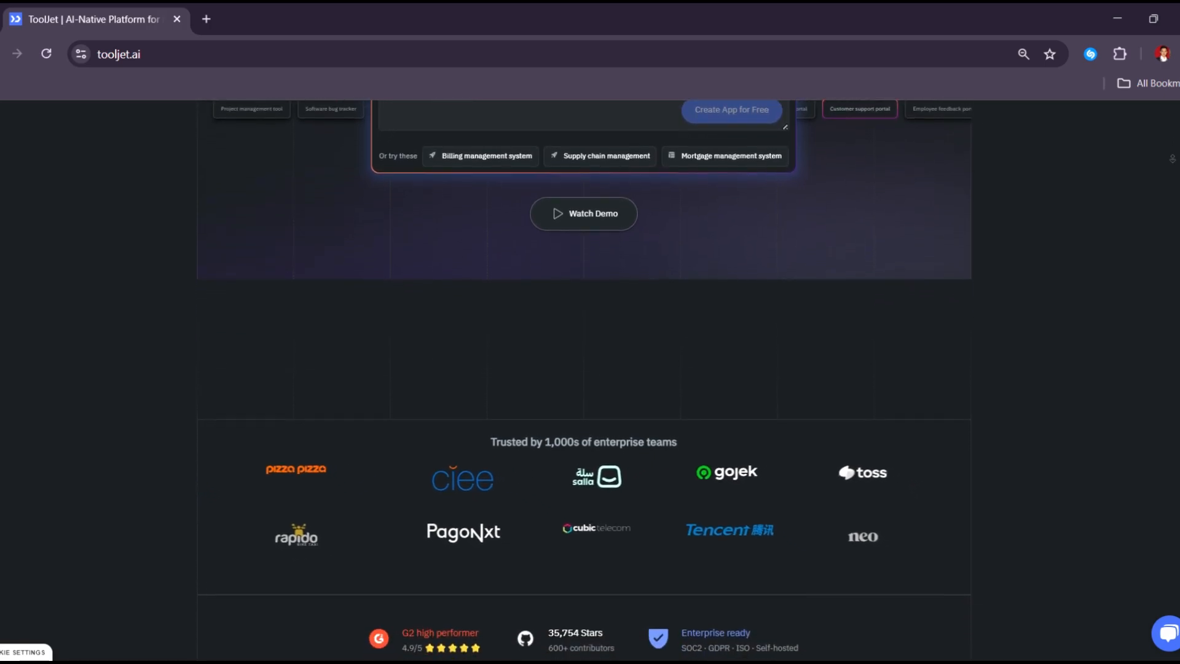
pyautogui.scroll(-3)
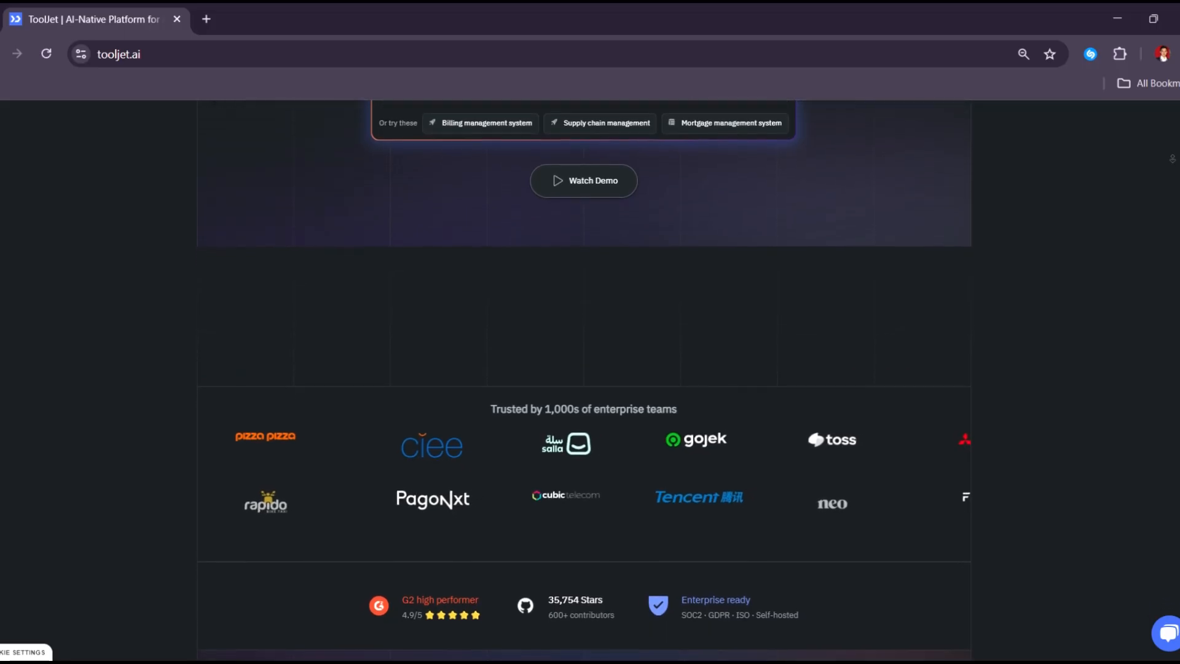
pyautogui.scroll(-3)
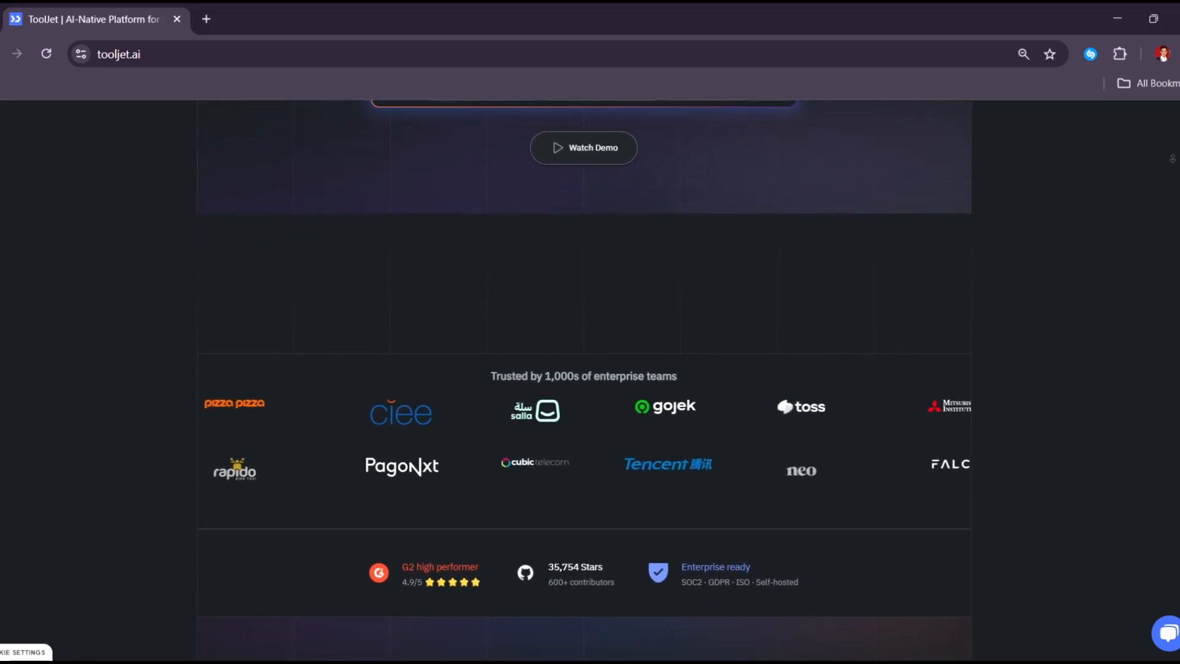
pyautogui.scroll(-3)
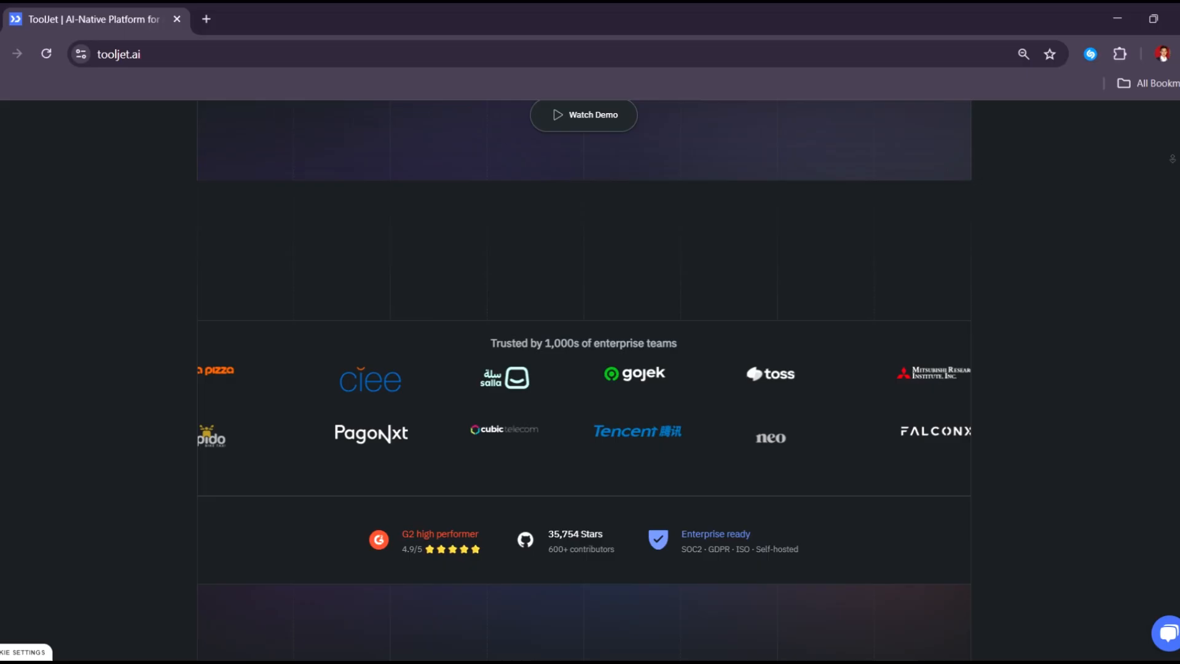
pyautogui.scroll(-3)
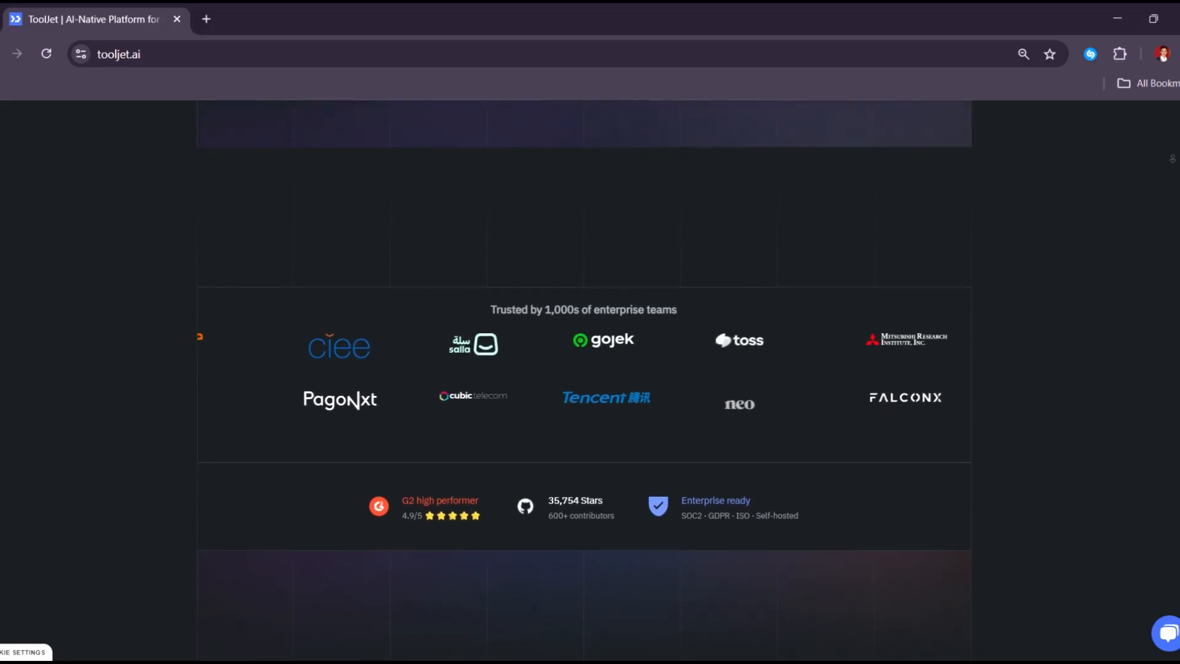
pyautogui.scroll(-3)
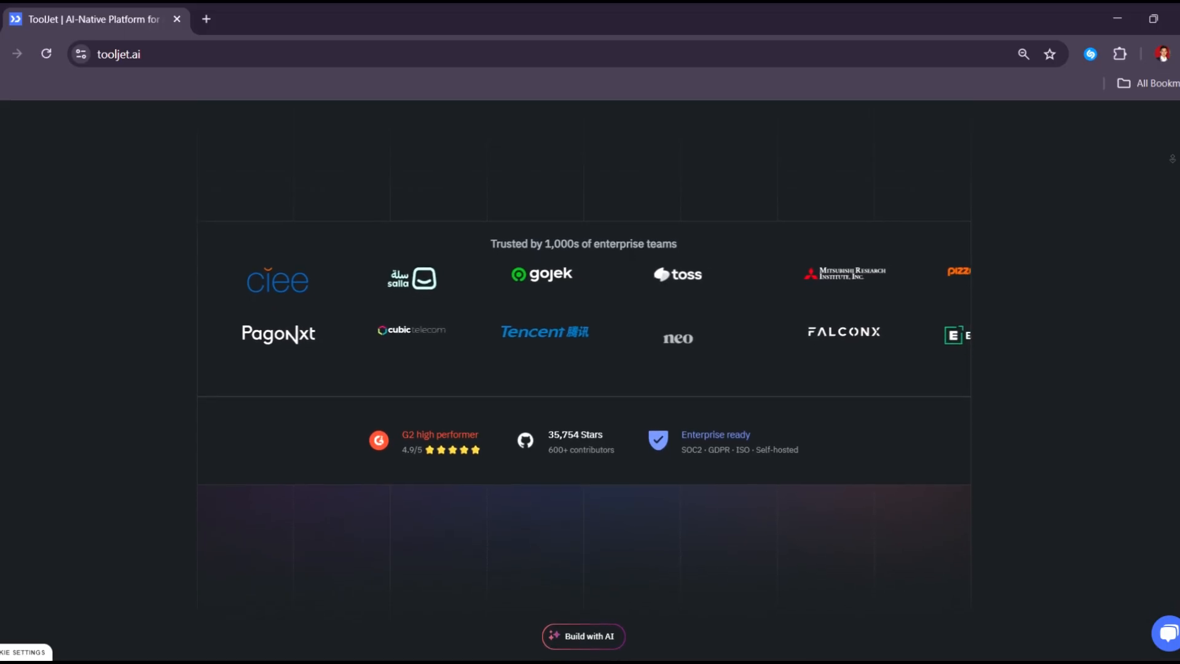
pyautogui.scroll(-3)
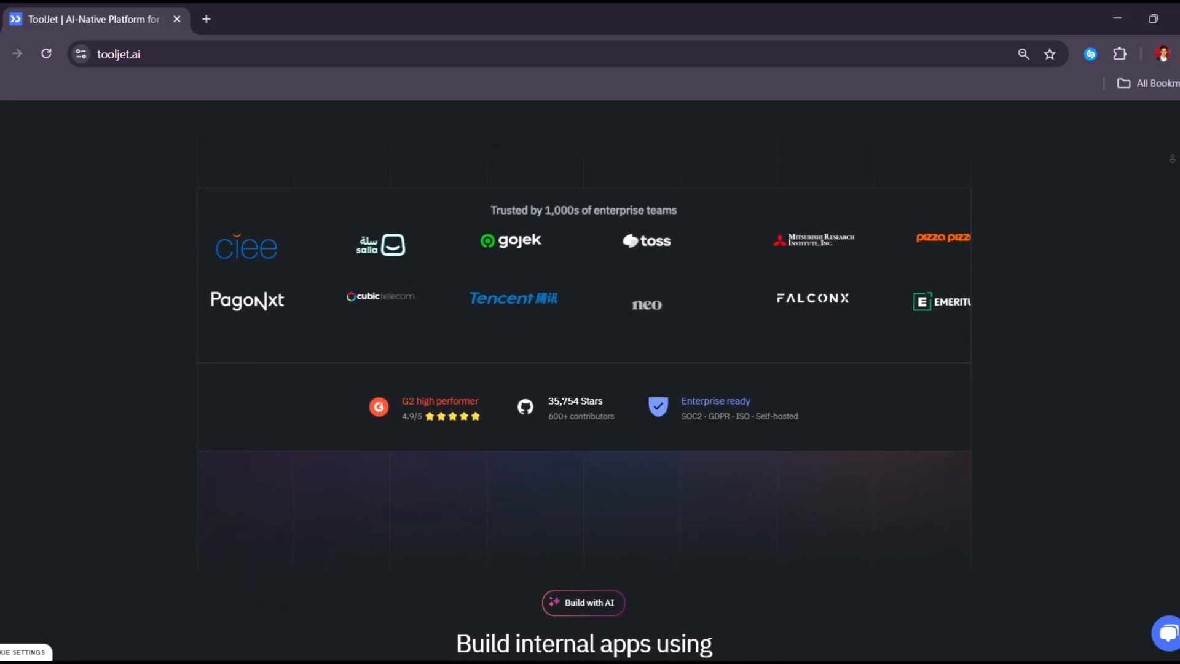
pyautogui.scroll(-3)
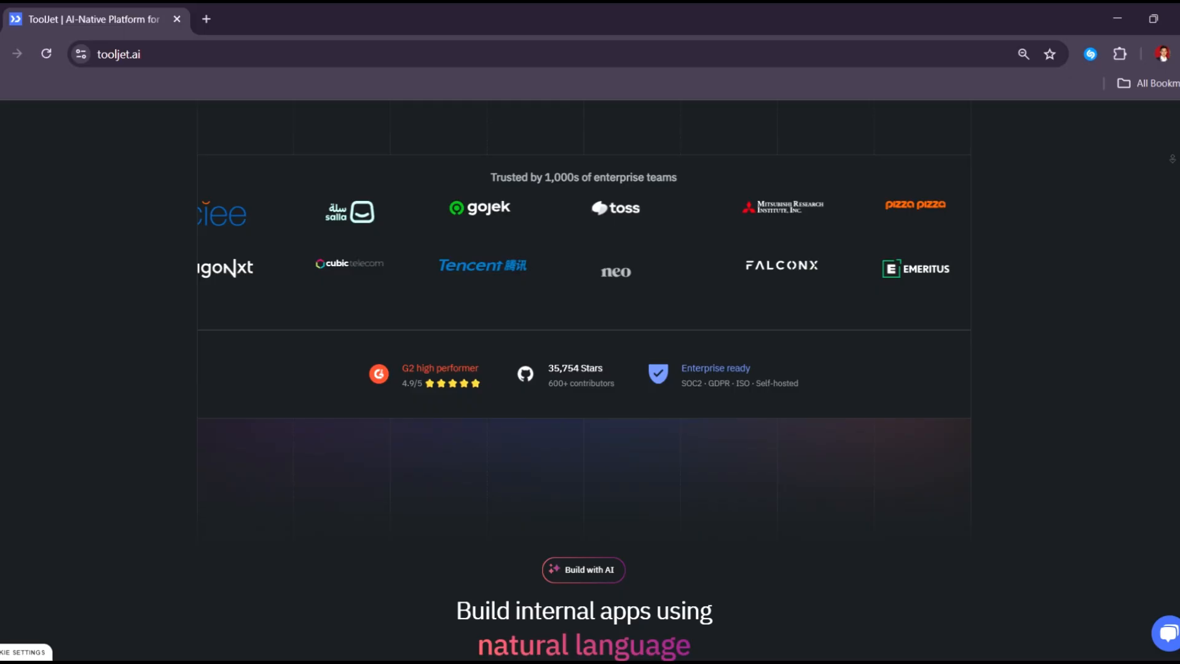
pyautogui.scroll(-3)
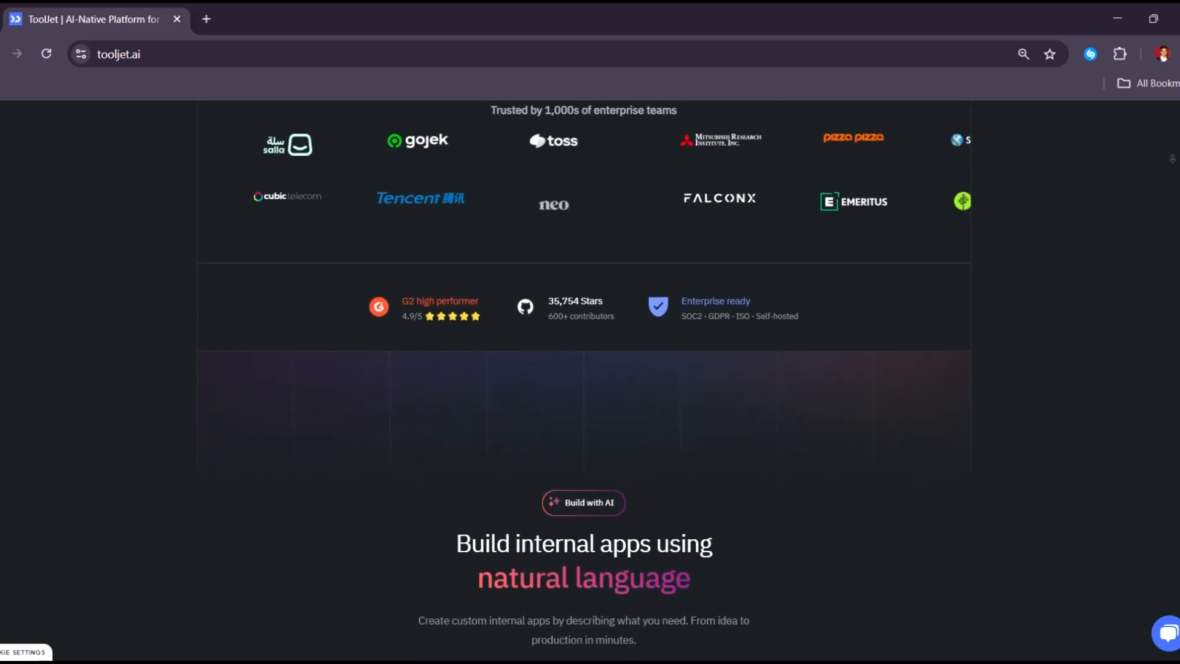
pyautogui.scroll(-3)
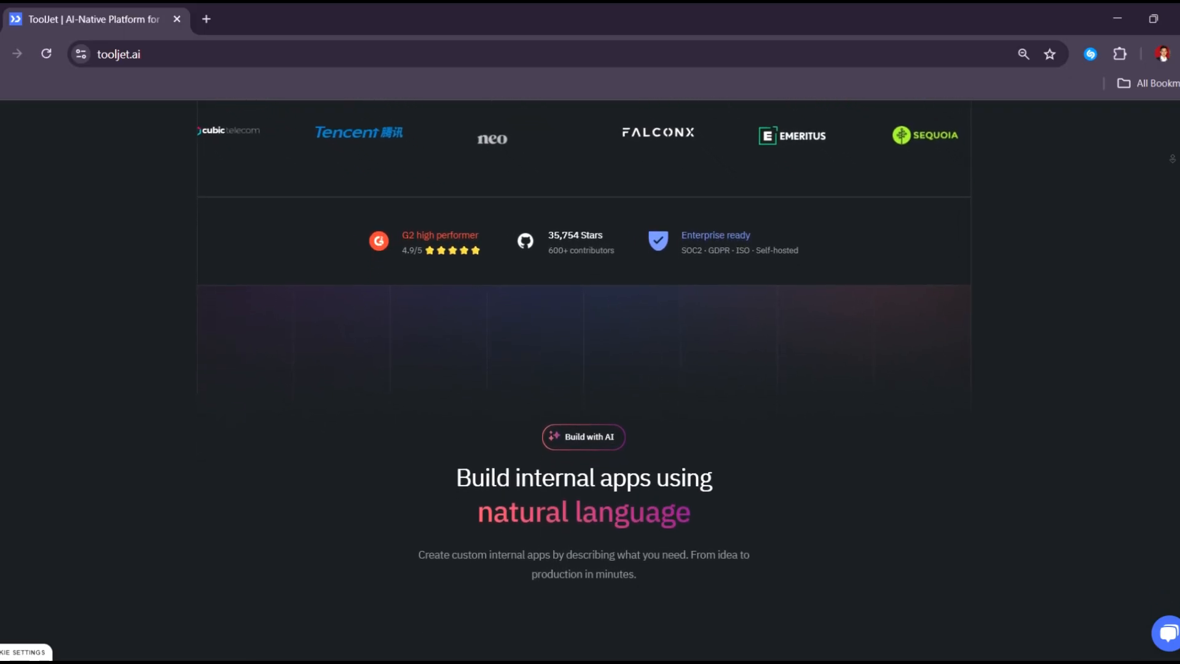
pyautogui.scroll(-3)
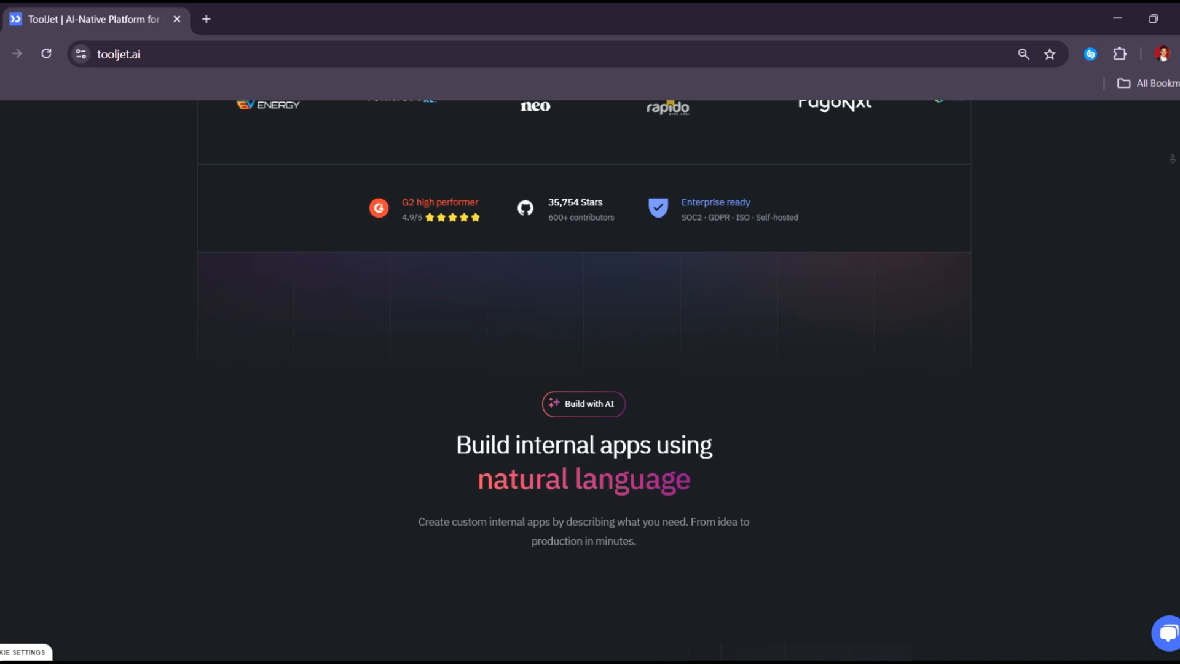
pyautogui.scroll(-3)
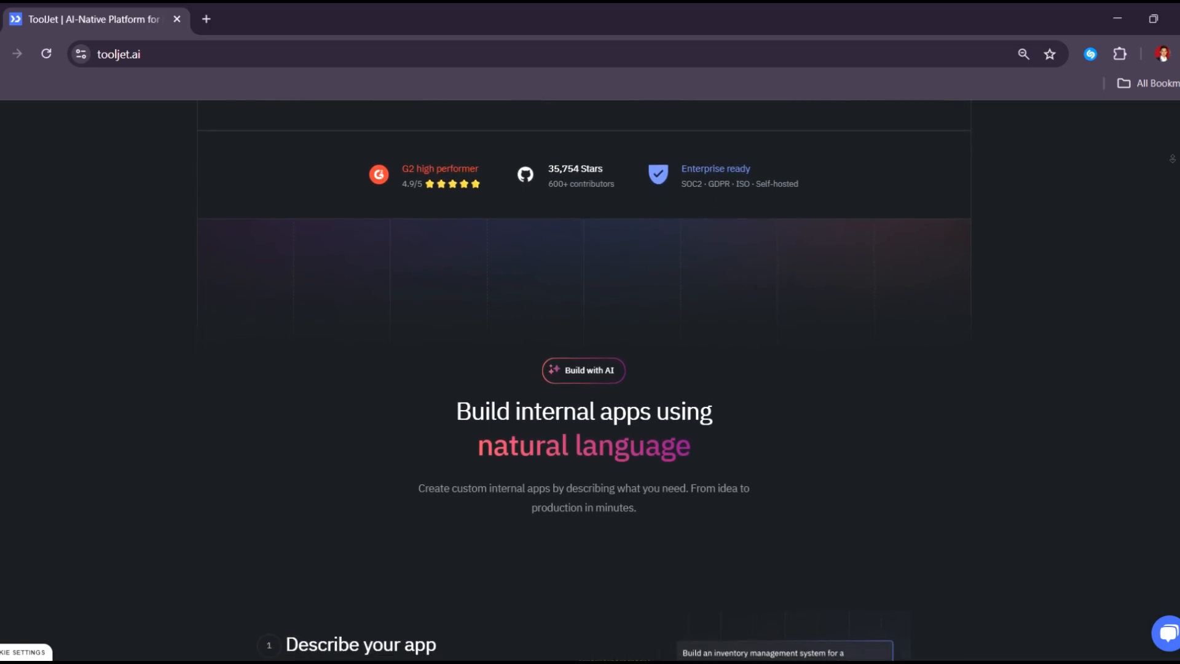
pyautogui.scroll(-3)
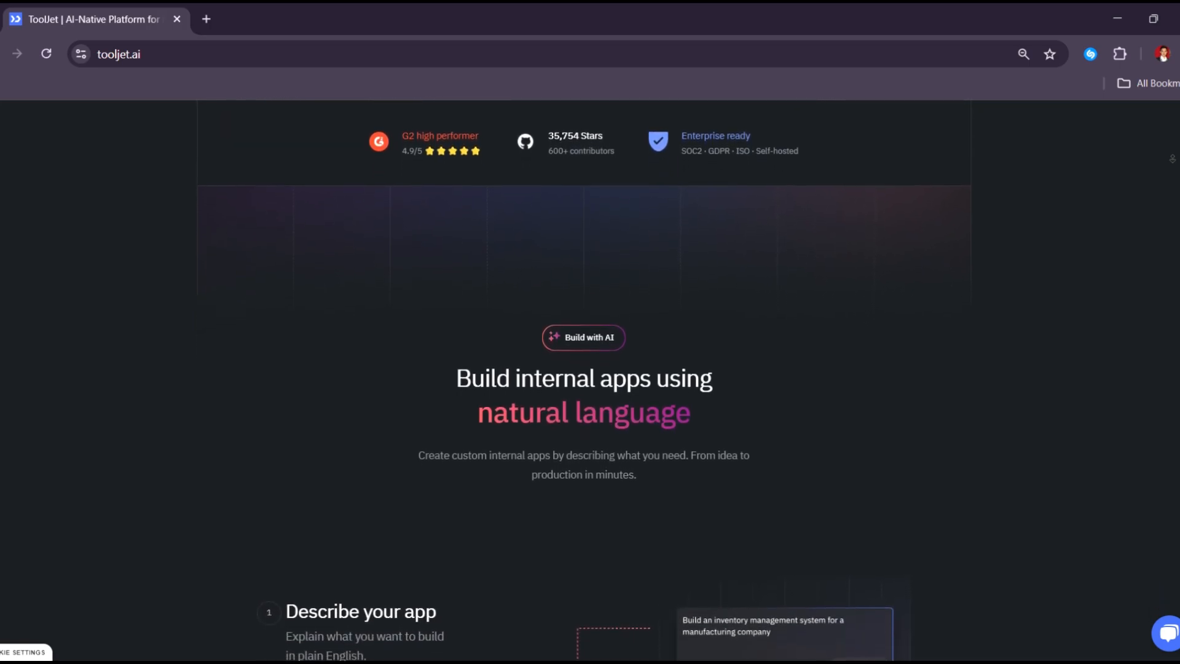
pyautogui.scroll(-3)
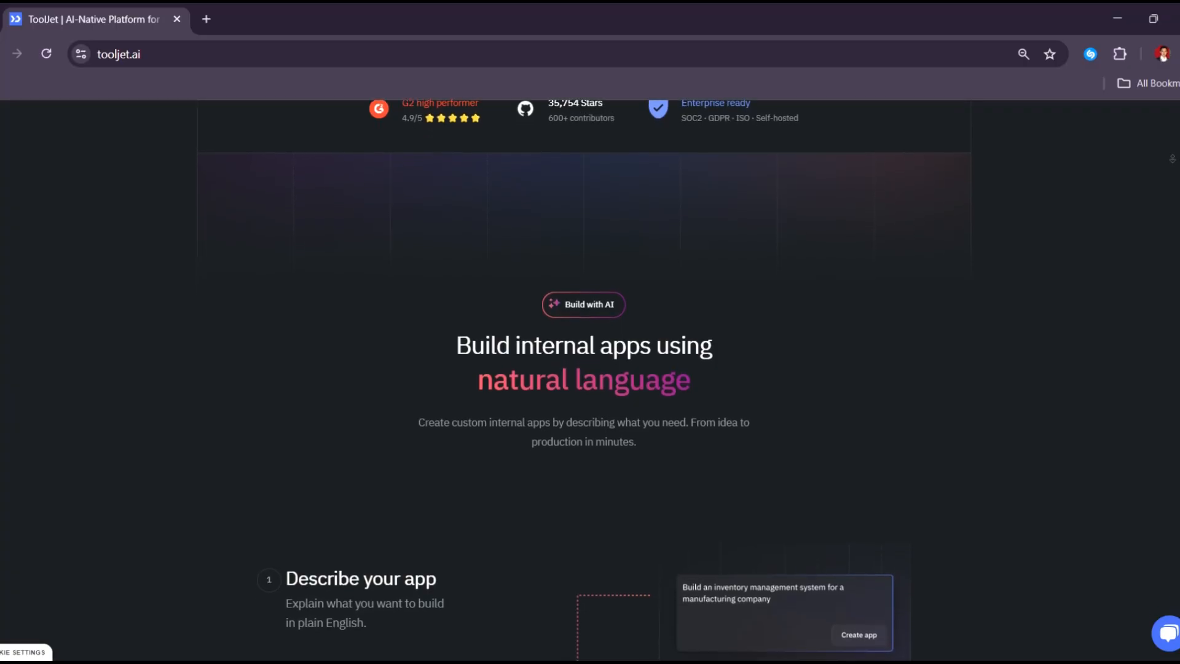
pyautogui.scroll(-3)
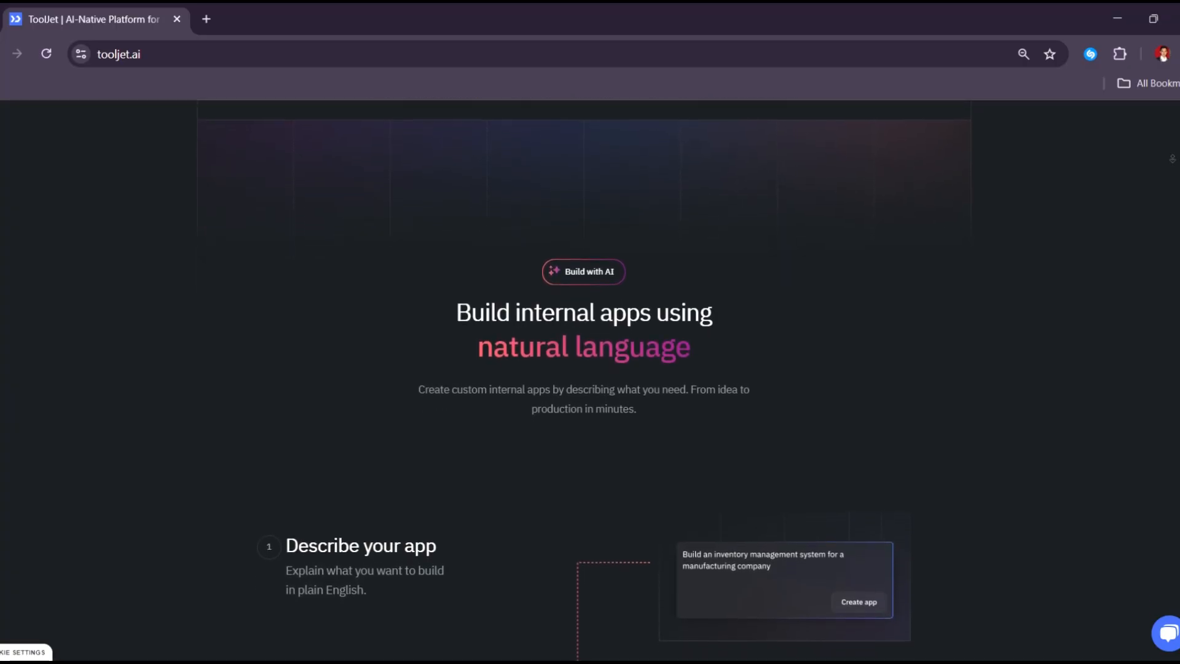
pyautogui.scroll(-3)
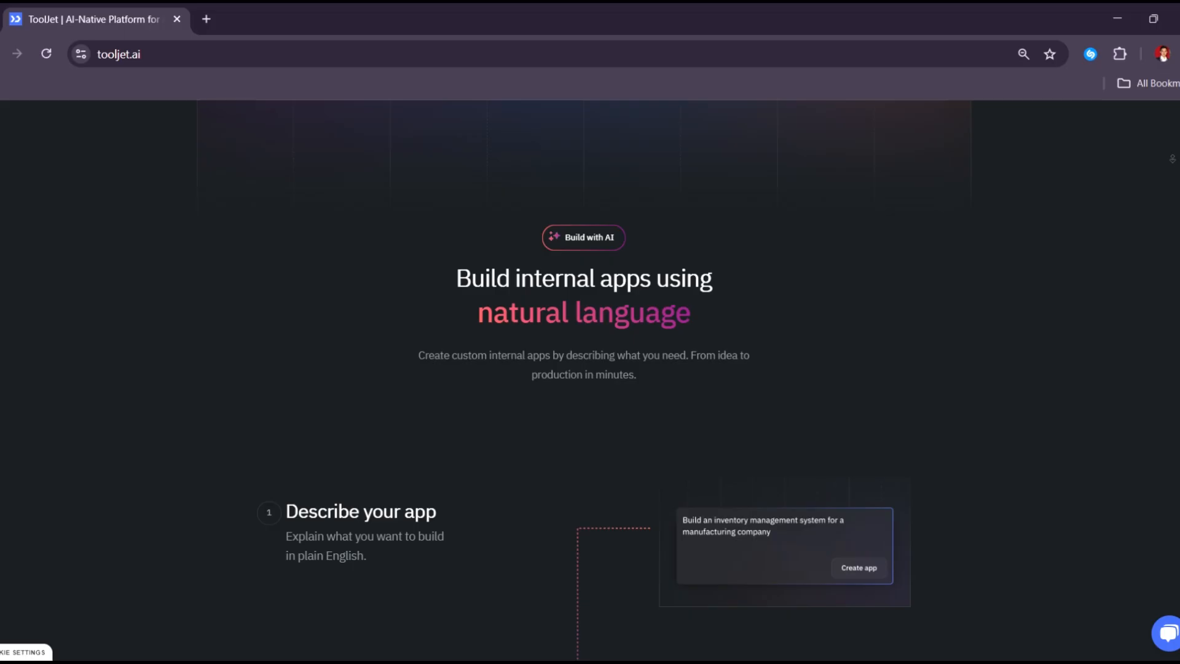
pyautogui.scroll(-3)
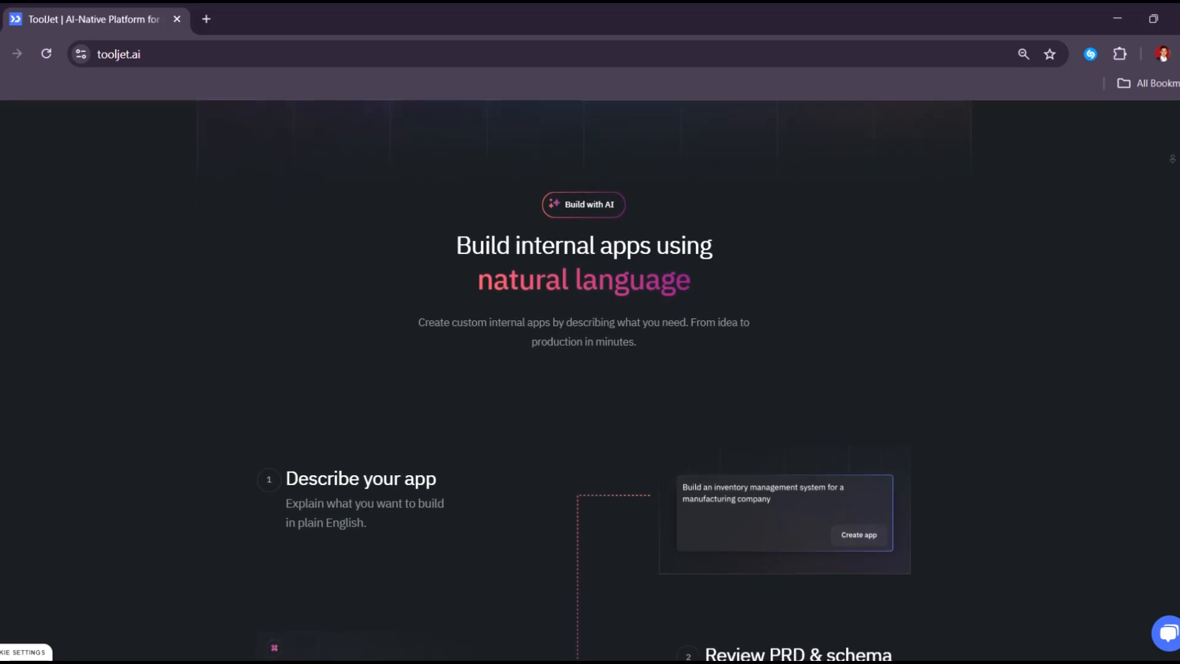
pyautogui.scroll(-3)
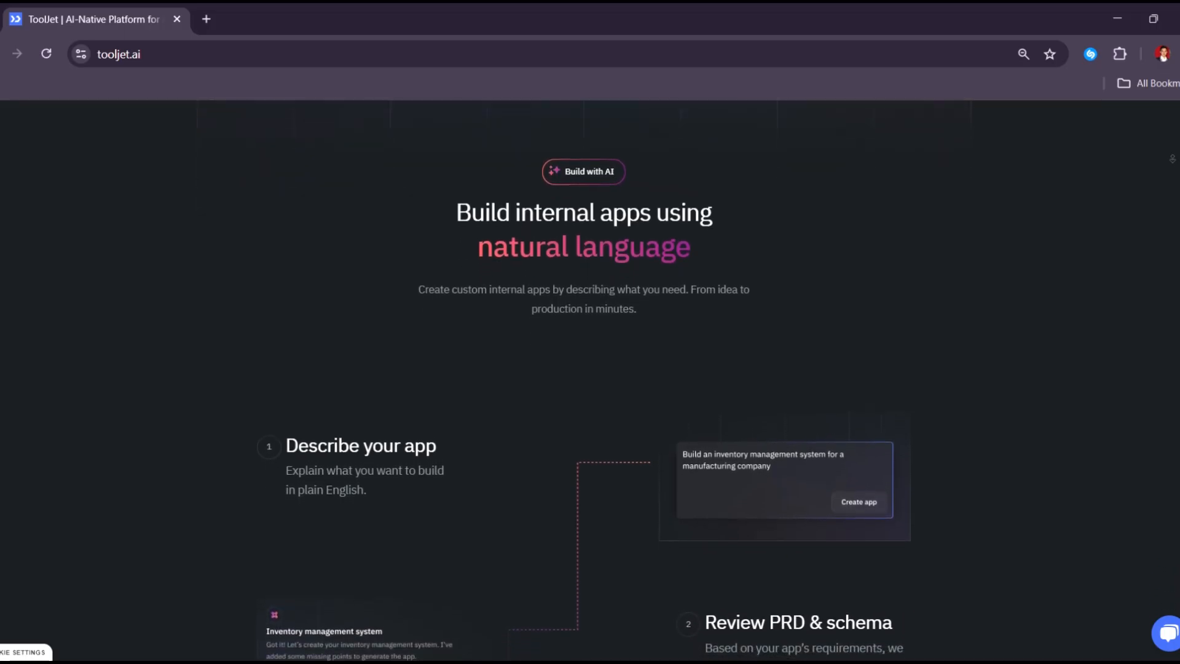
pyautogui.scroll(-3)
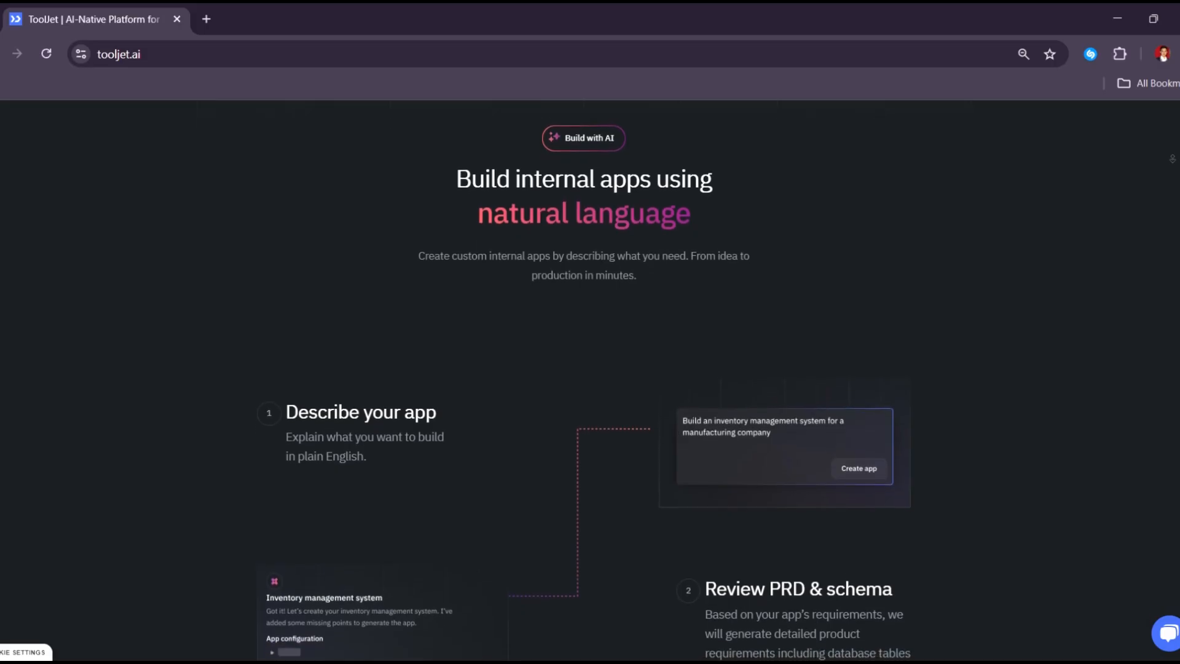
pyautogui.scroll(-3)
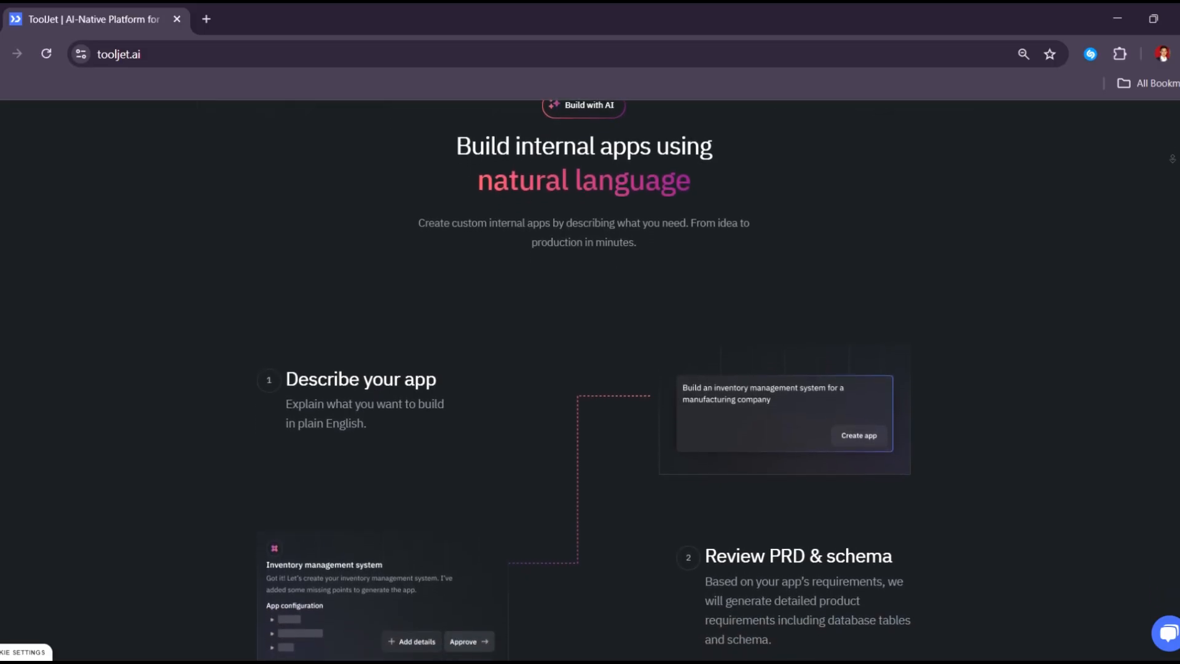
pyautogui.scroll(-3)
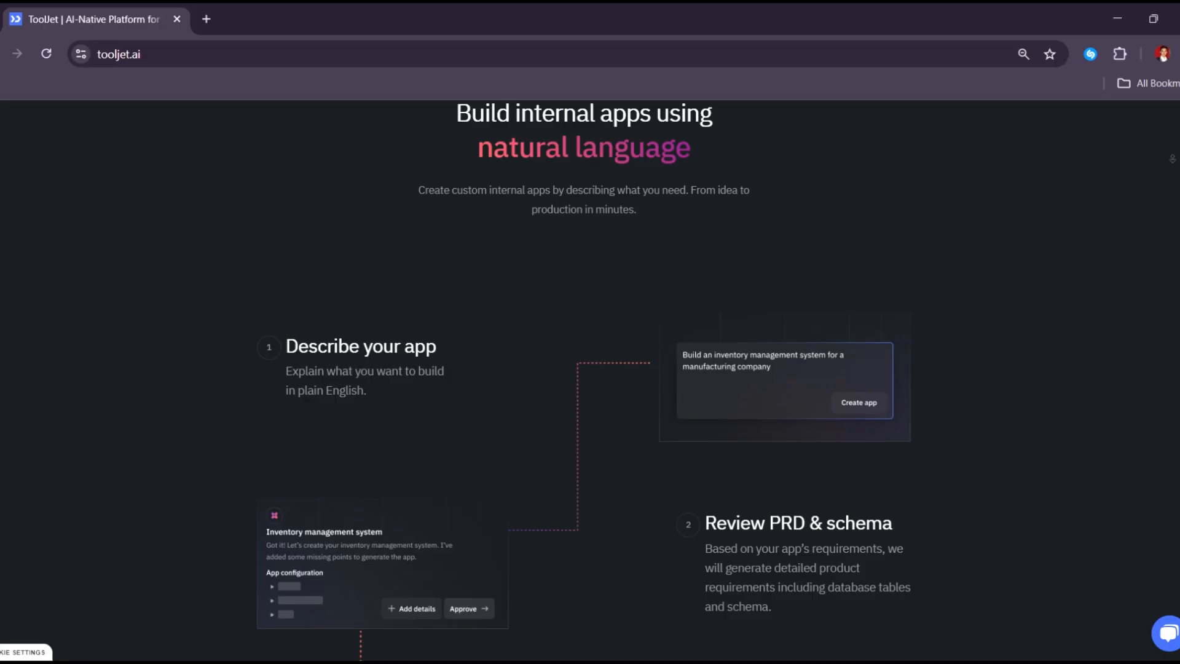
pyautogui.scroll(-3)
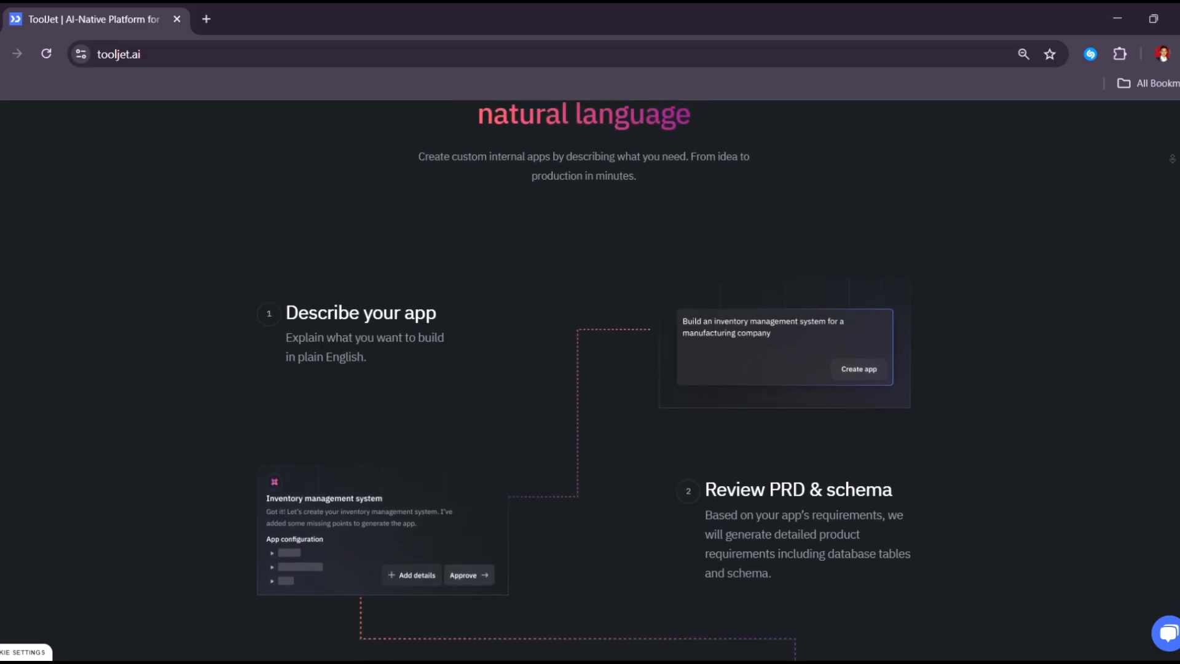
pyautogui.scroll(-3)
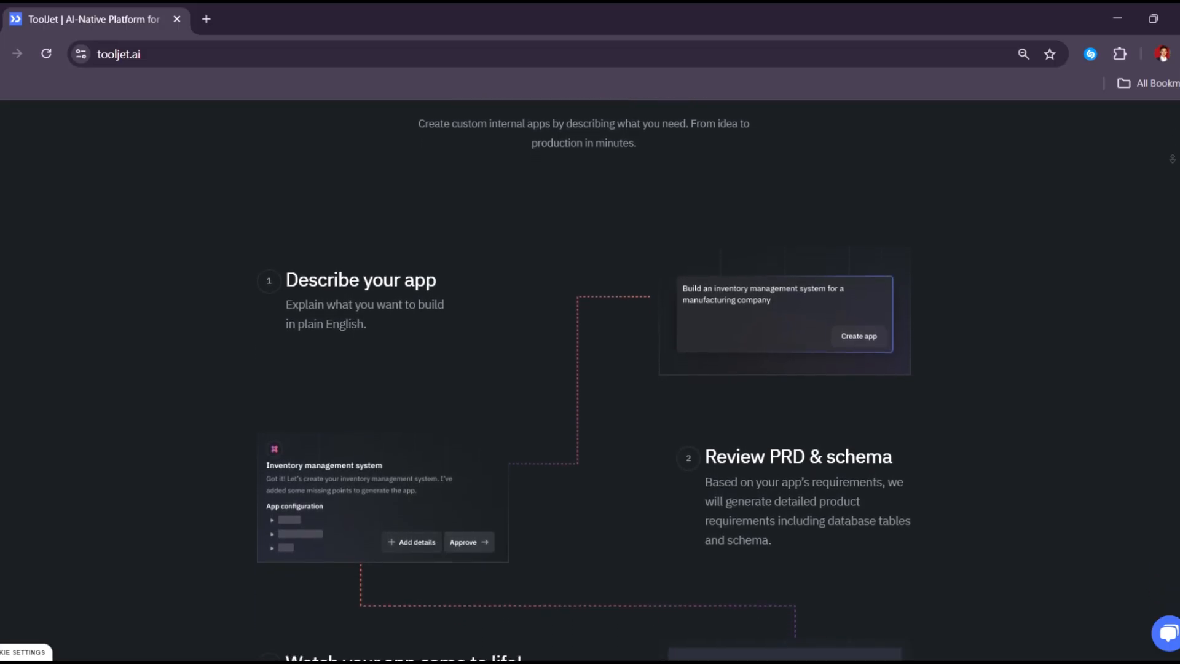
pyautogui.scroll(-3)
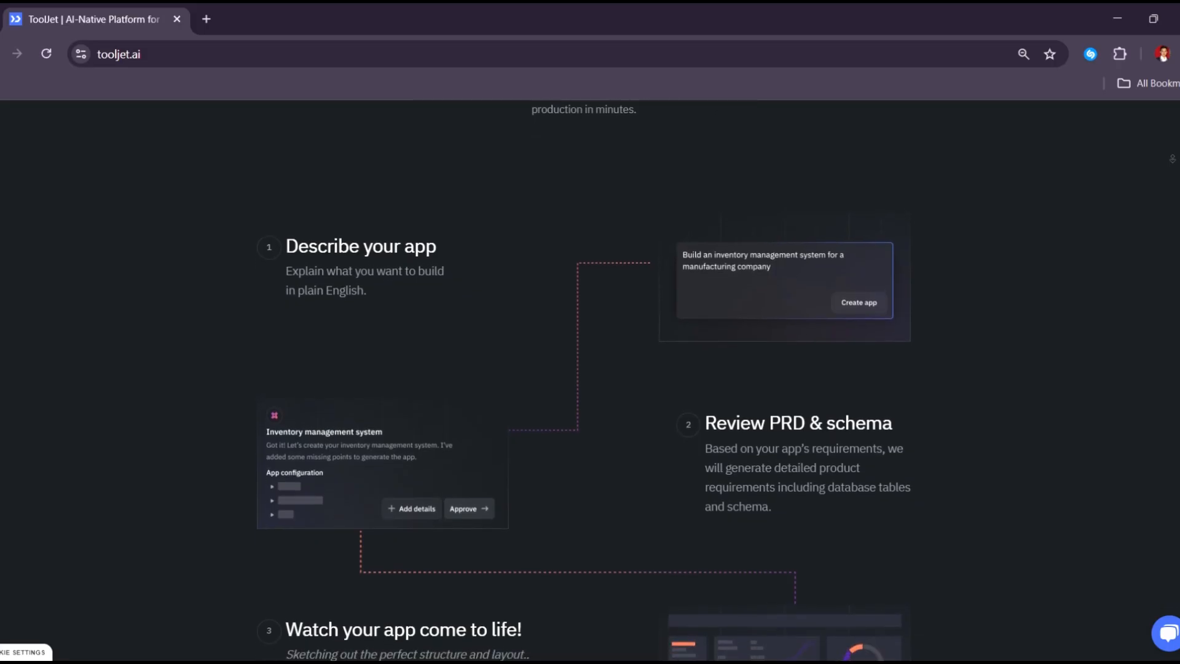
pyautogui.scroll(-3)
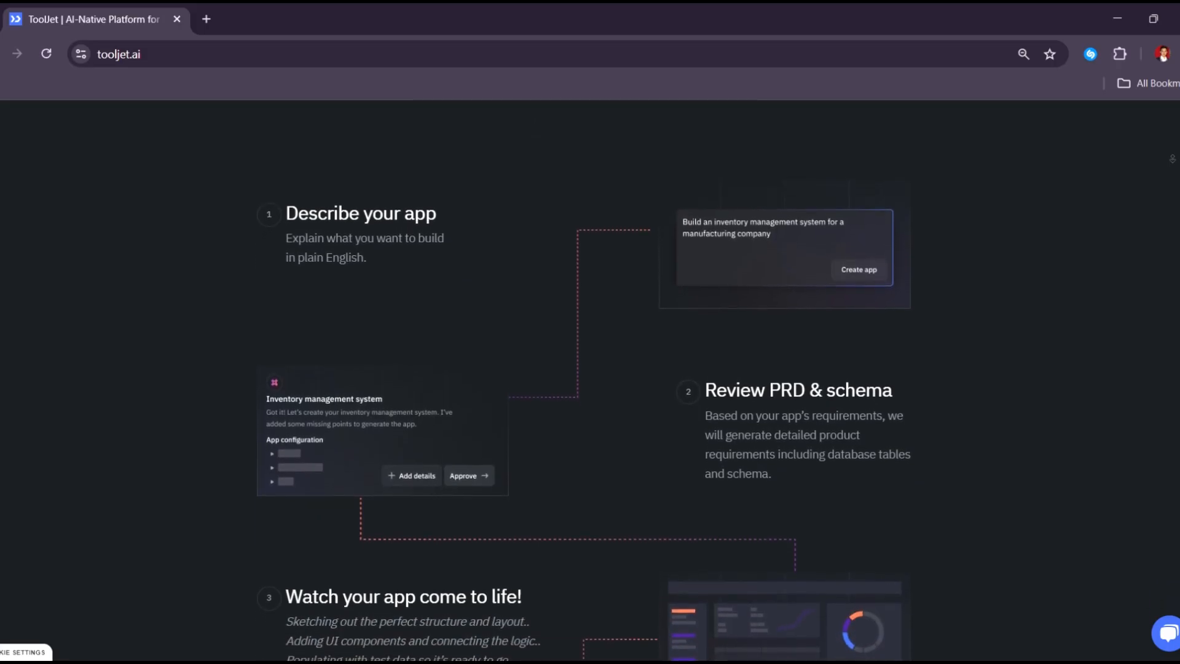
pyautogui.scroll(-3)
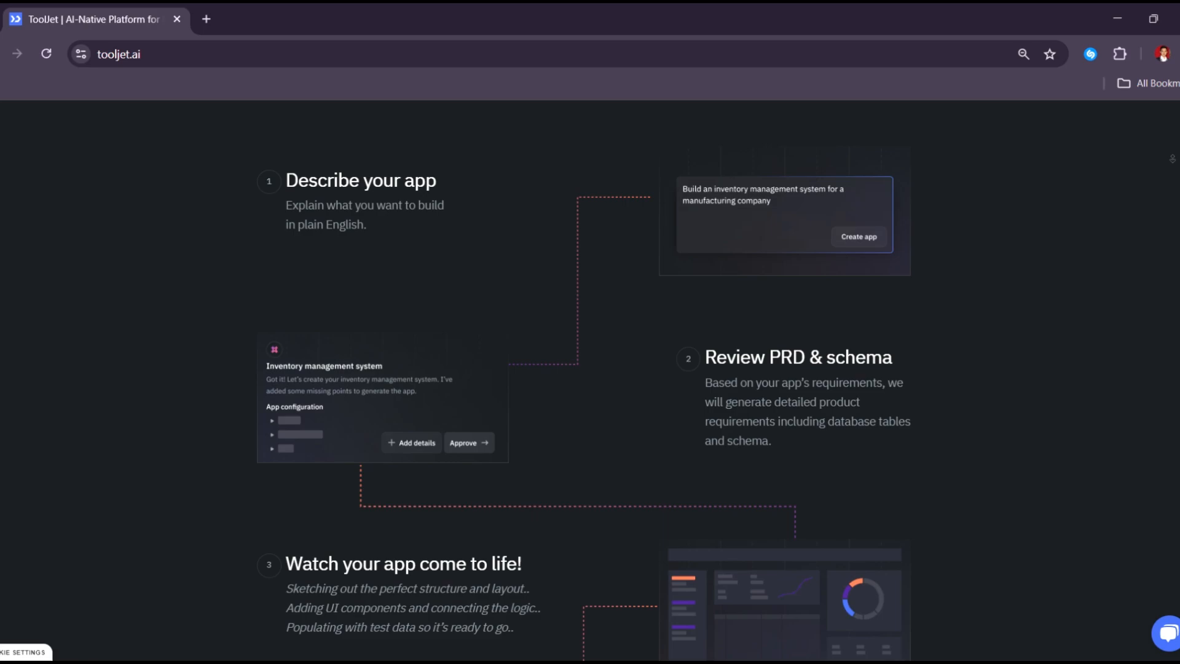
pyautogui.scroll(-3)
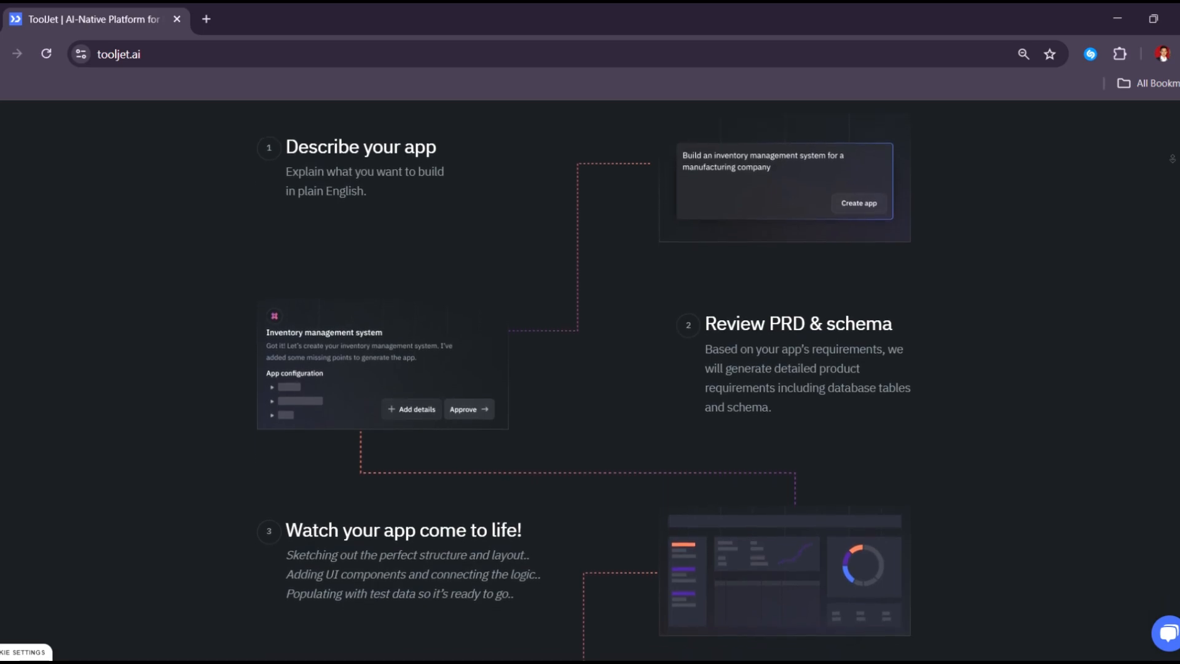
pyautogui.scroll(-3)
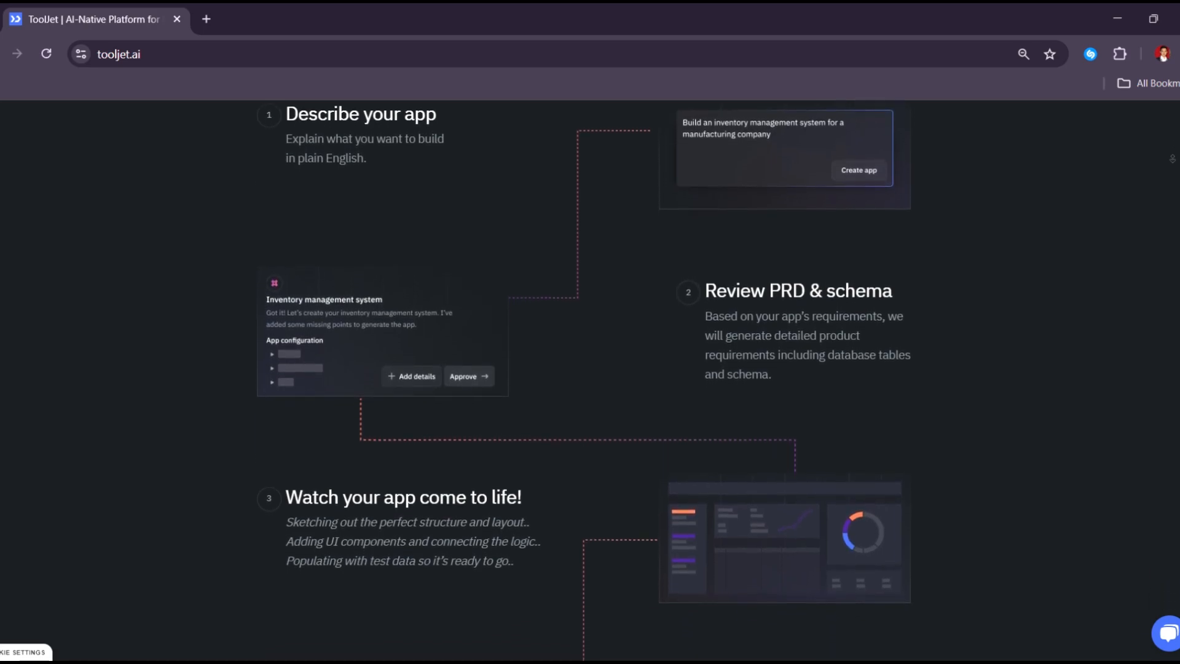
pyautogui.scroll(-3)
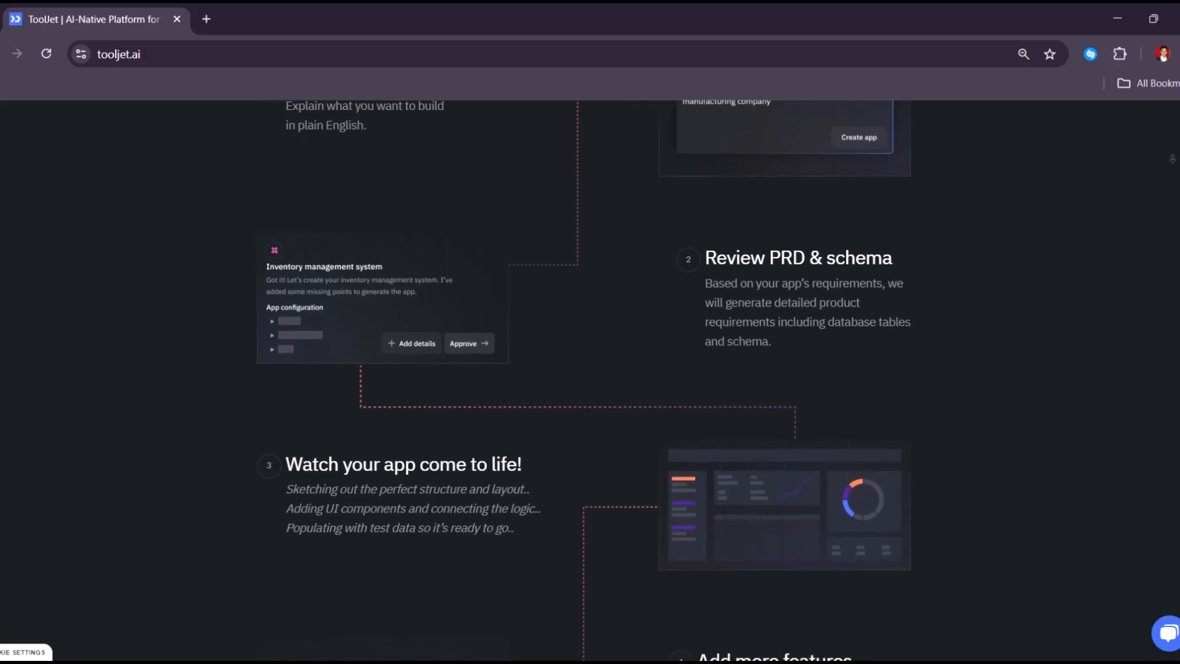
pyautogui.scroll(-3)
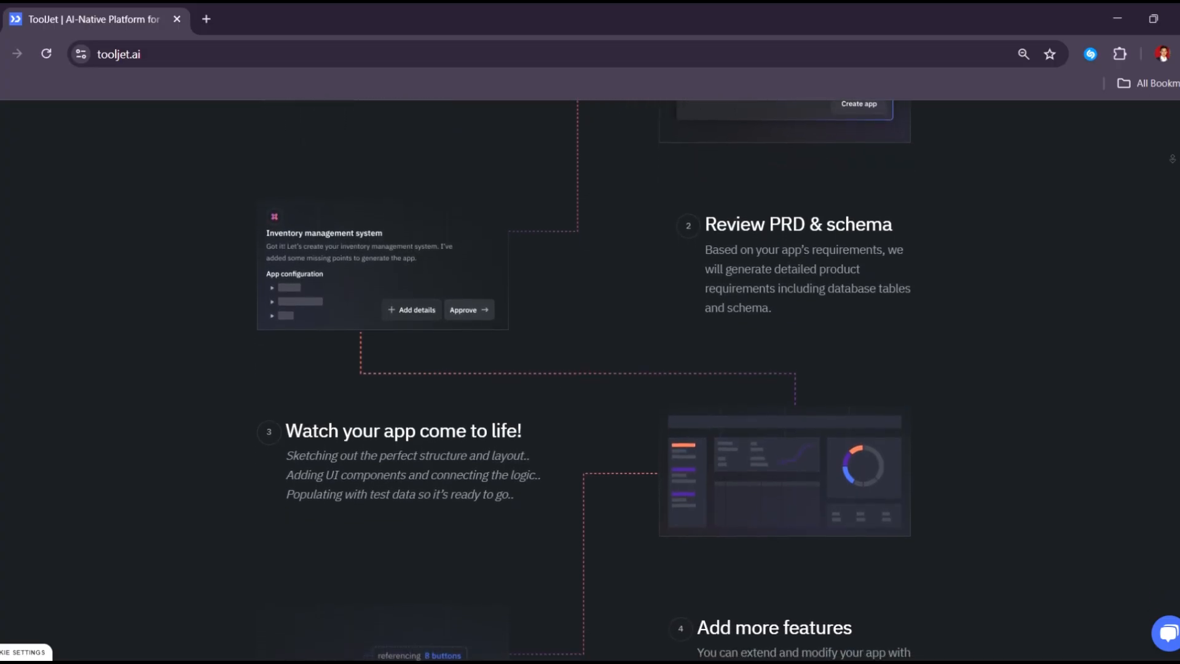
pyautogui.scroll(-3)
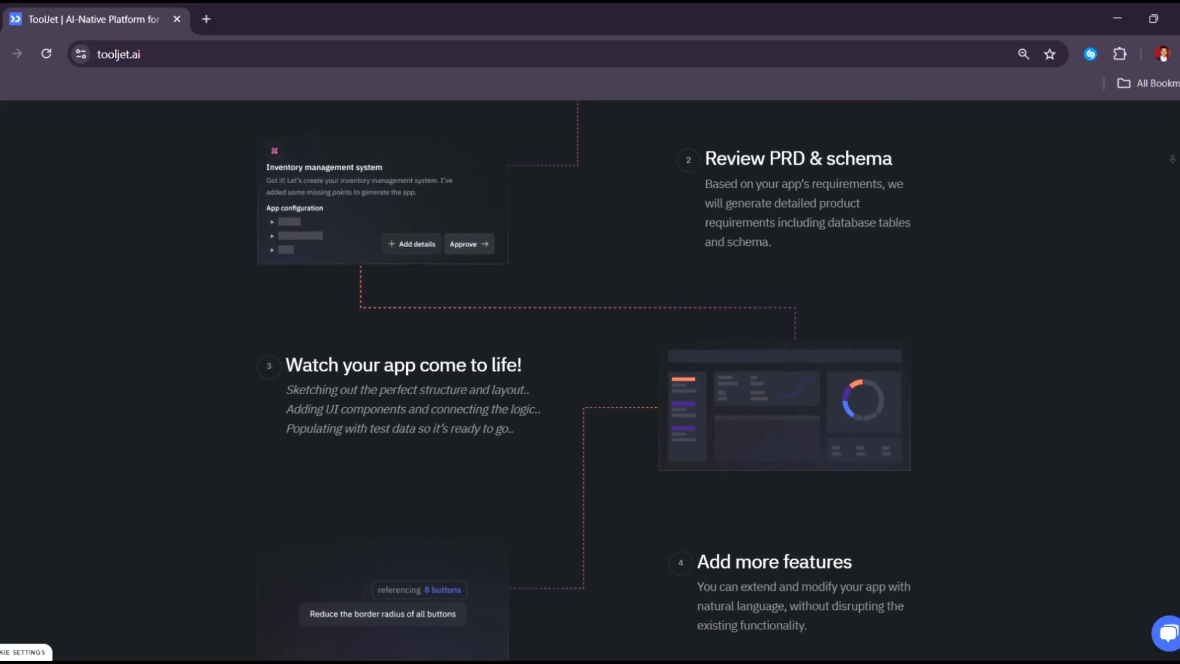
pyautogui.scroll(-3)
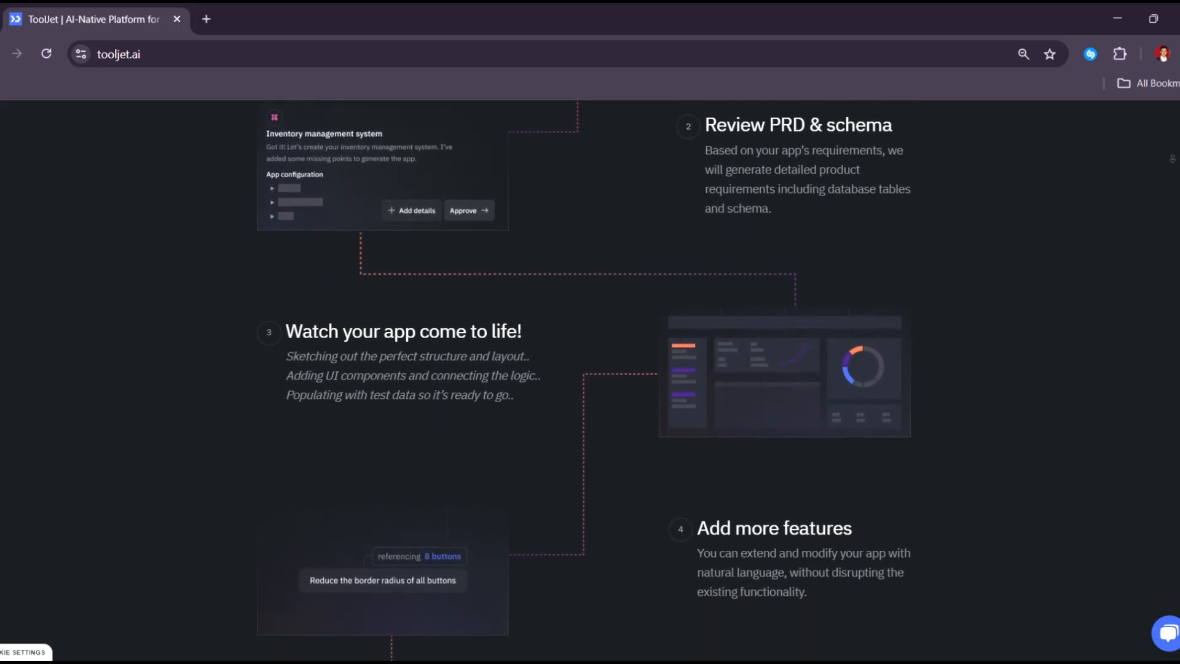
pyautogui.scroll(-3)
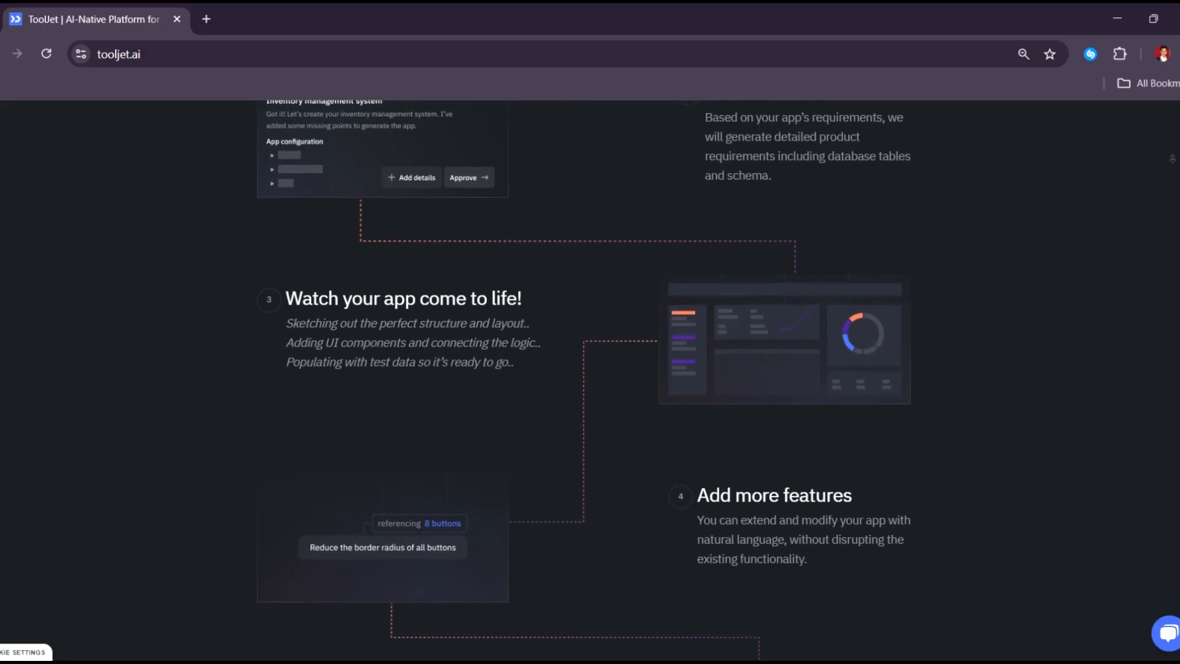
pyautogui.scroll(-3)
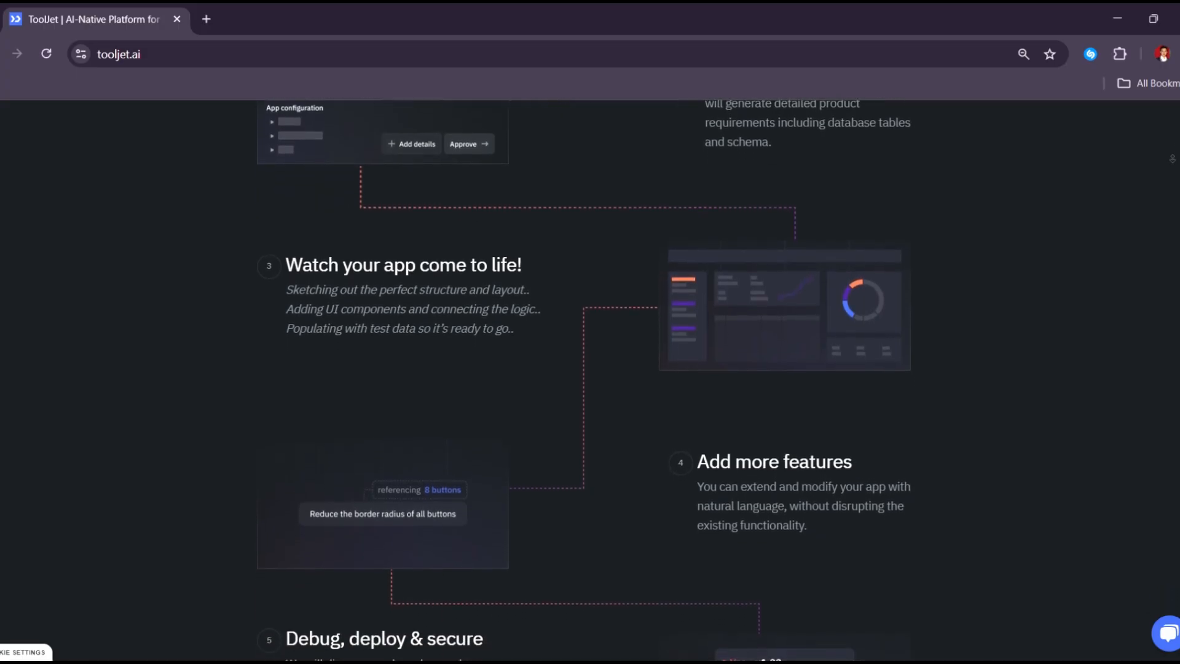
pyautogui.scroll(-3)
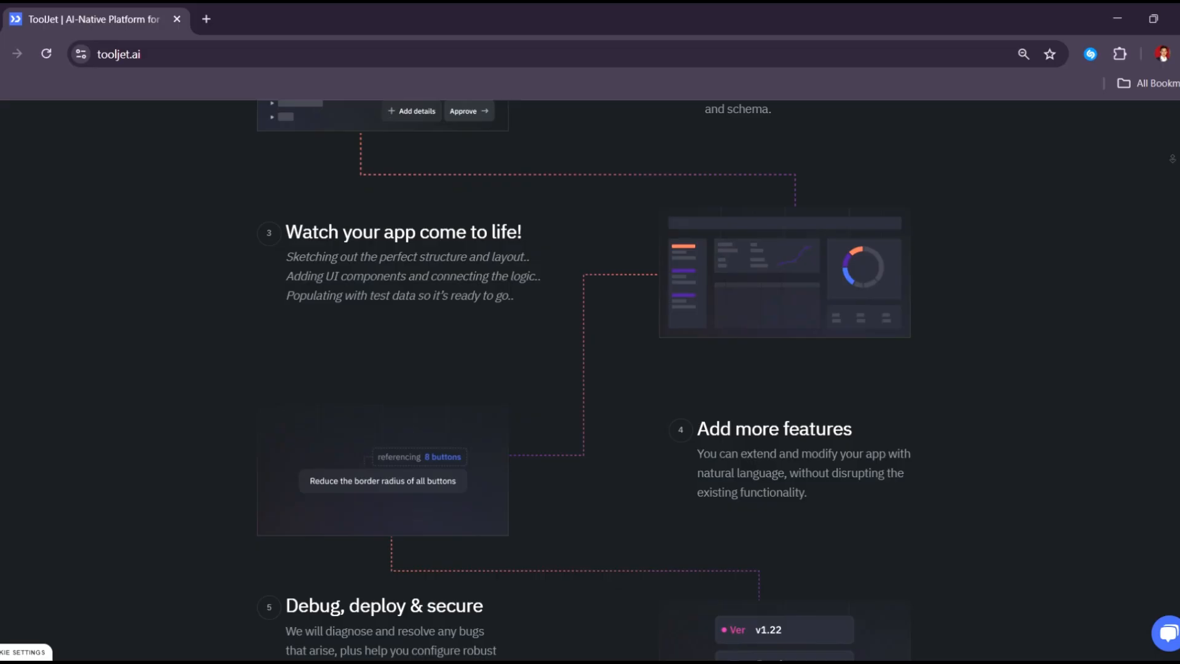
pyautogui.scroll(-3)
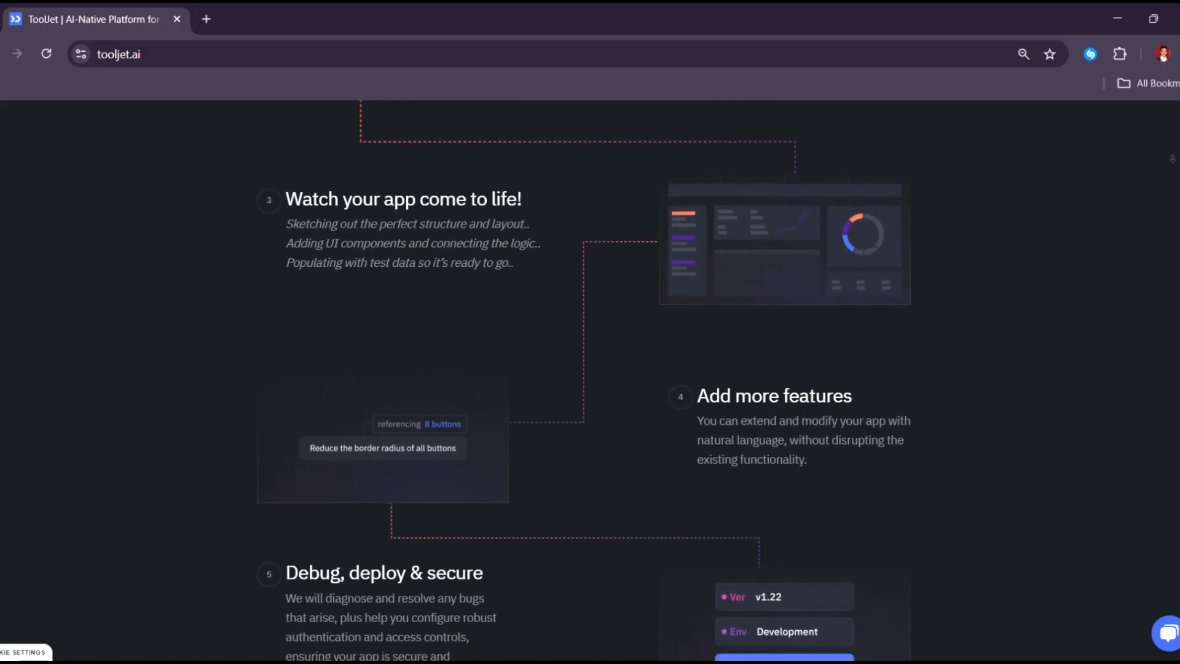
pyautogui.scroll(-3)
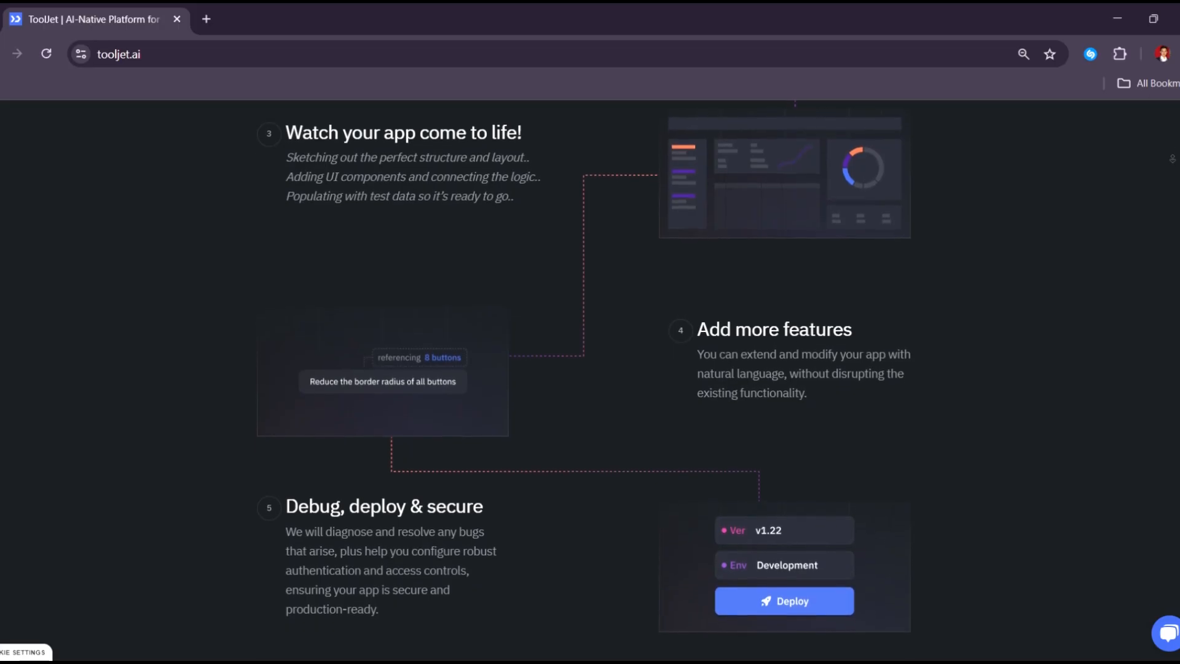
pyautogui.scroll(-3)
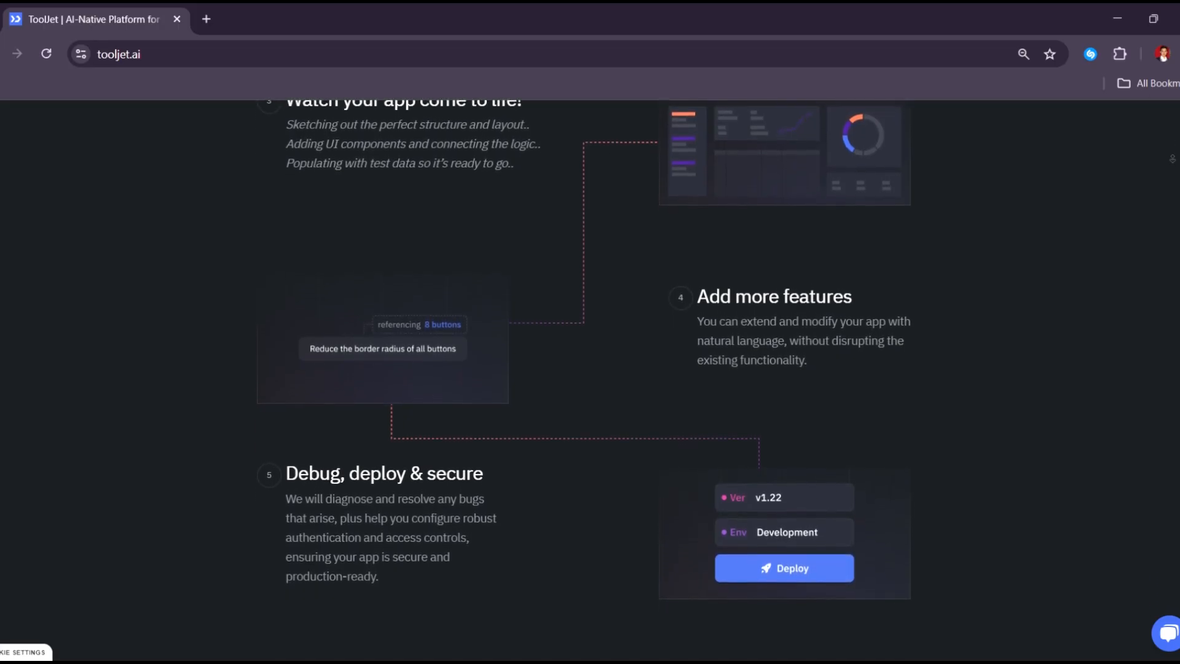
pyautogui.scroll(-3)
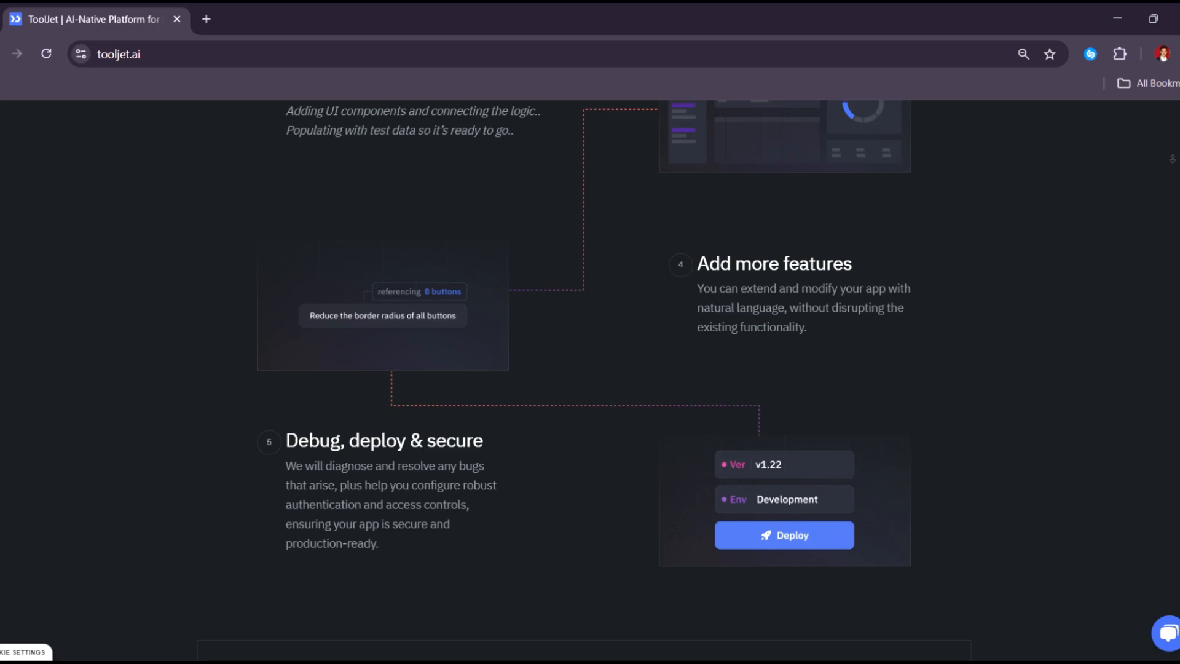
pyautogui.scroll(-3)
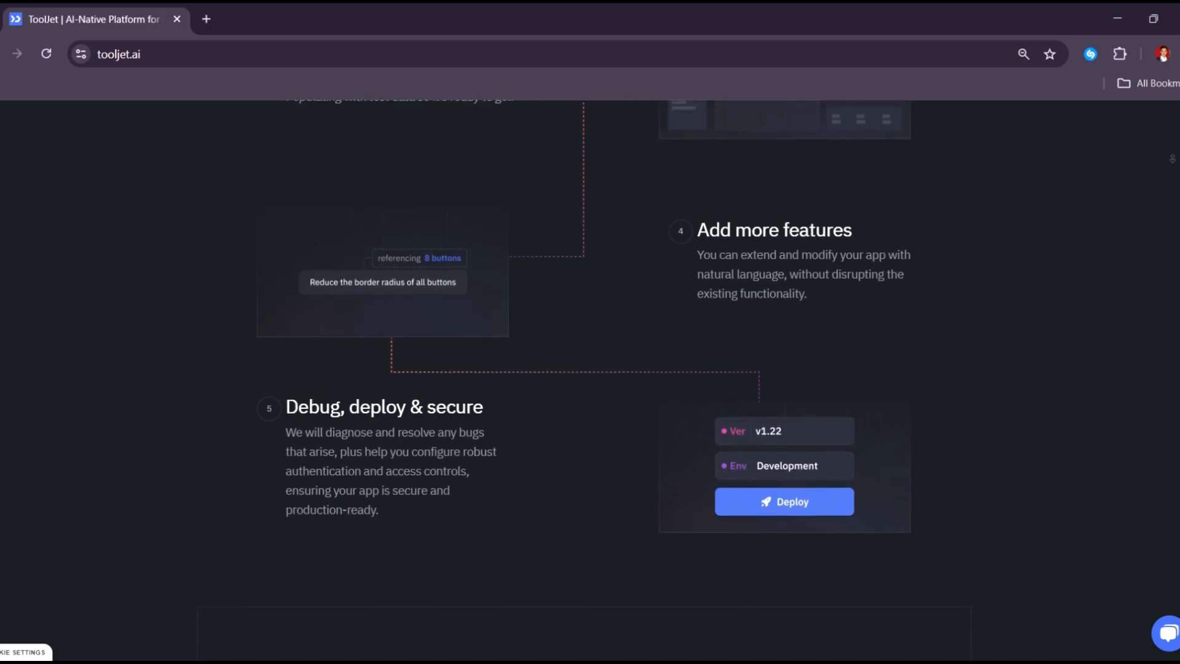
pyautogui.scroll(-3)
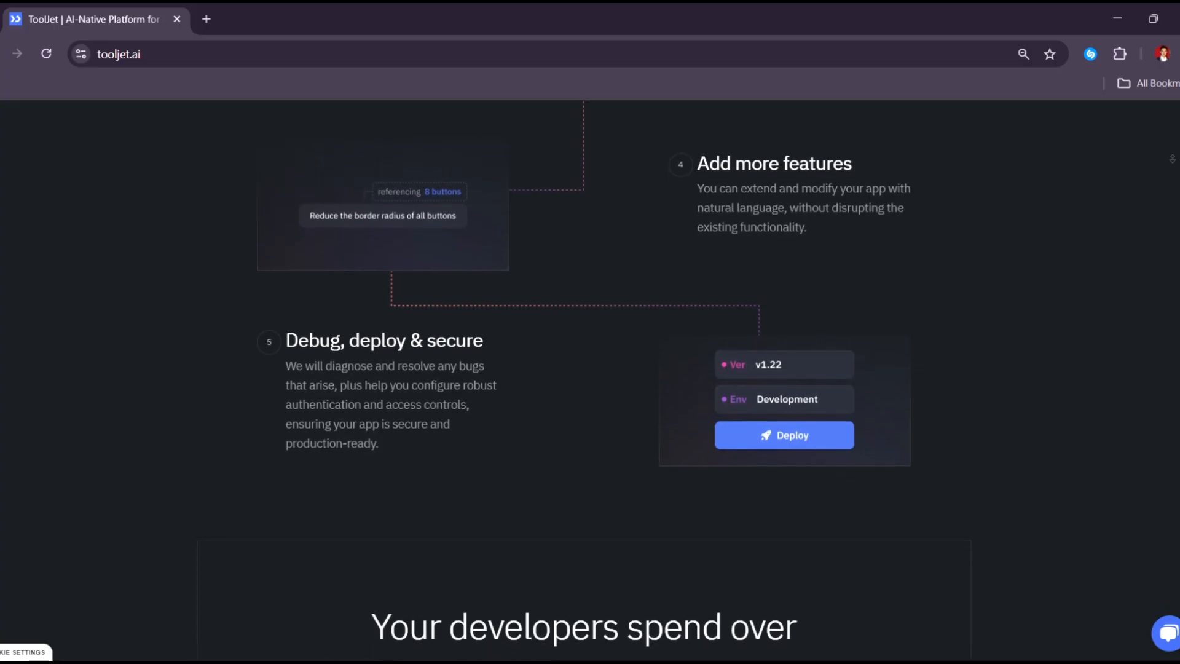
# - Scroll down until the '30% of their time on internal apps' section with its benefit list is fully in view
pyautogui.scroll(-3)
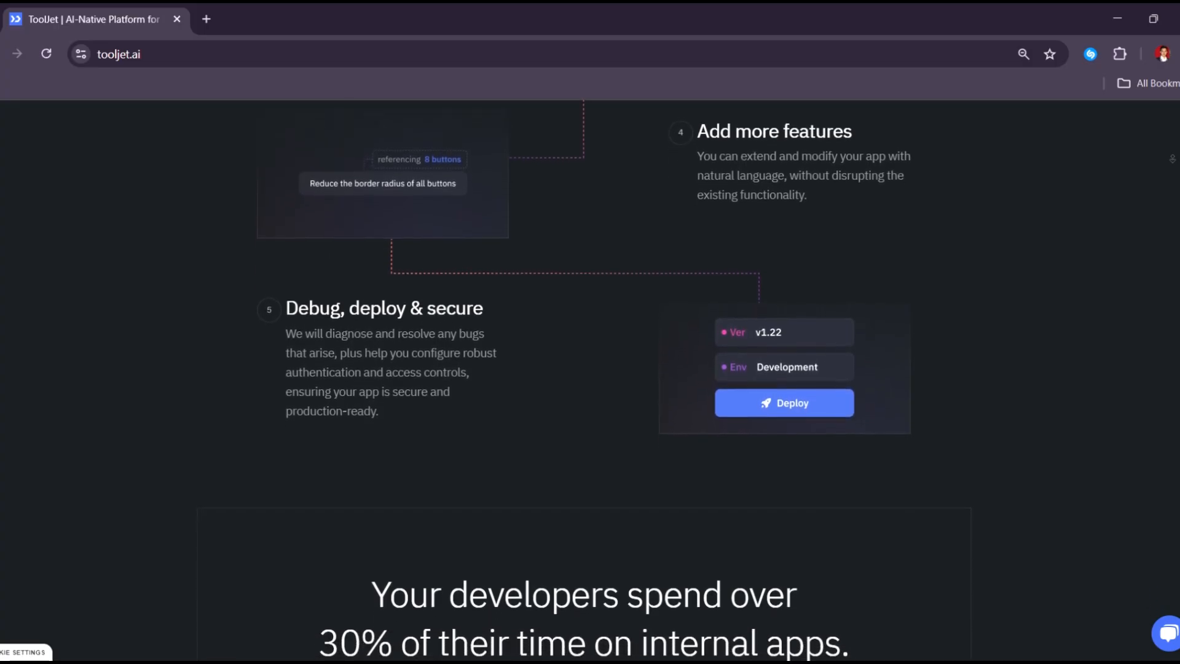
pyautogui.scroll(-3)
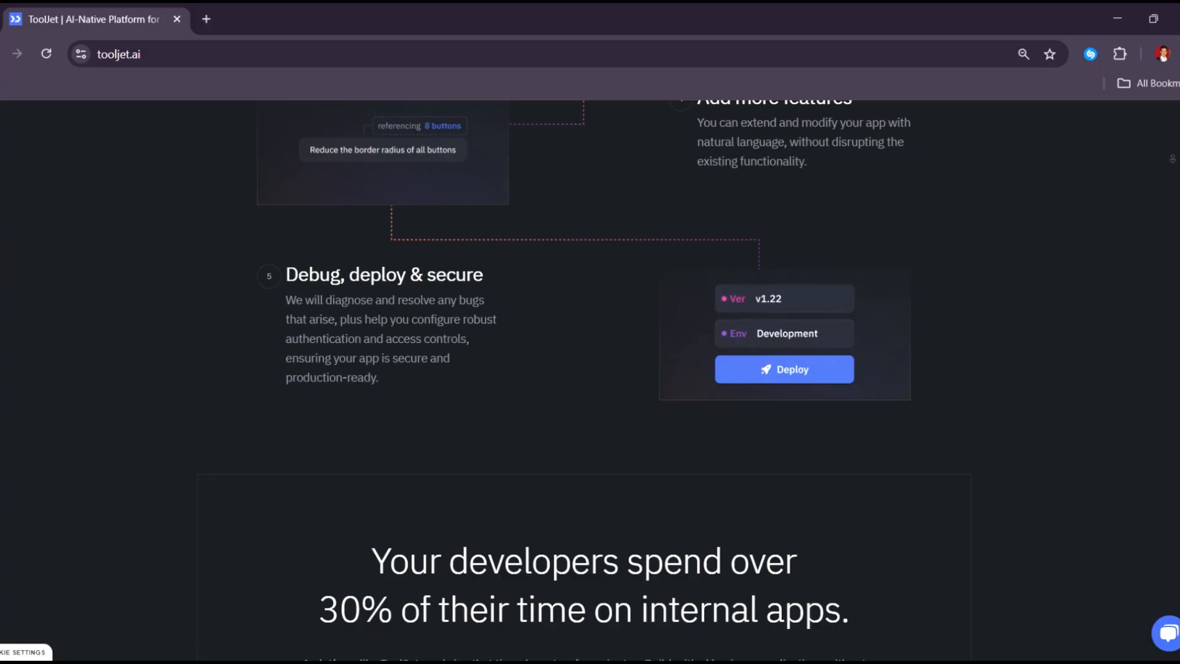
pyautogui.scroll(-3)
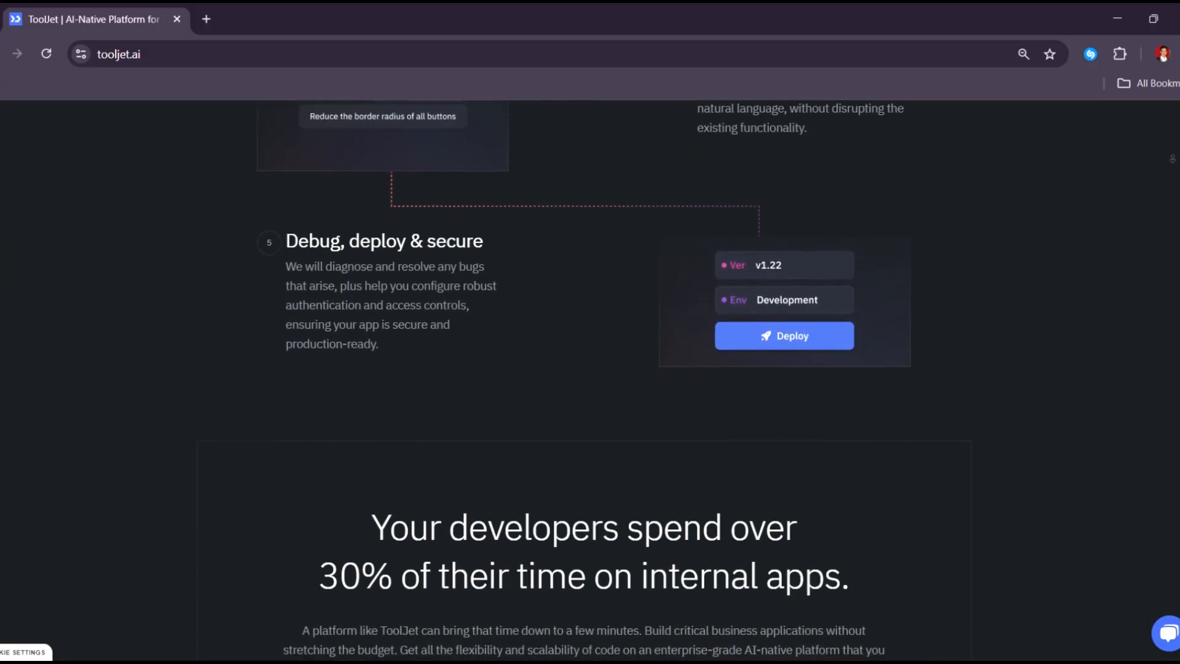
pyautogui.scroll(-3)
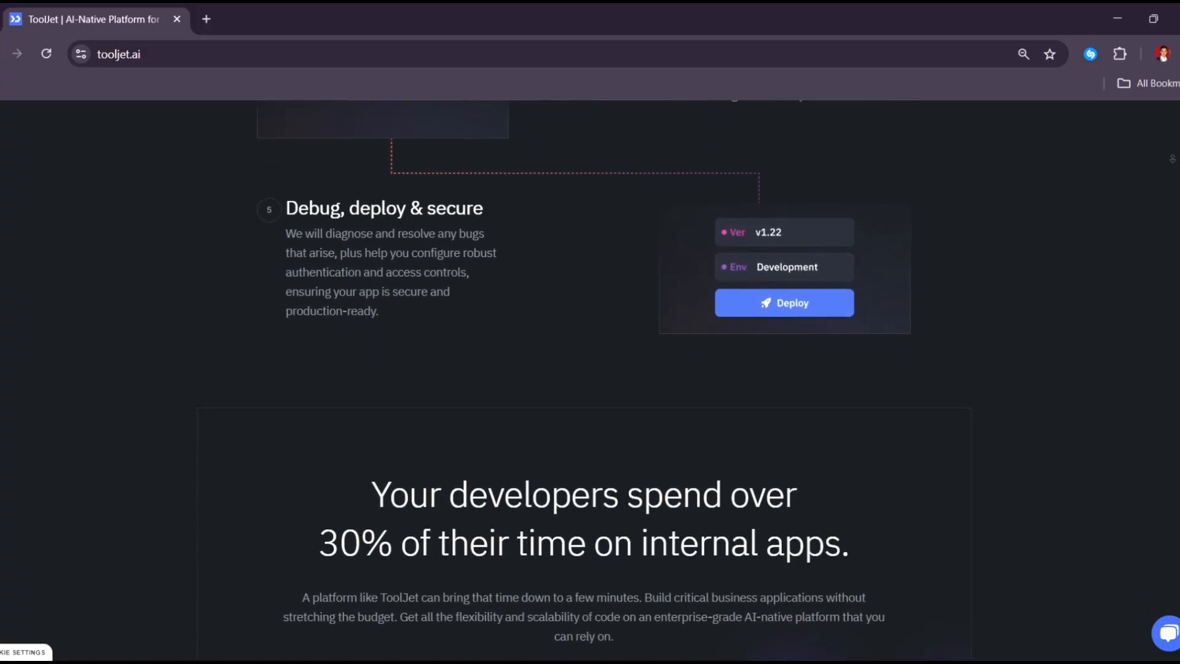
pyautogui.scroll(-3)
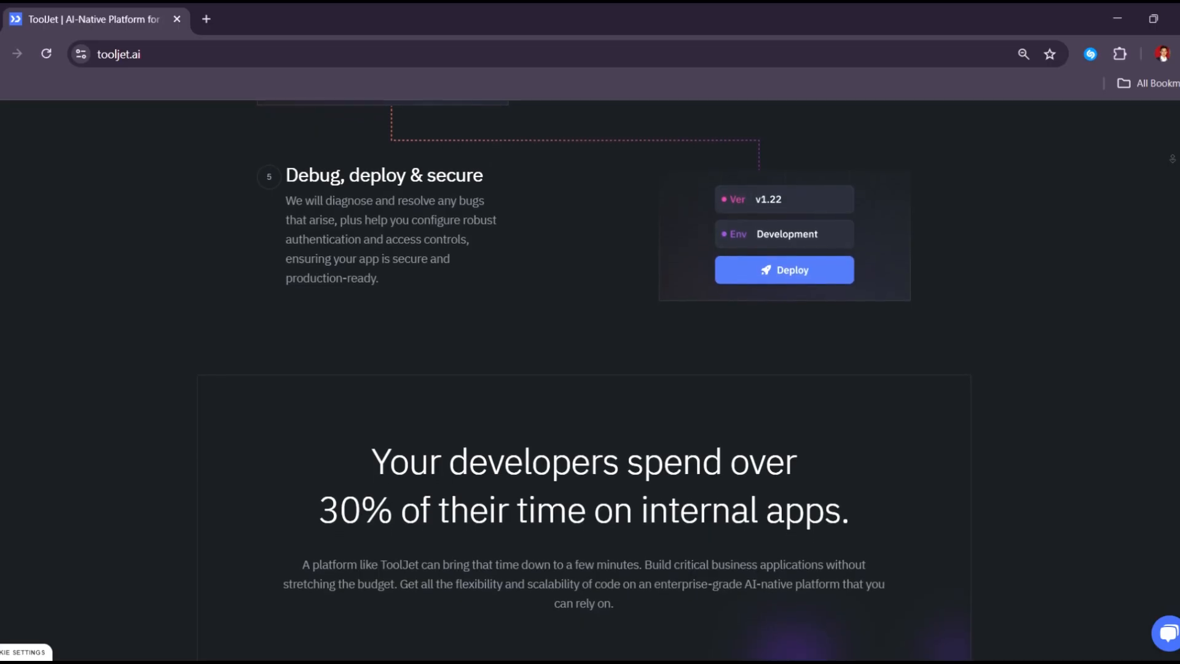
pyautogui.scroll(-3)
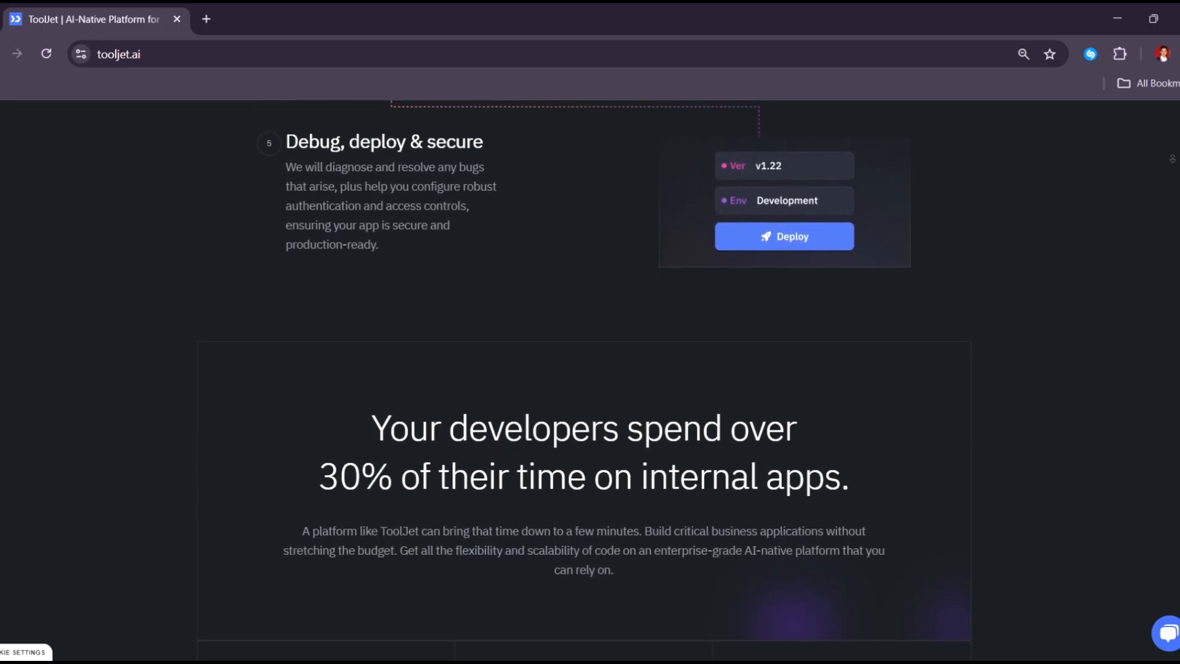
pyautogui.scroll(-3)
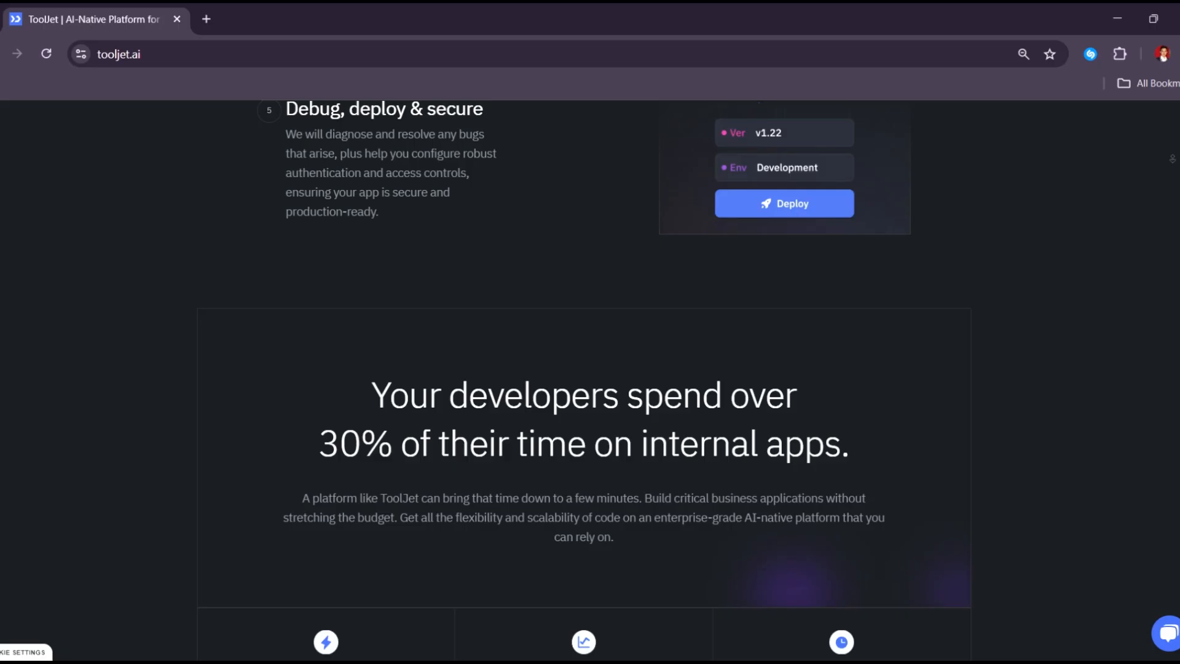
pyautogui.scroll(-3)
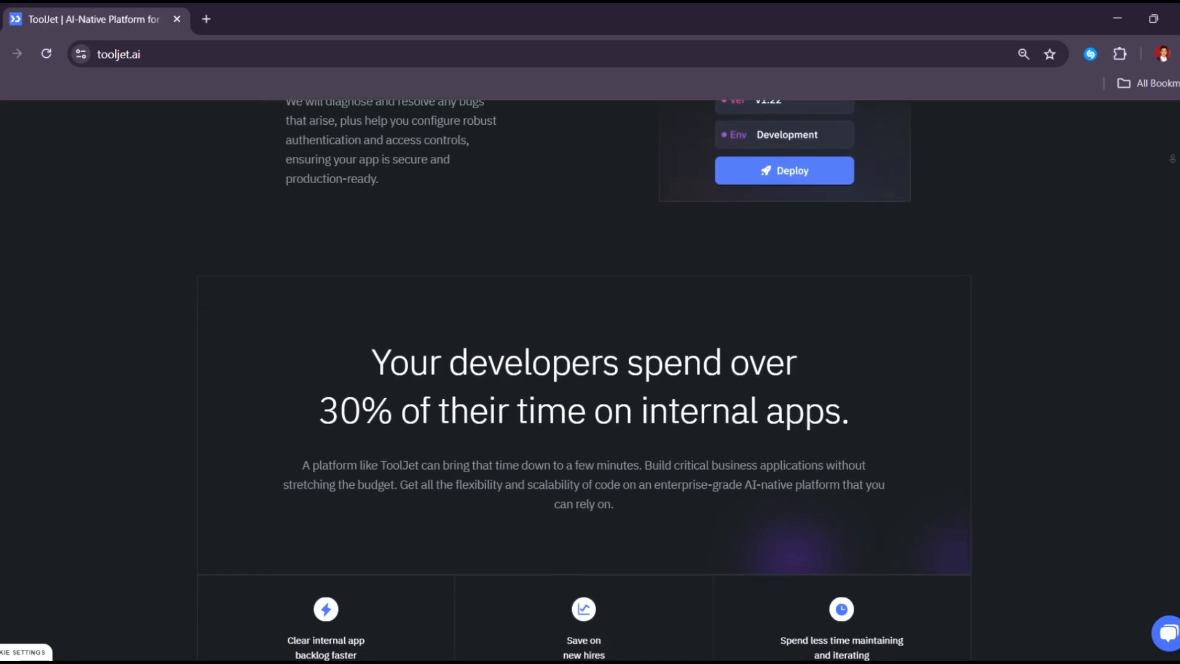
pyautogui.scroll(-3)
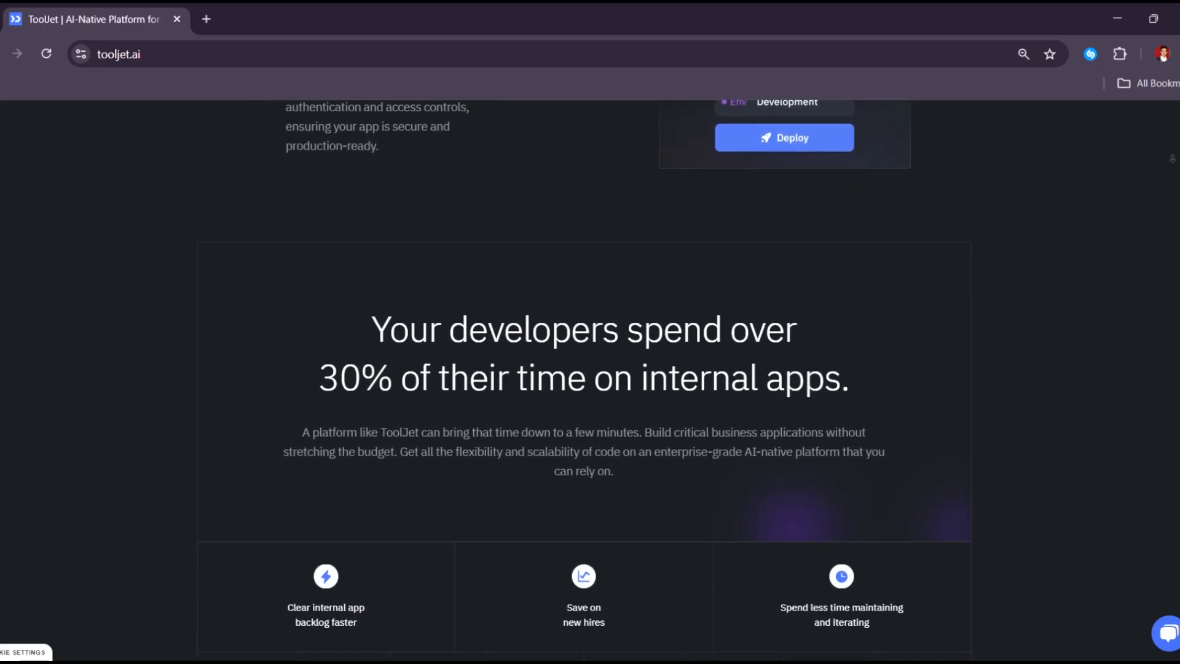
pyautogui.scroll(-3)
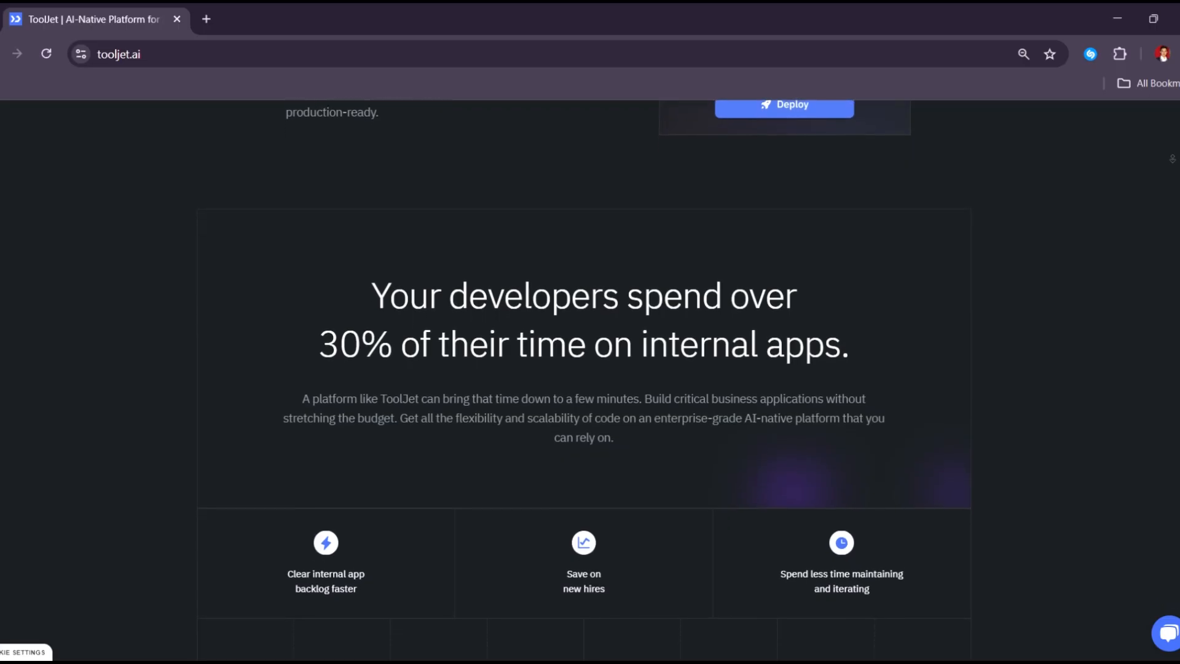
pyautogui.scroll(-3)
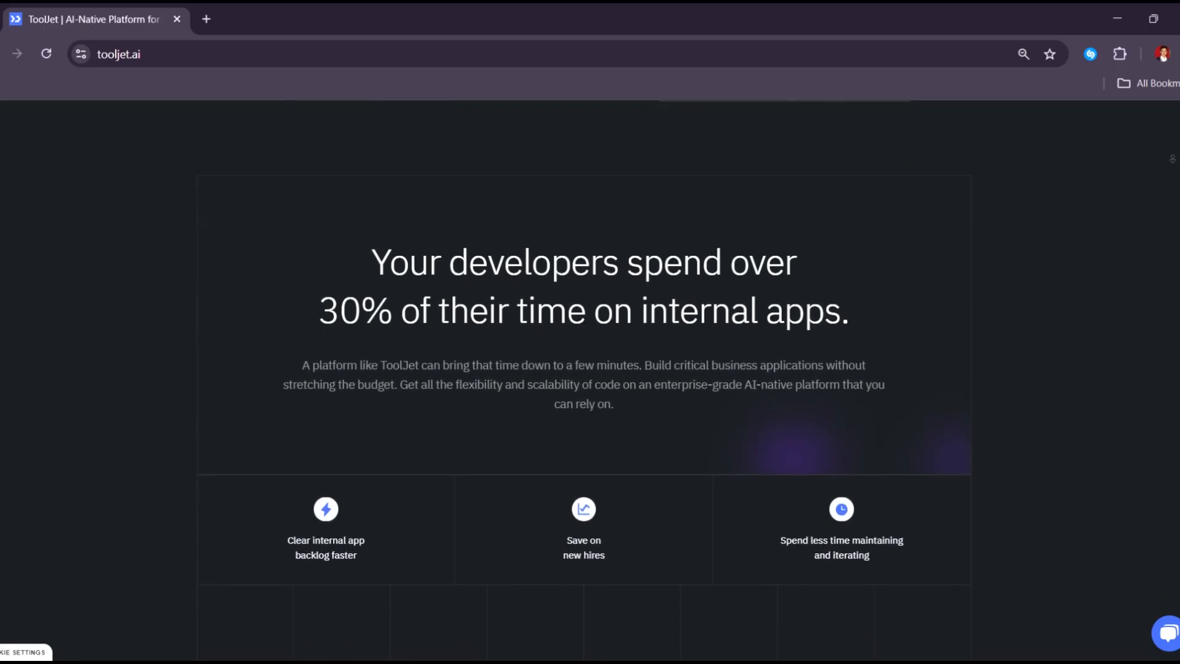
pyautogui.scroll(-3)
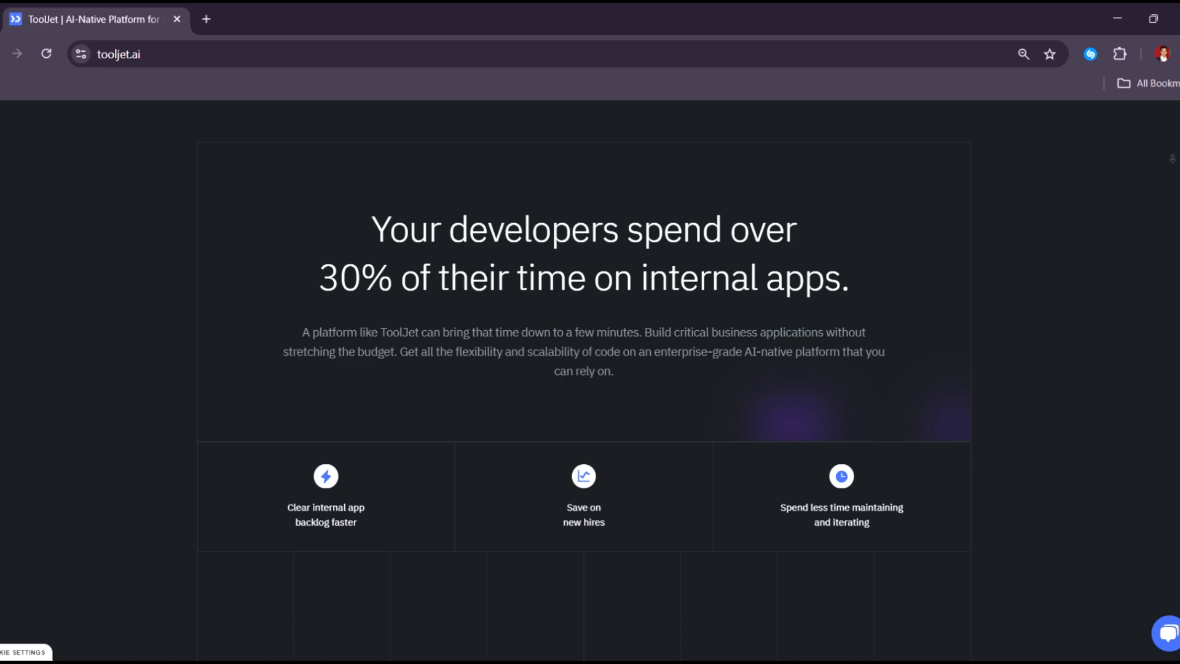
pyautogui.scroll(-3)
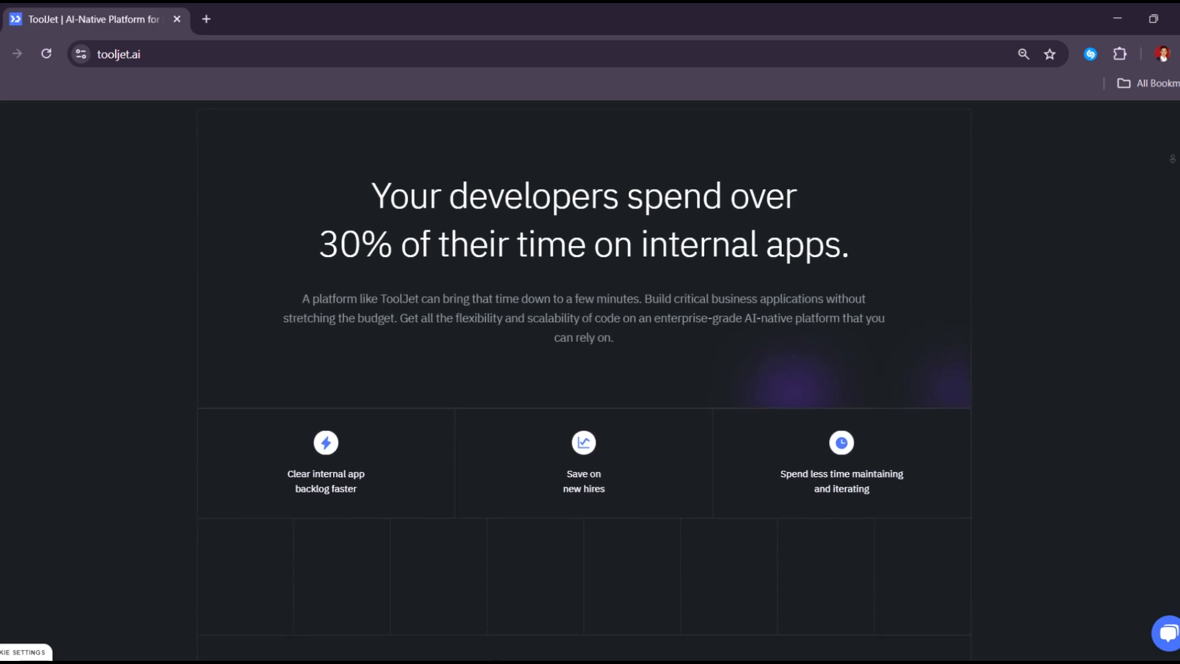
# - Scroll down past 'The perfect balance of AI and human control' section
pyautogui.scroll(-3)
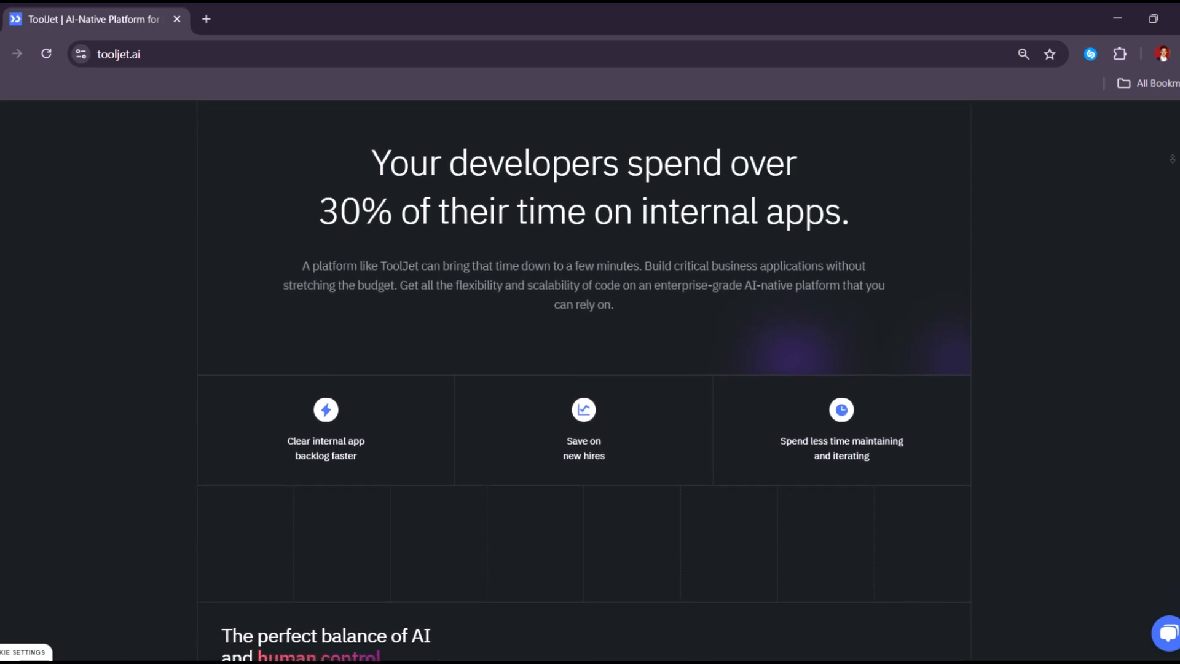
pyautogui.scroll(-3)
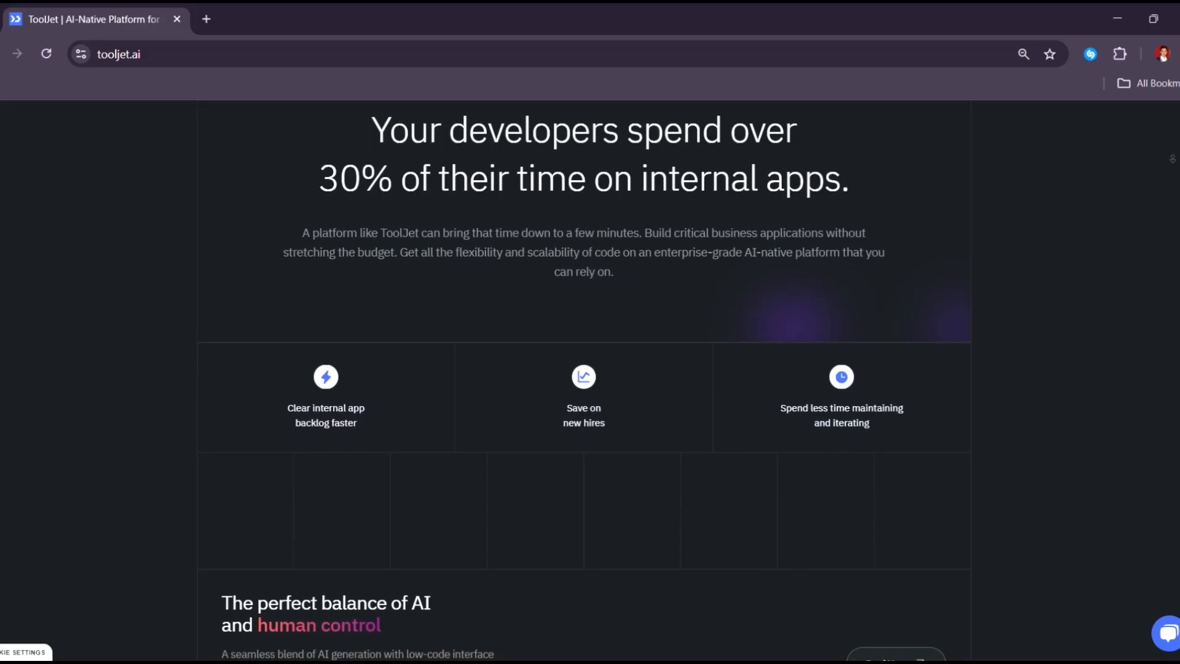
pyautogui.scroll(-3)
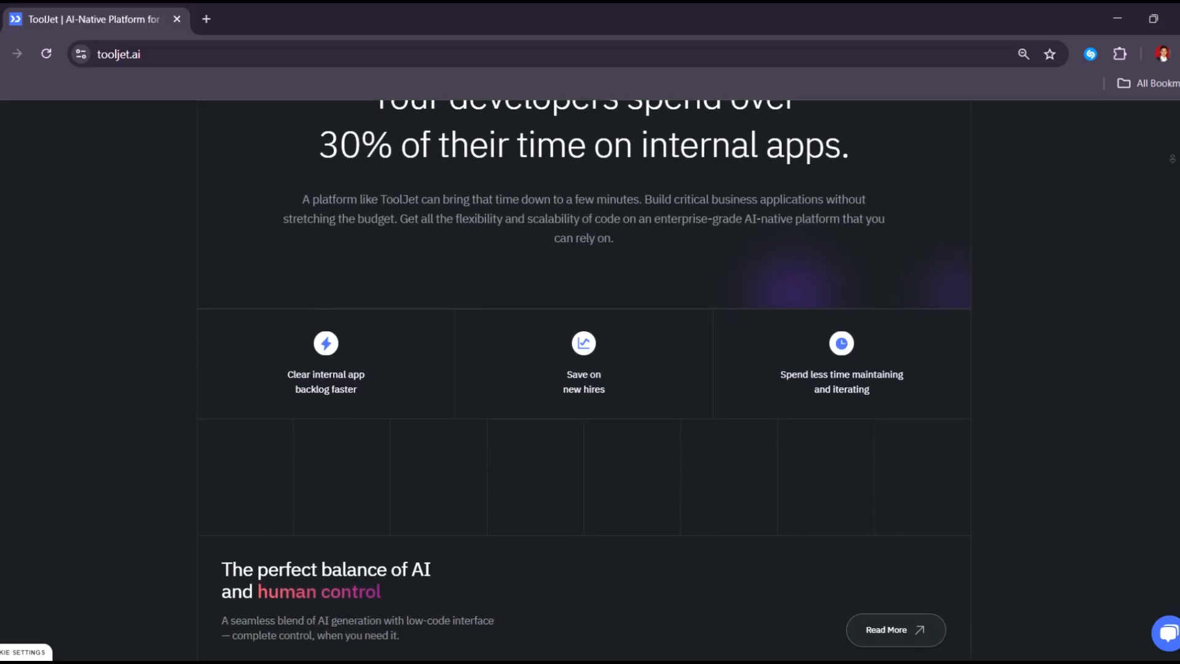
pyautogui.scroll(-3)
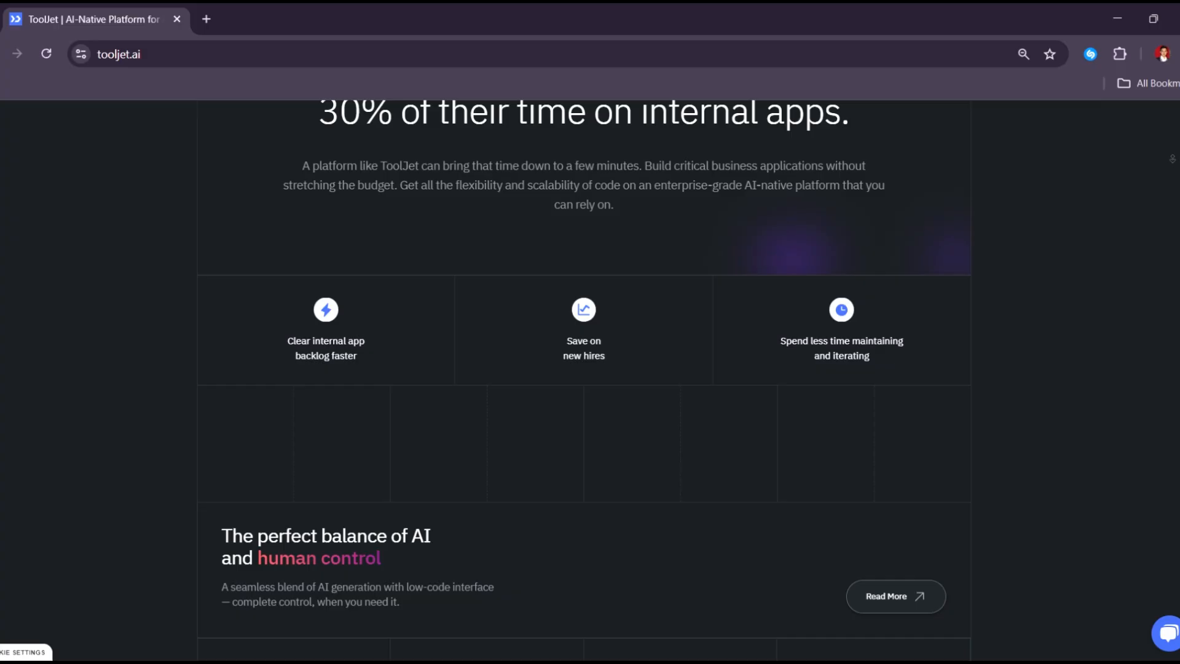
pyautogui.scroll(-3)
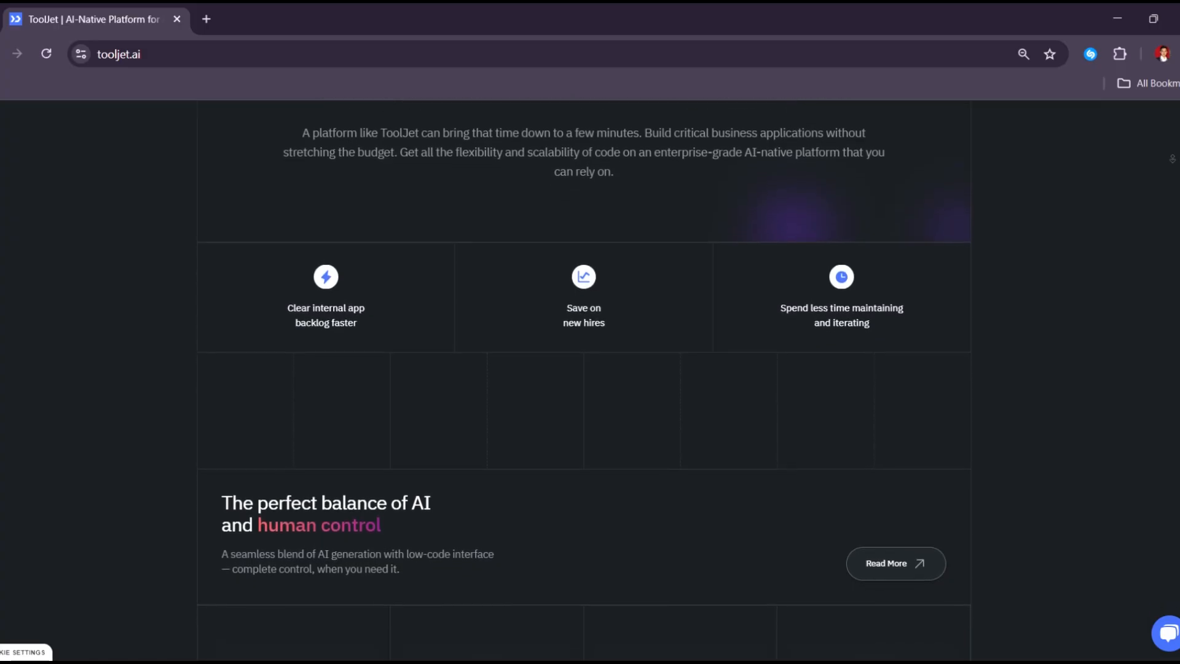
pyautogui.scroll(-3)
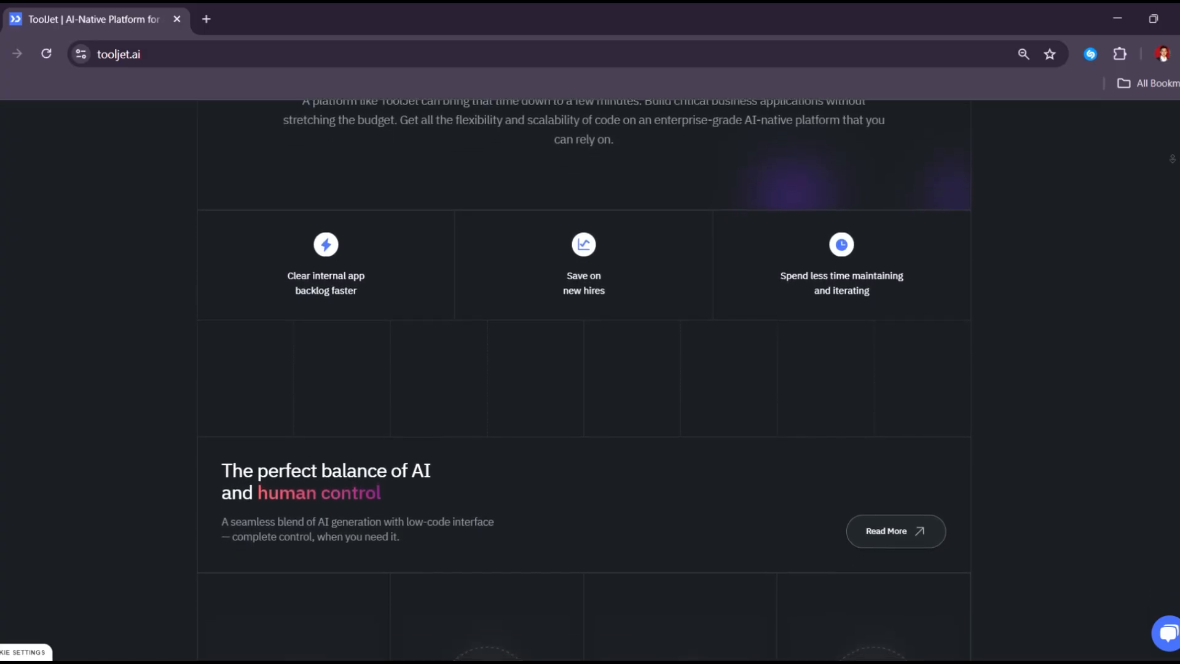
pyautogui.scroll(-3)
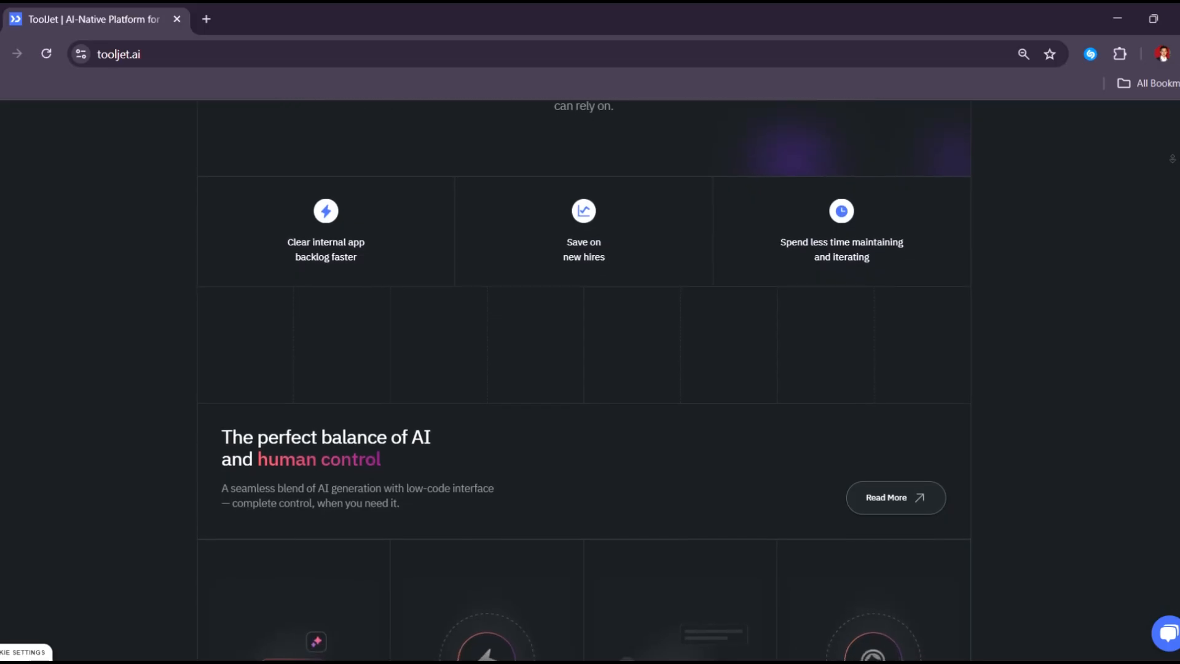
pyautogui.scroll(-3)
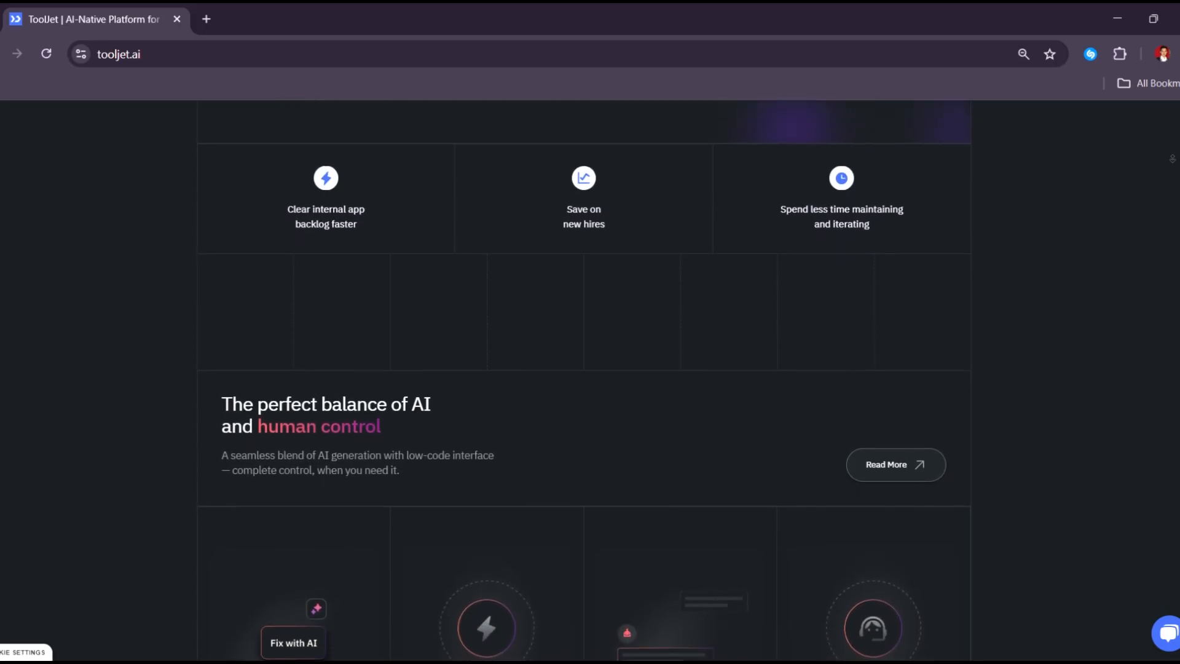
pyautogui.scroll(-3)
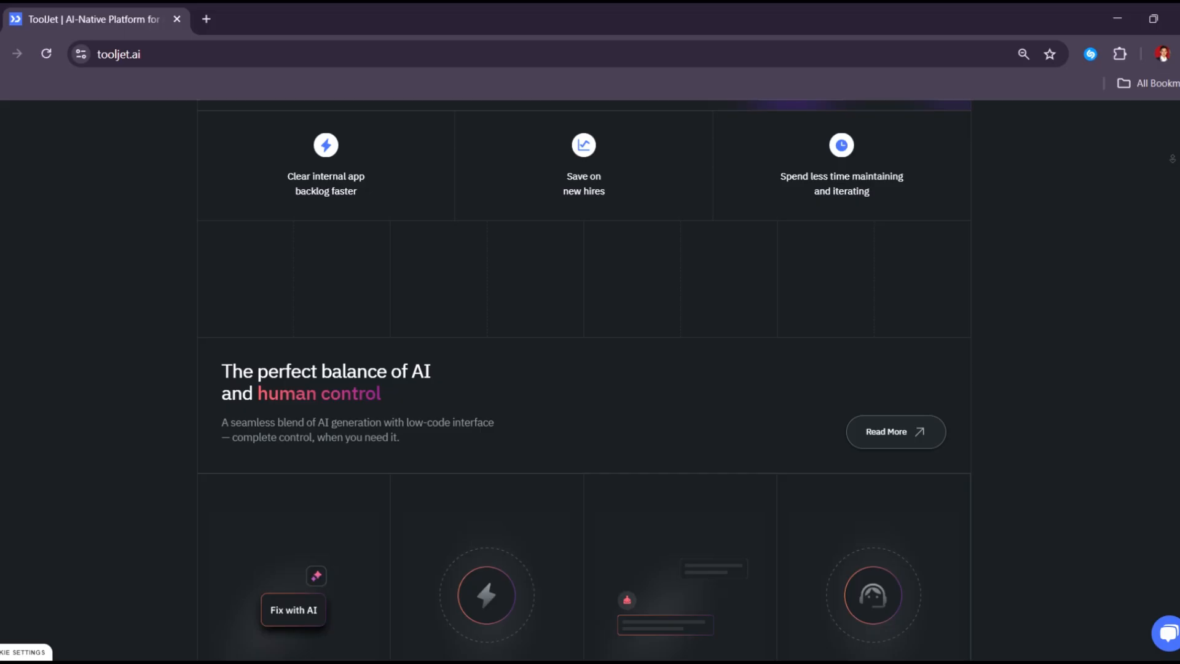
pyautogui.scroll(-3)
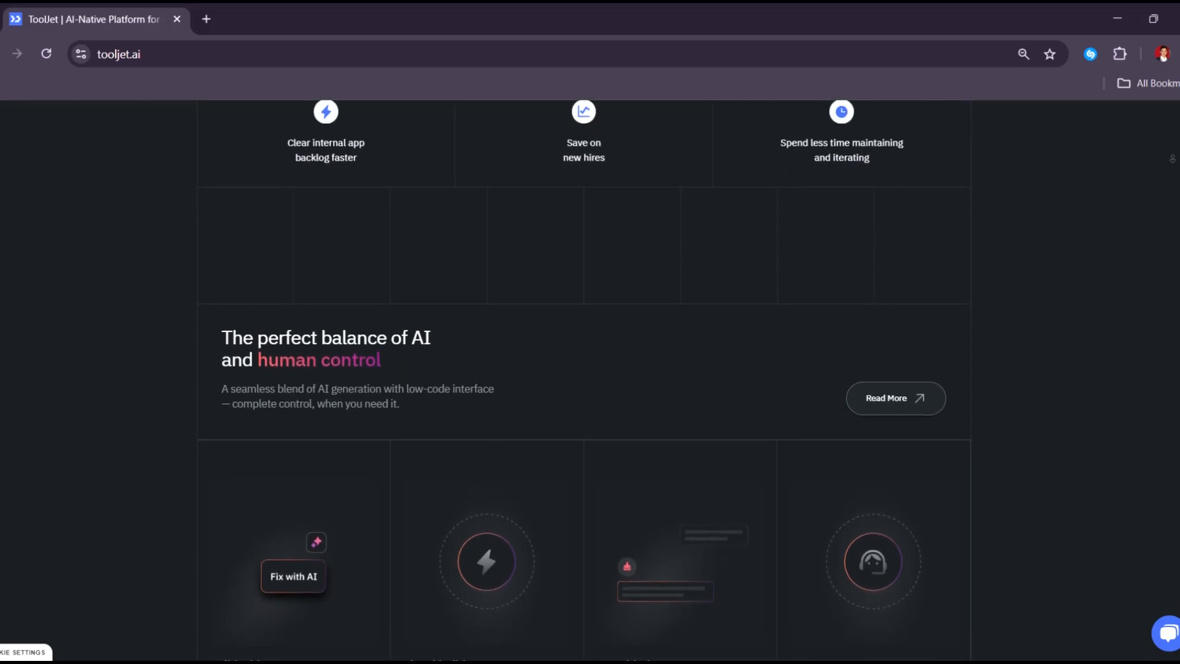
pyautogui.scroll(-3)
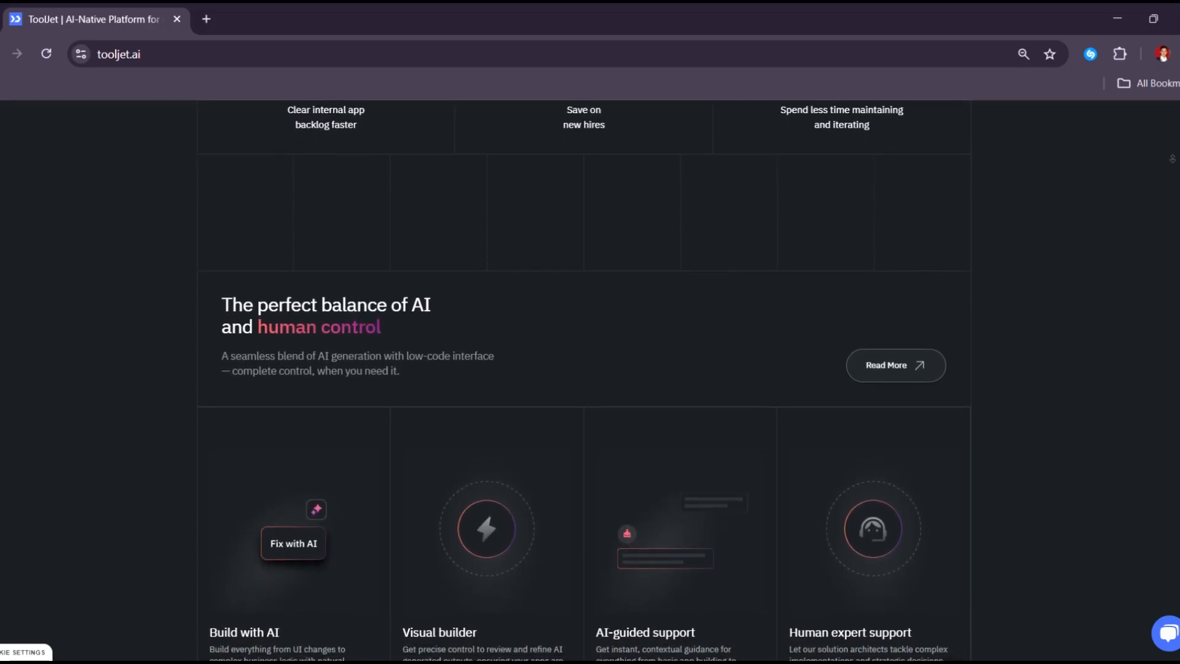
# - Continue down to the Build with AI and Visual builder feature cards and AI-Powered Apps
pyautogui.scroll(-3)
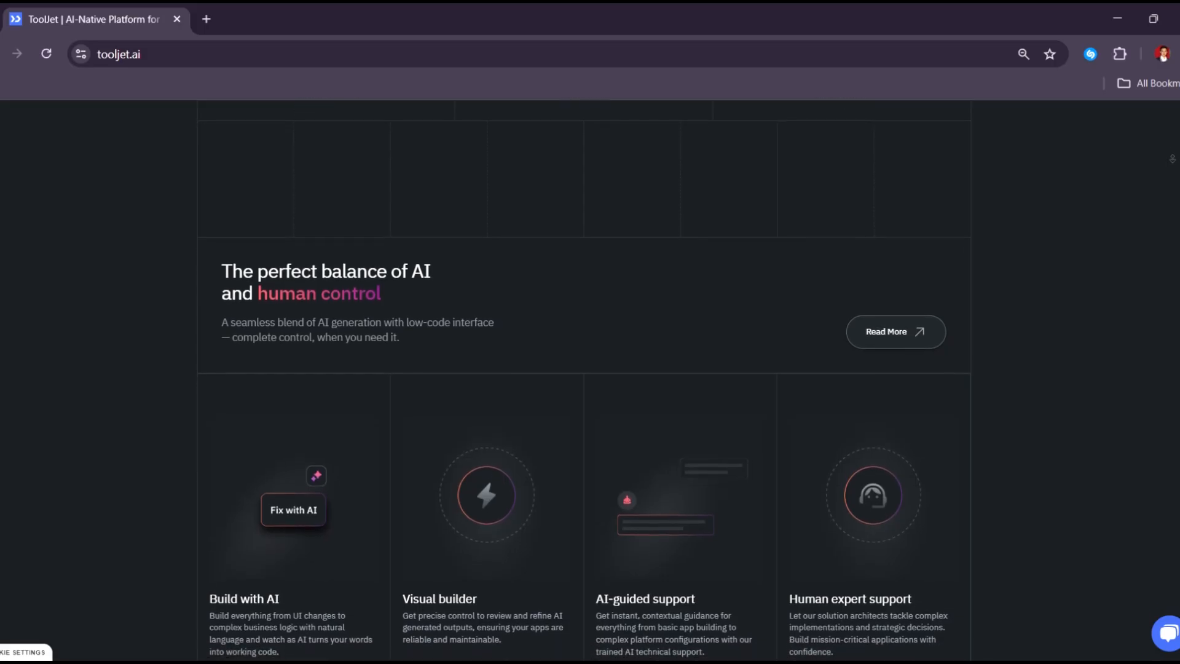
pyautogui.scroll(-3)
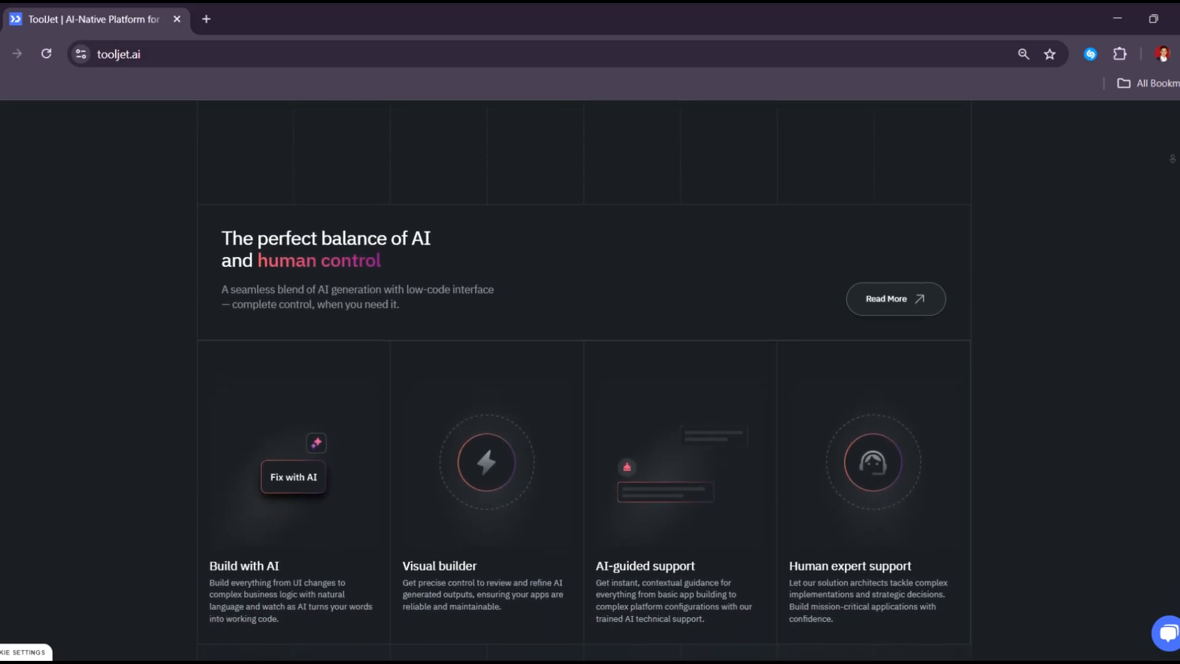
pyautogui.scroll(-3)
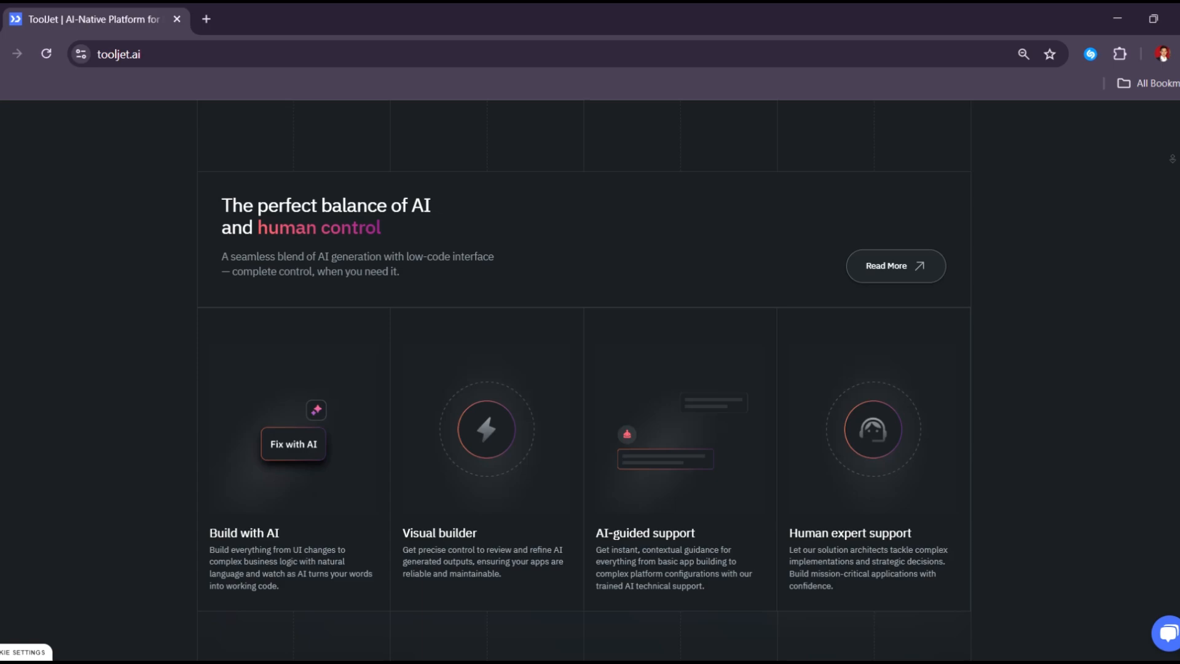
pyautogui.scroll(-3)
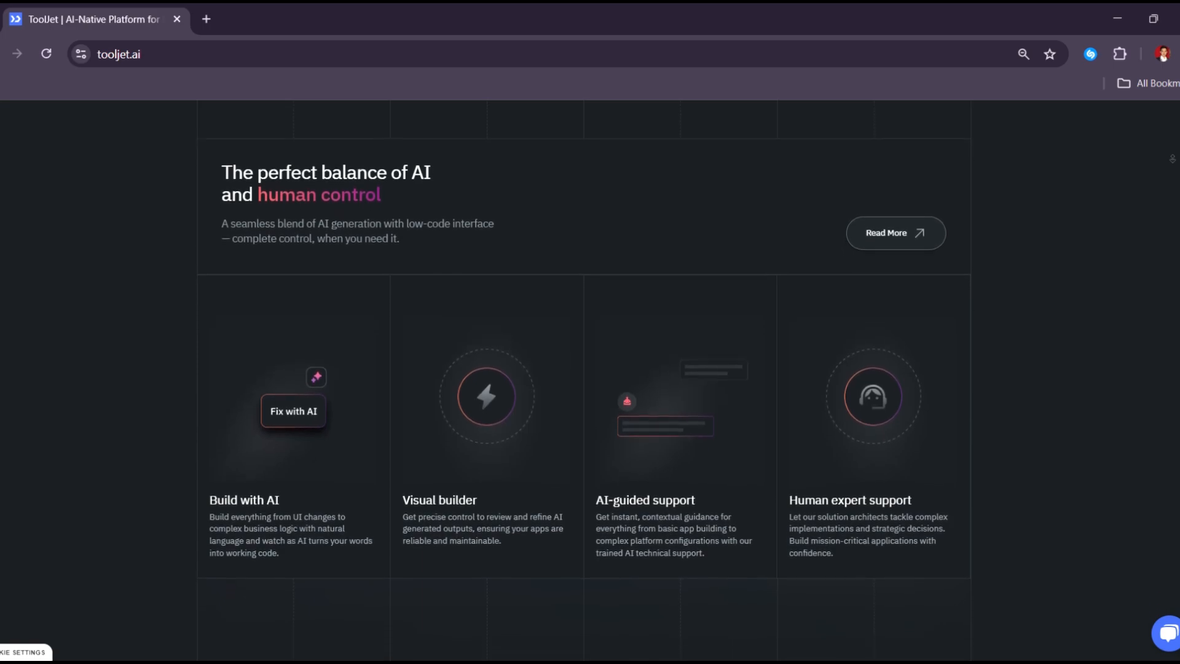
pyautogui.scroll(-3)
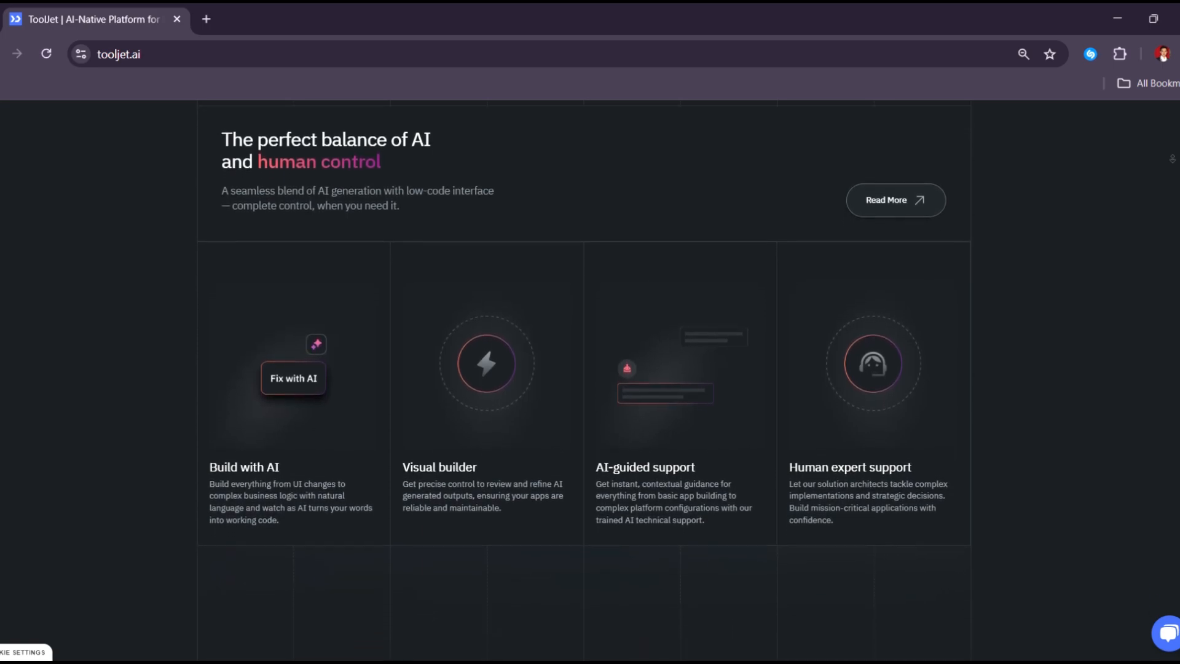
pyautogui.scroll(-3)
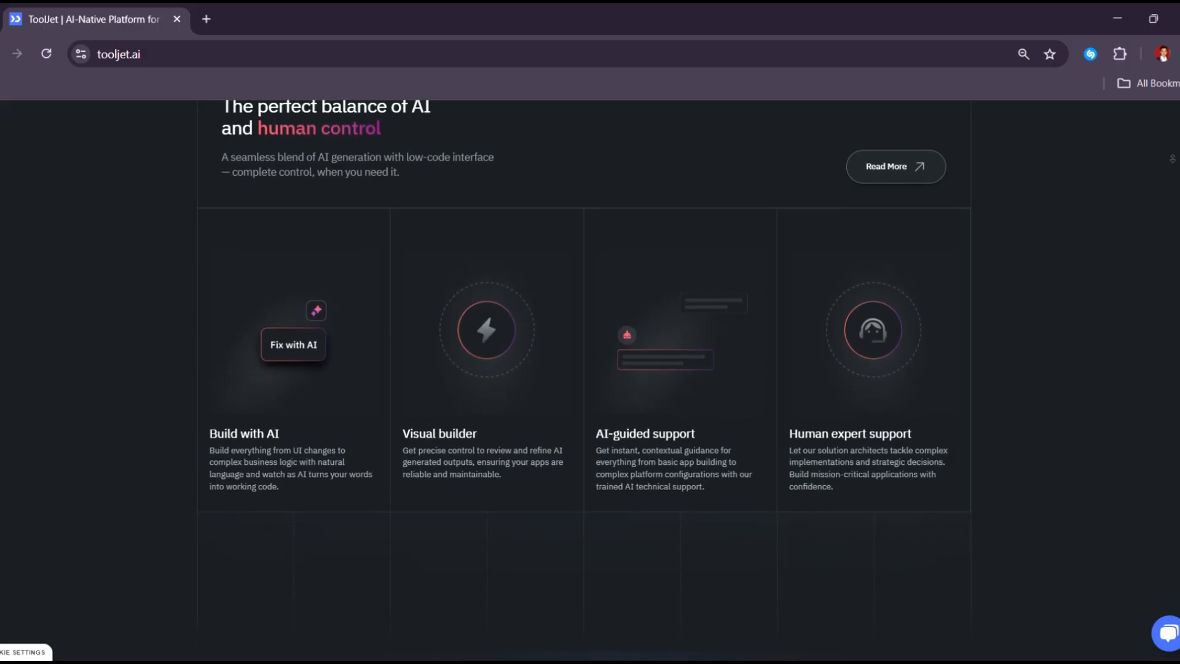
pyautogui.scroll(-3)
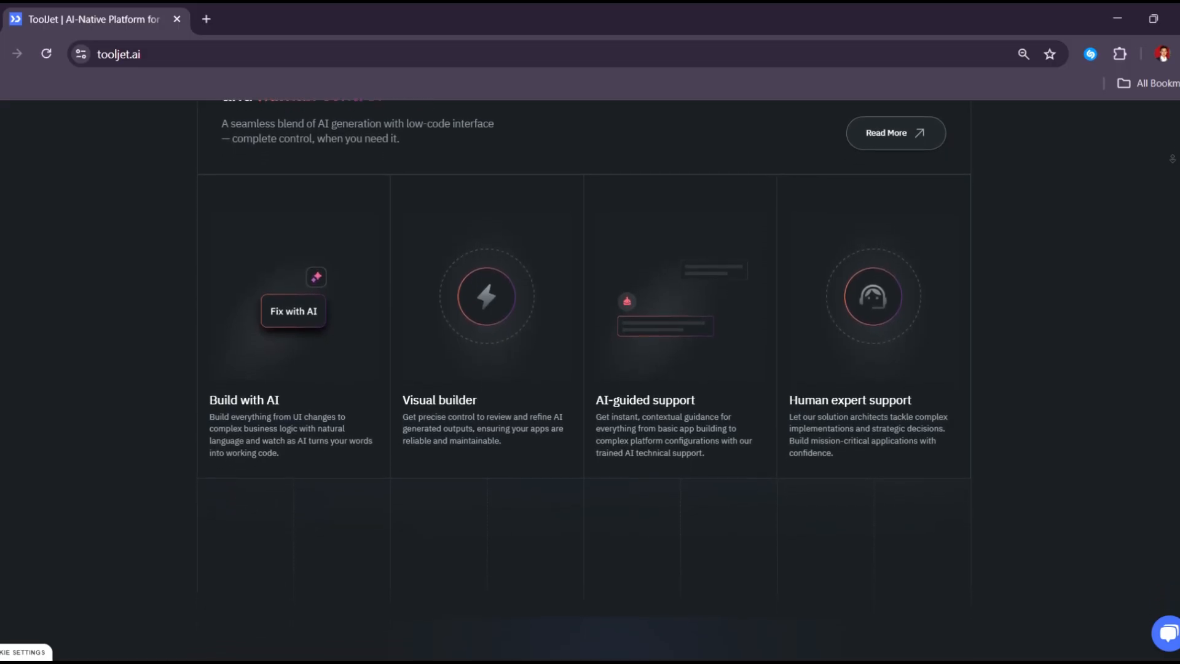
pyautogui.scroll(-3)
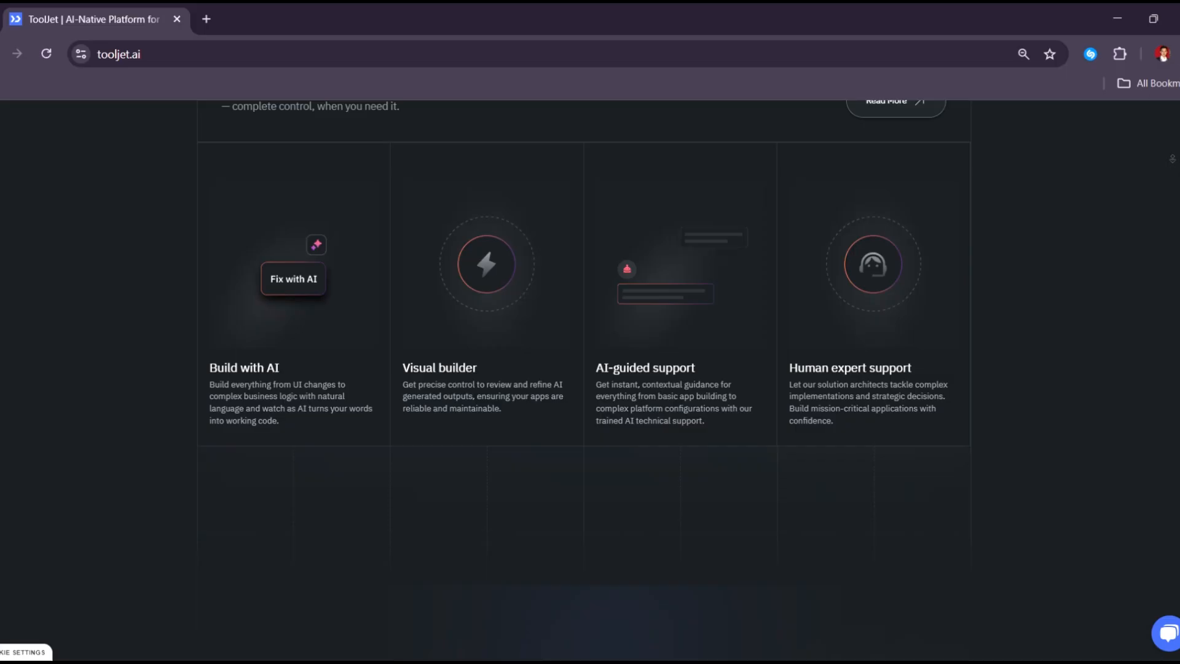
pyautogui.scroll(-3)
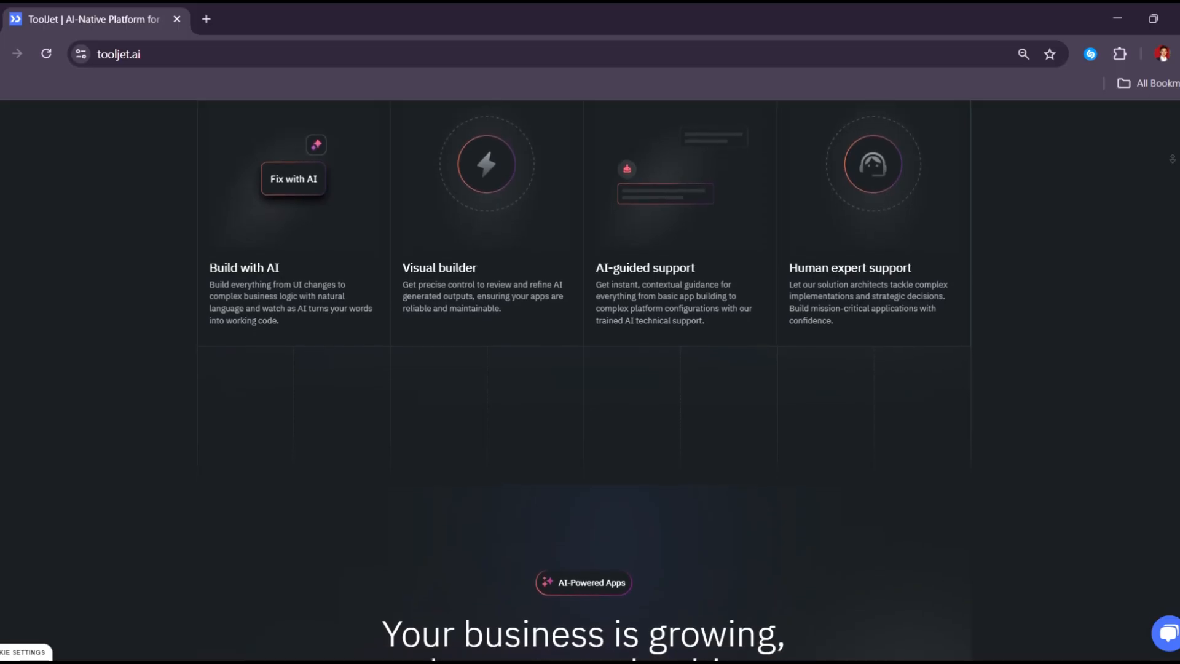
pyautogui.scroll(-3)
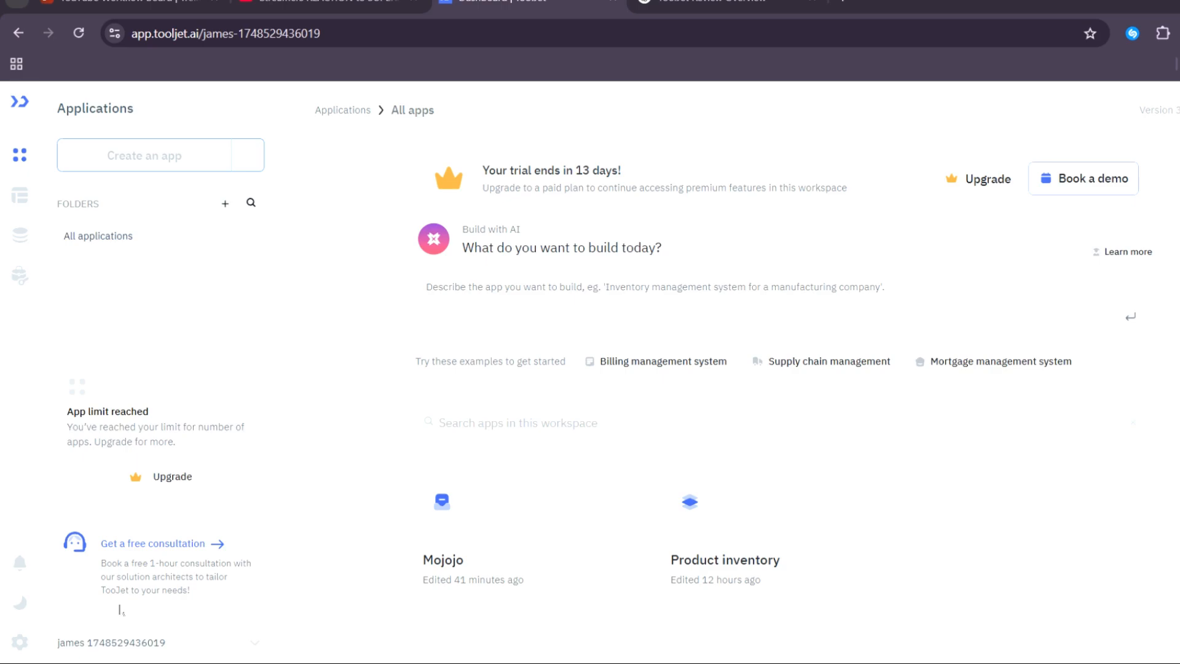
pyautogui.moveTo(911, 452)
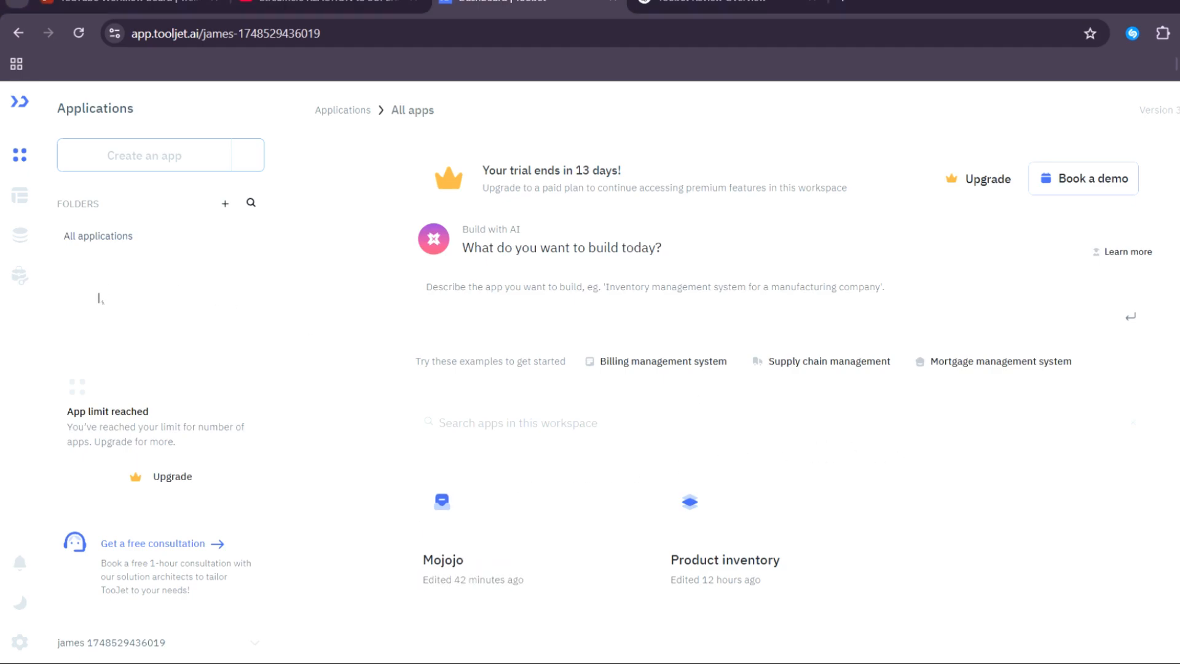
pyautogui.moveTo(258, 59)
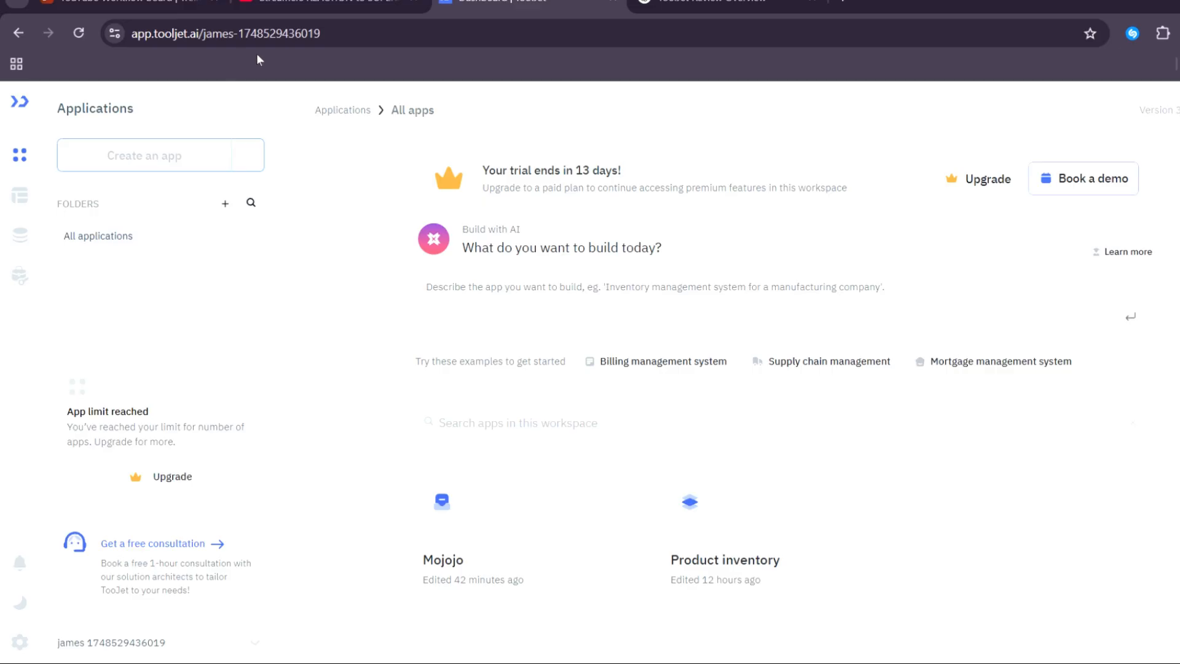
pyautogui.moveTo(299, 58)
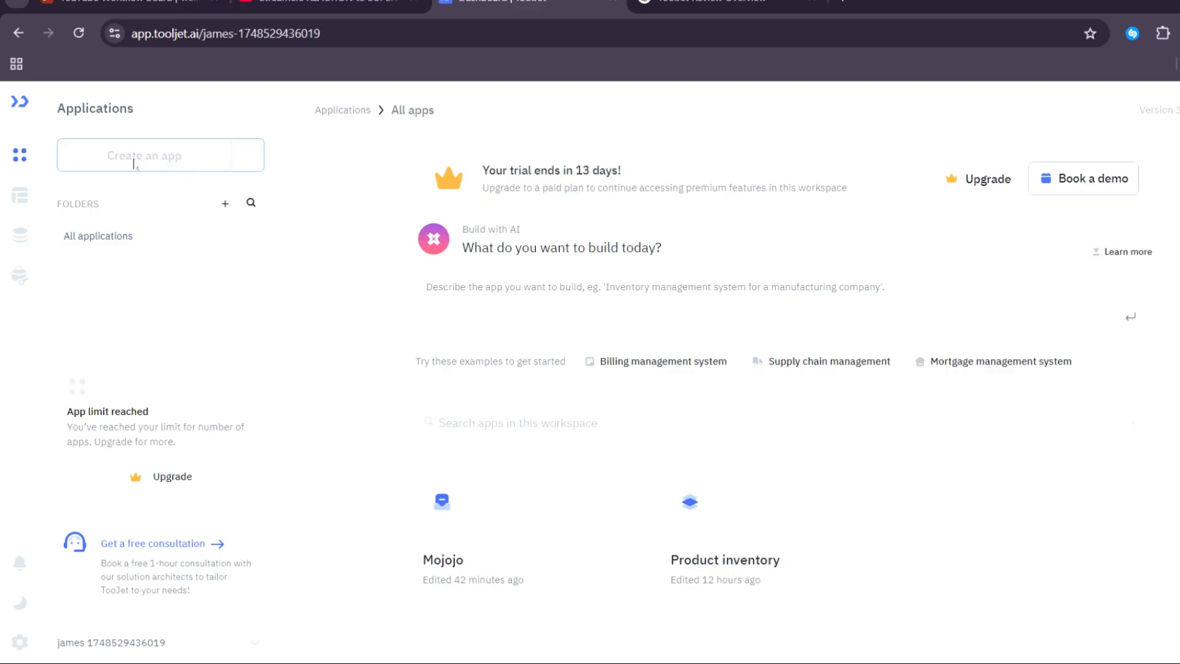
pyautogui.moveTo(19, 156)
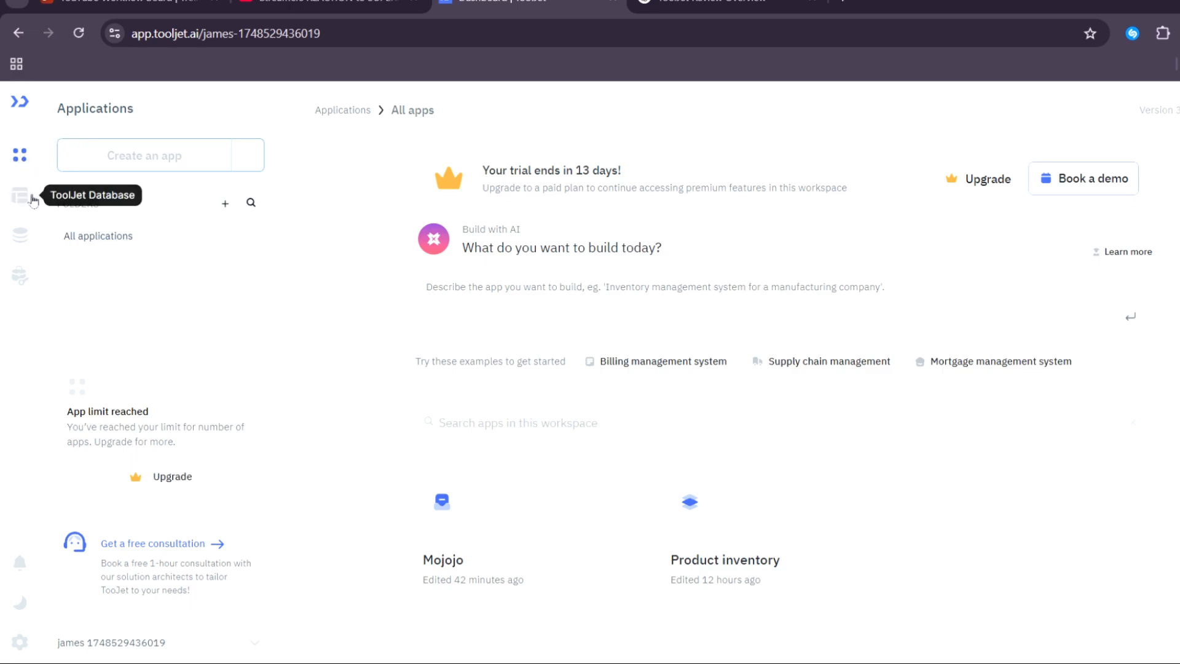
pyautogui.moveTo(21, 247)
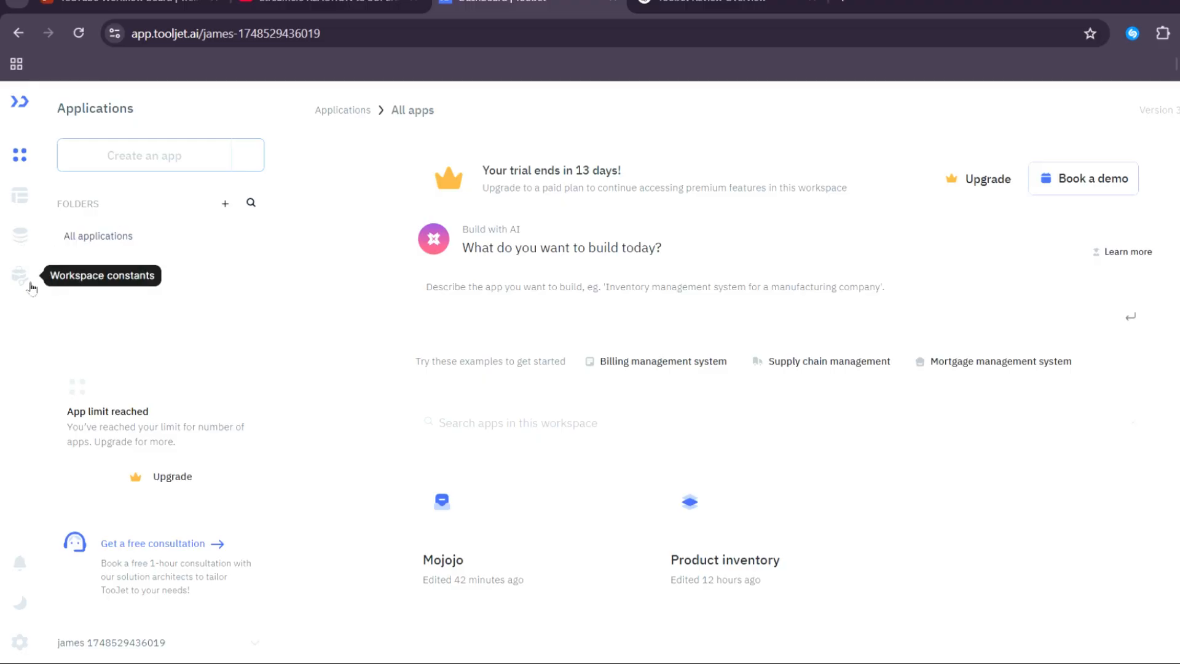
pyautogui.moveTo(471, 252)
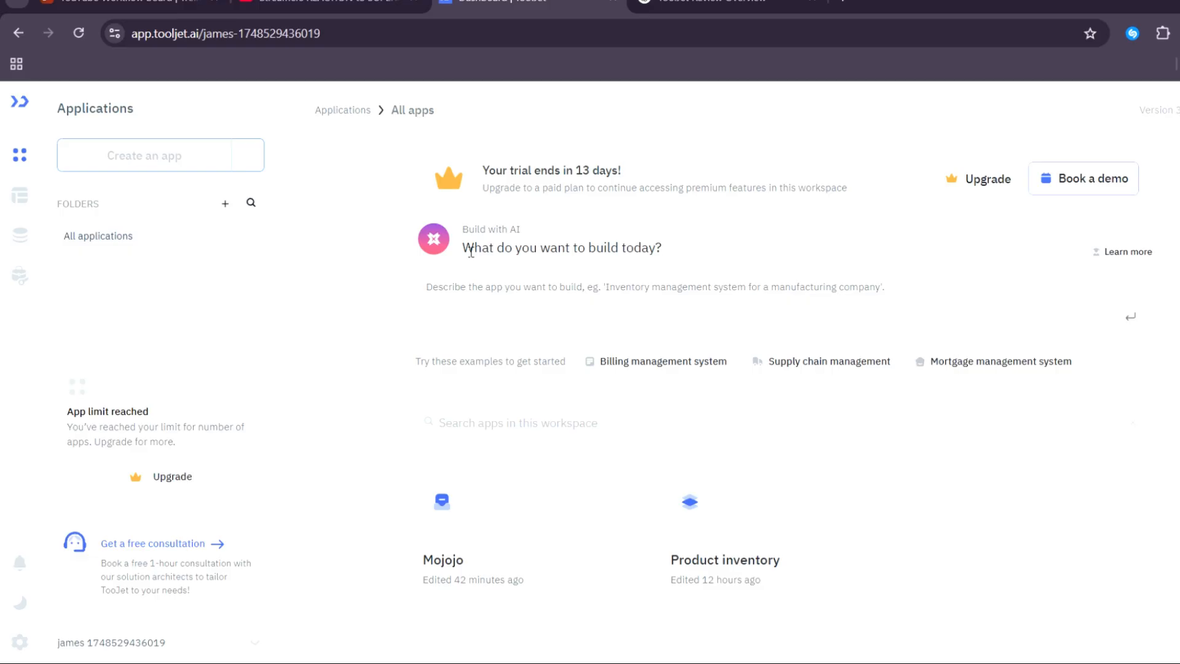
pyautogui.moveTo(827, 234)
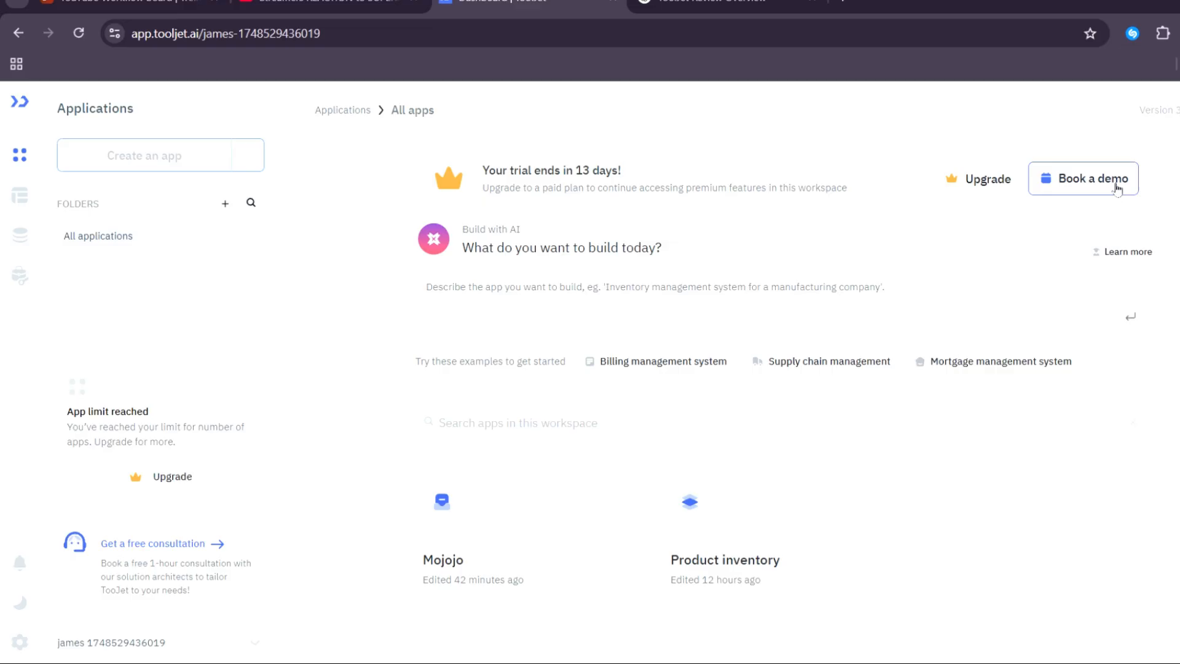
# - Use the trial banner's Book a demo button to reach the 1:1 product-expert booking page
pyautogui.click(1082, 178)
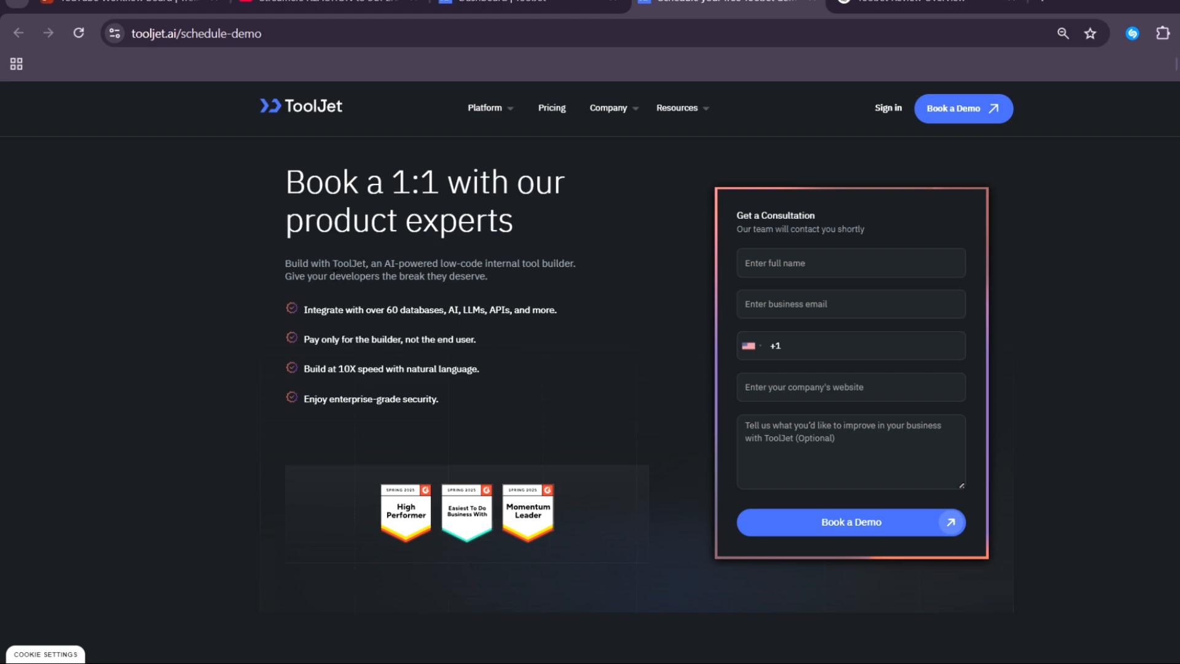
pyautogui.moveTo(539, 281)
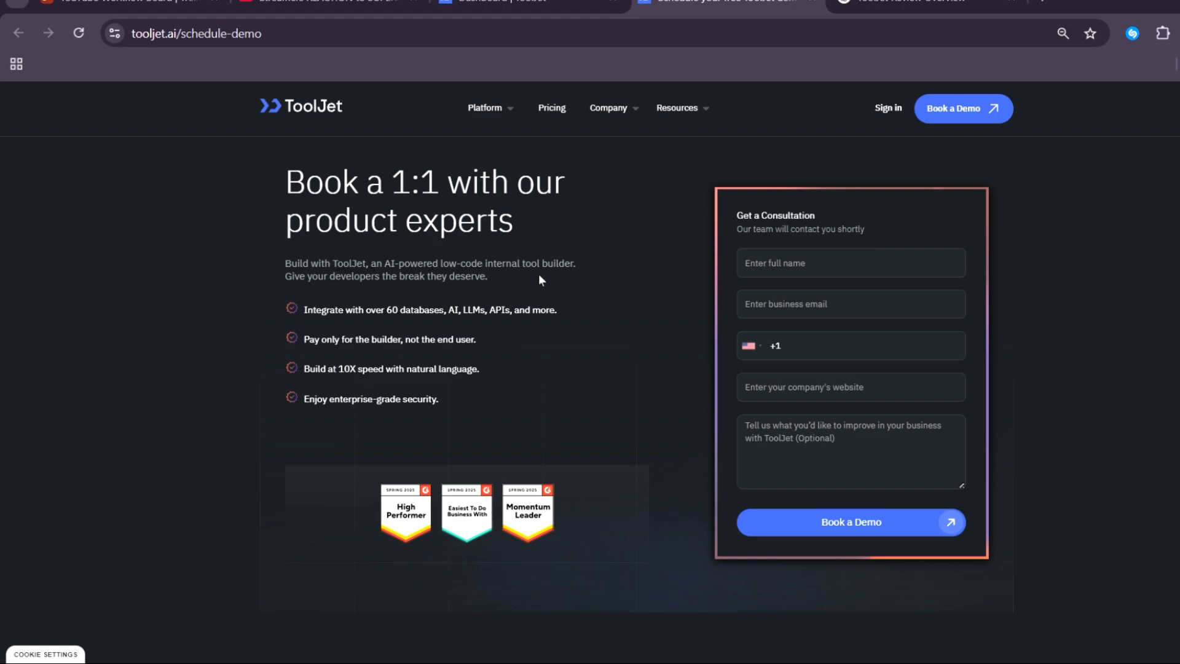
pyautogui.moveTo(399, 292)
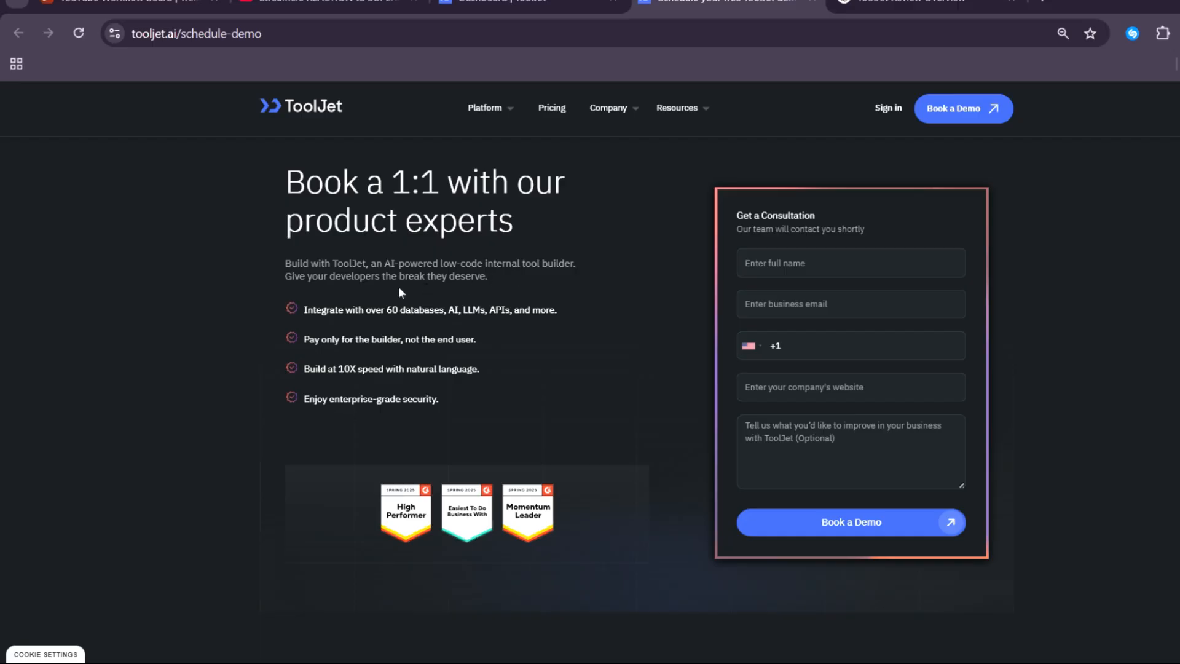
pyautogui.moveTo(496, 286)
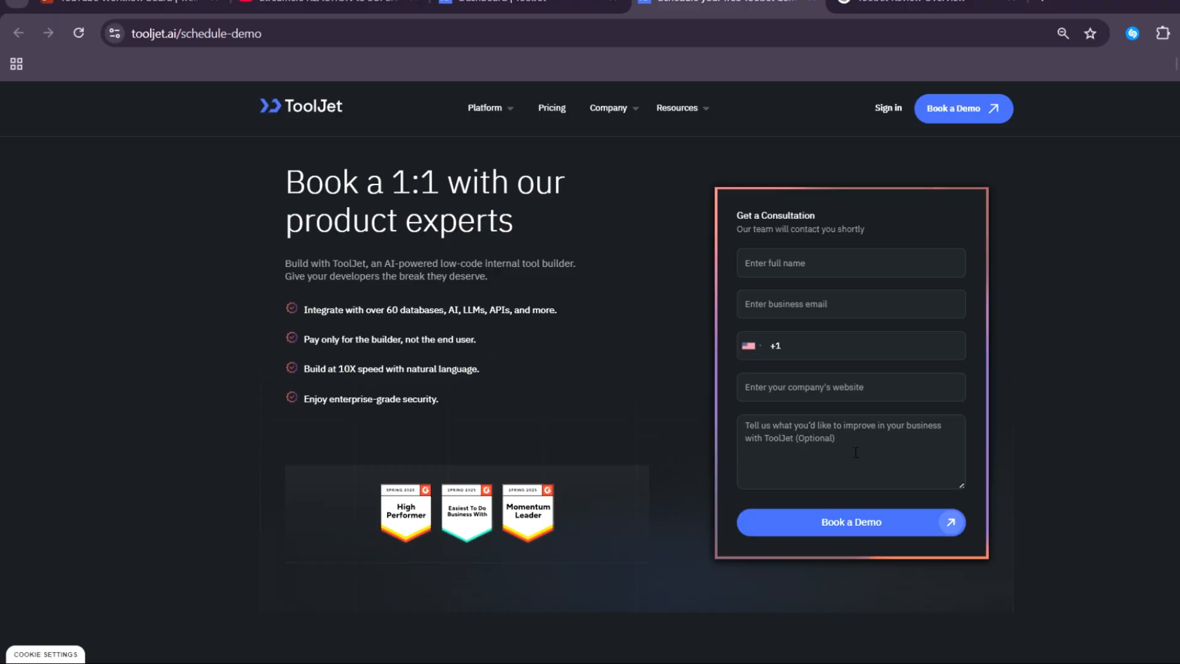
pyautogui.moveTo(843, 535)
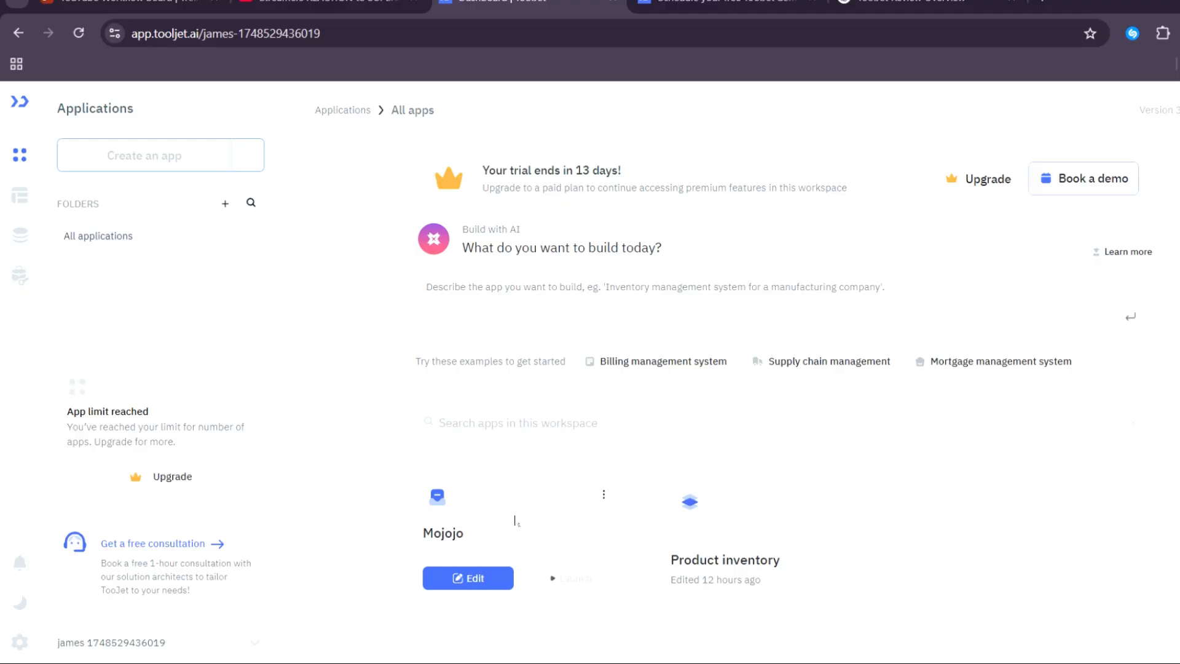
pyautogui.moveTo(468, 578)
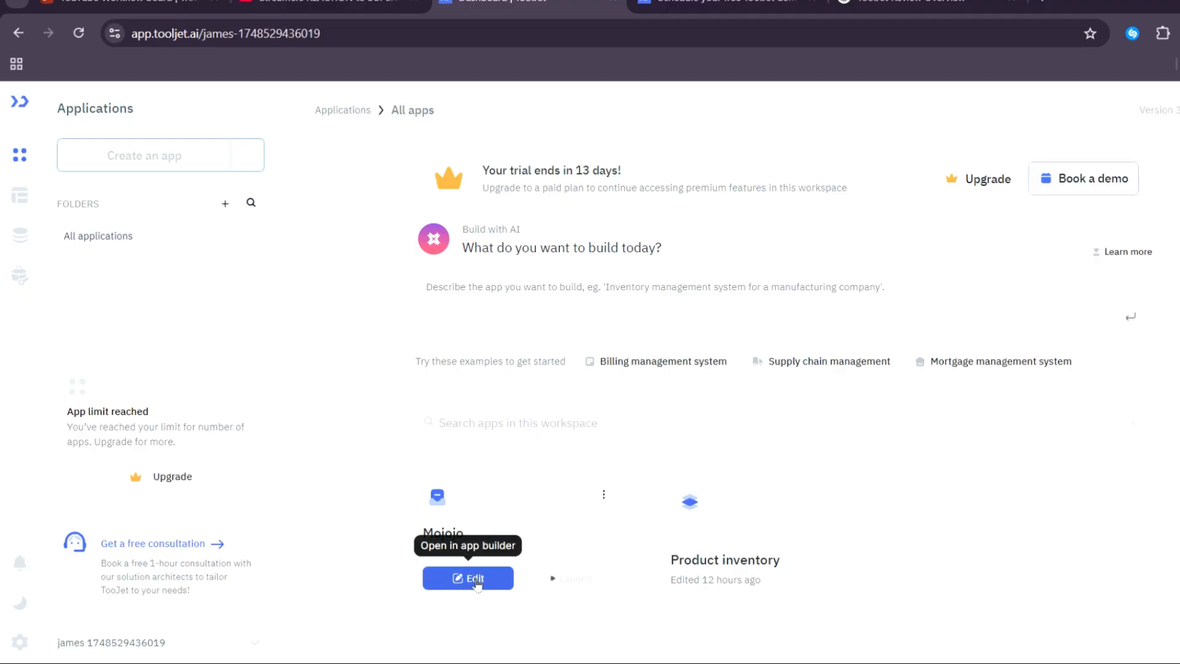
# - Open the Mojojo app card from the dashboard in the app builder via Edit
pyautogui.click(468, 578)
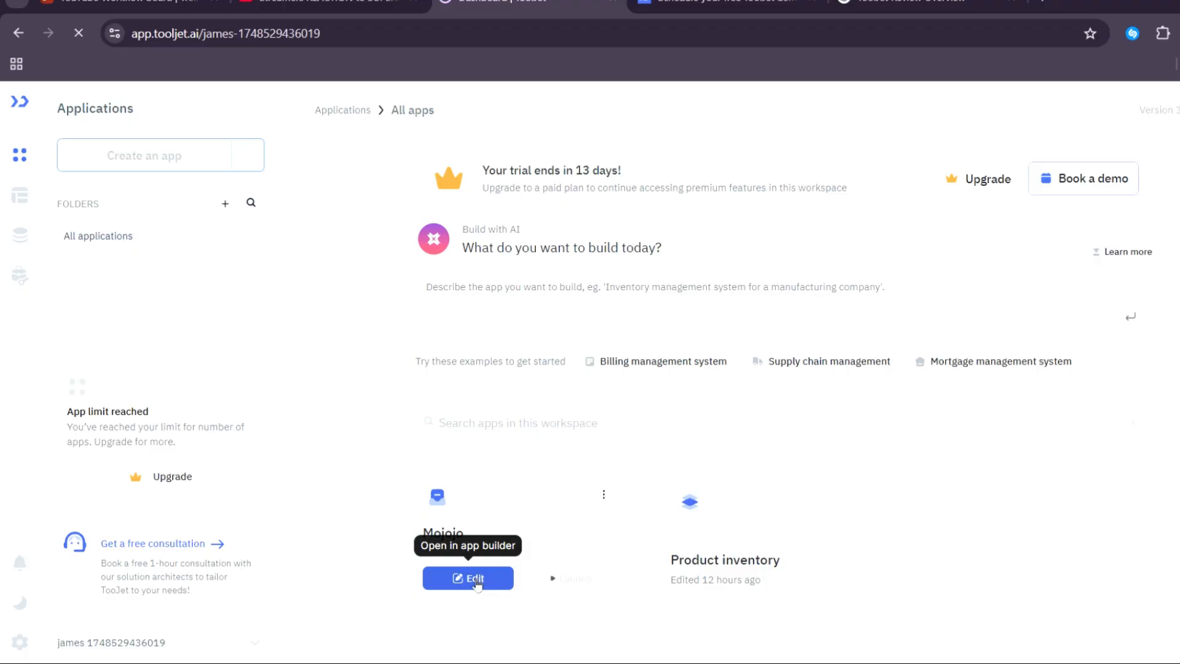
pyautogui.click(468, 578)
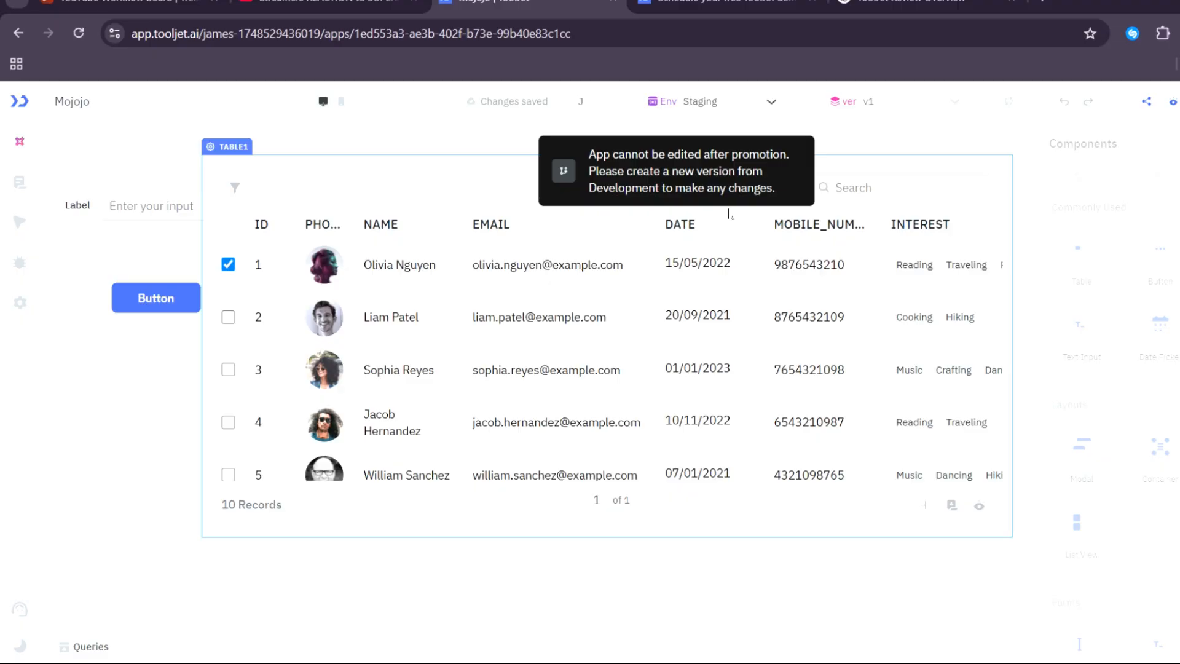
pyautogui.moveTo(235, 187)
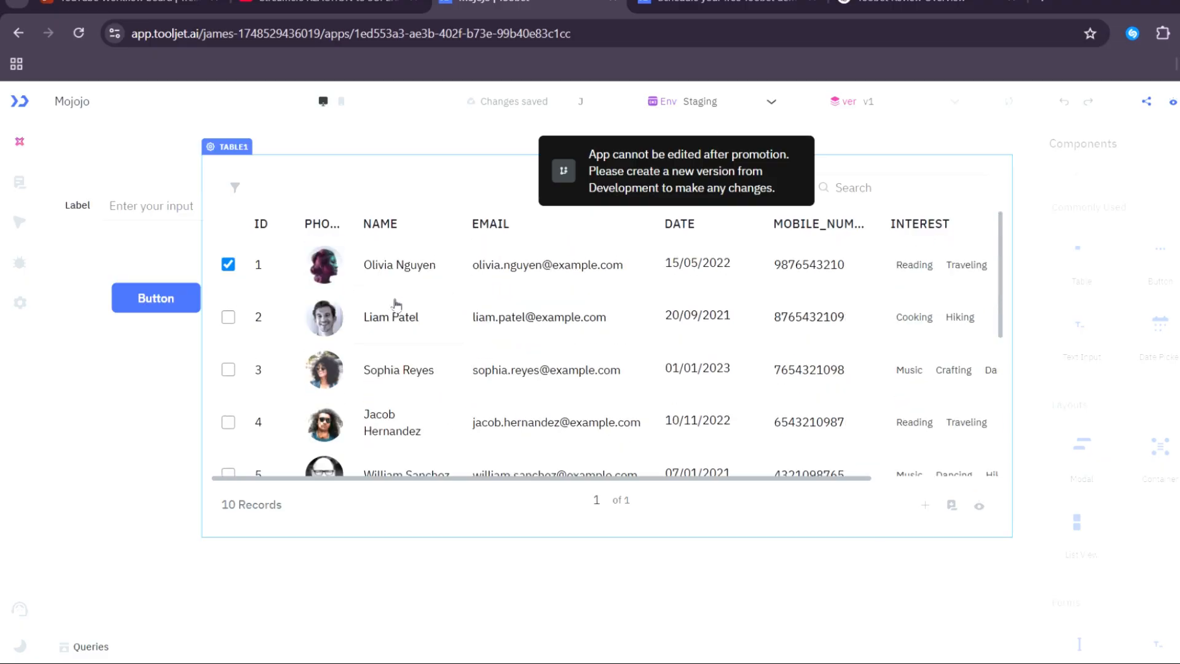
pyautogui.click(228, 264)
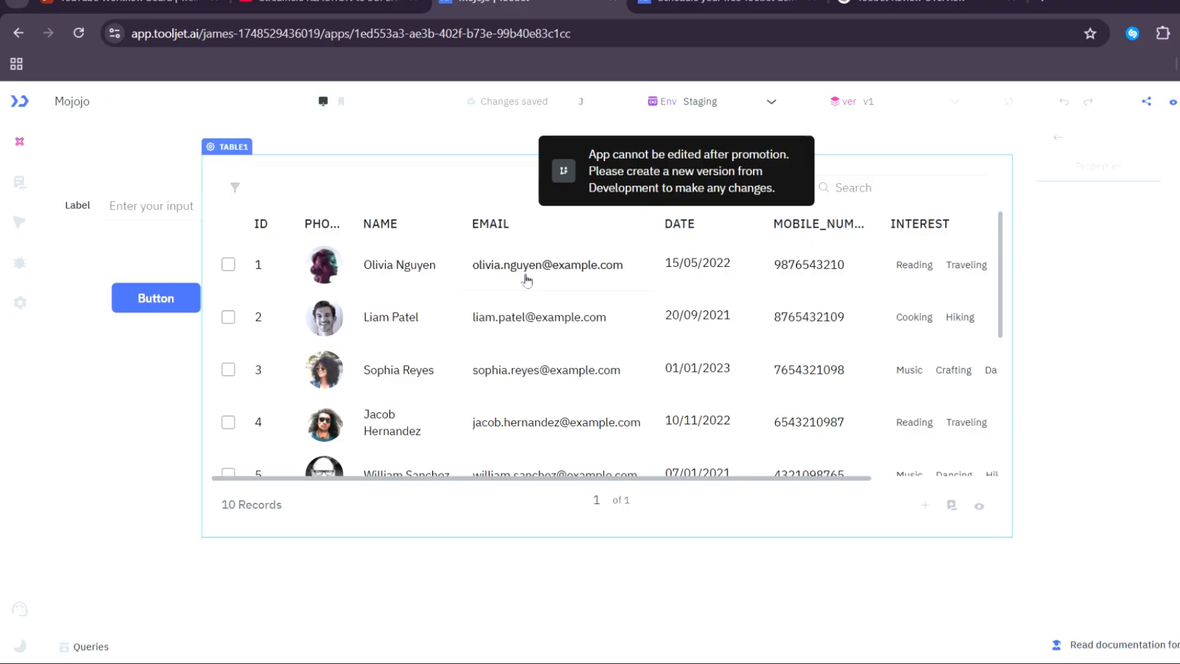
pyautogui.moveTo(405, 287)
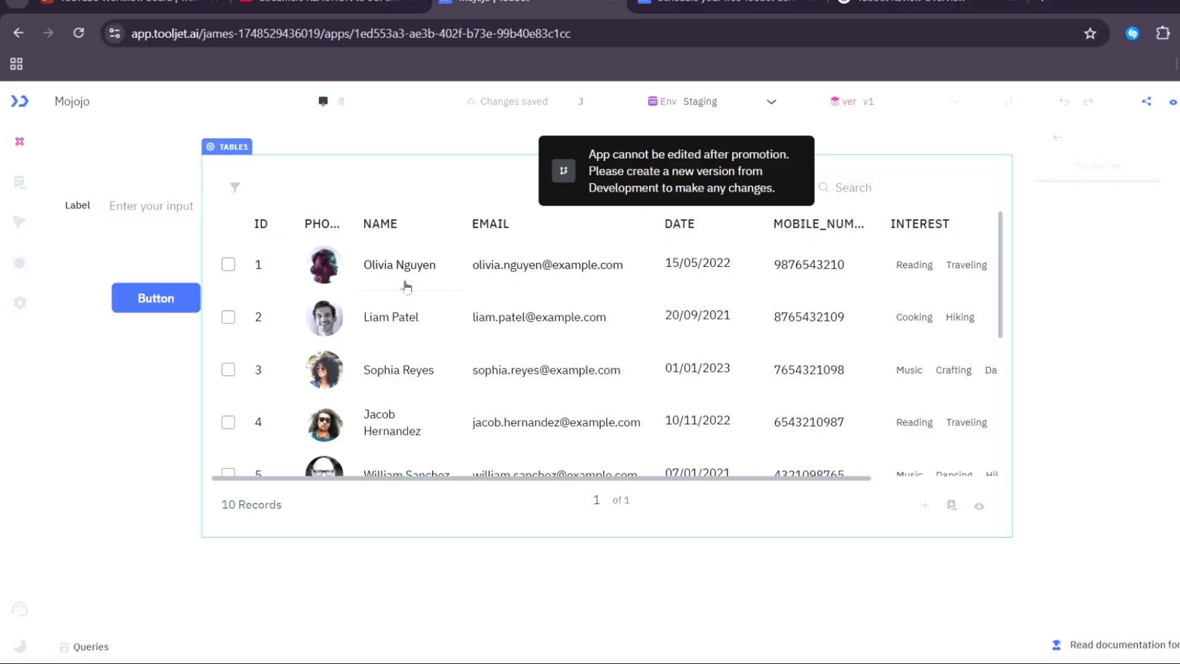
pyautogui.moveTo(404, 271)
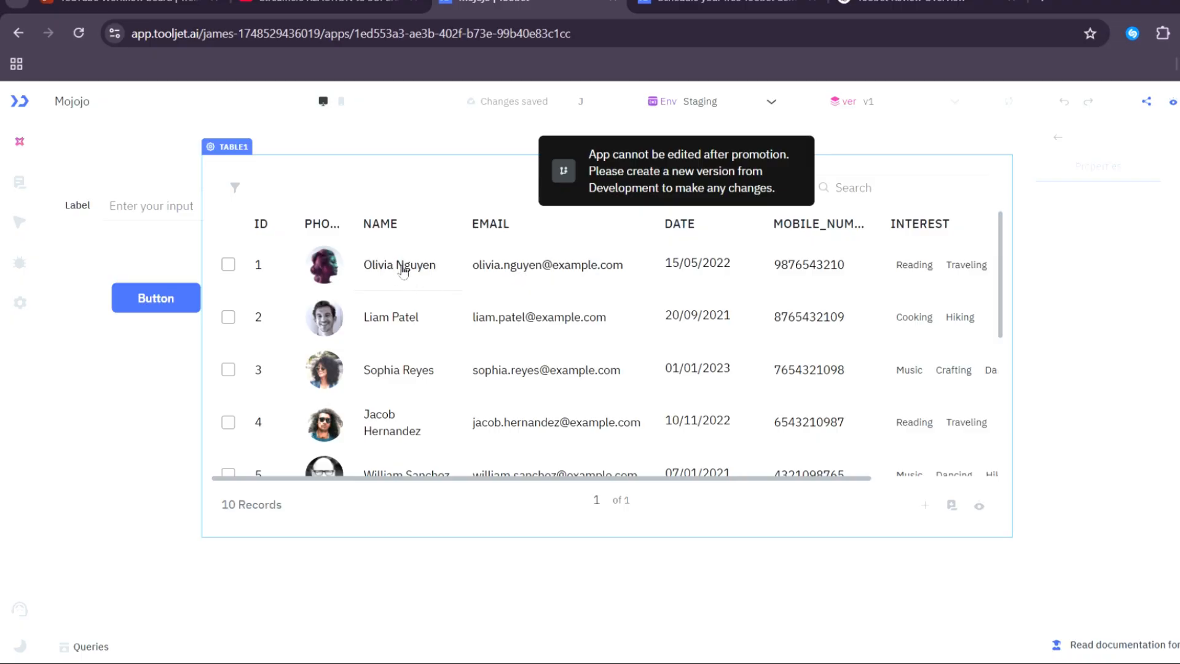
pyautogui.doubleClick(524, 266)
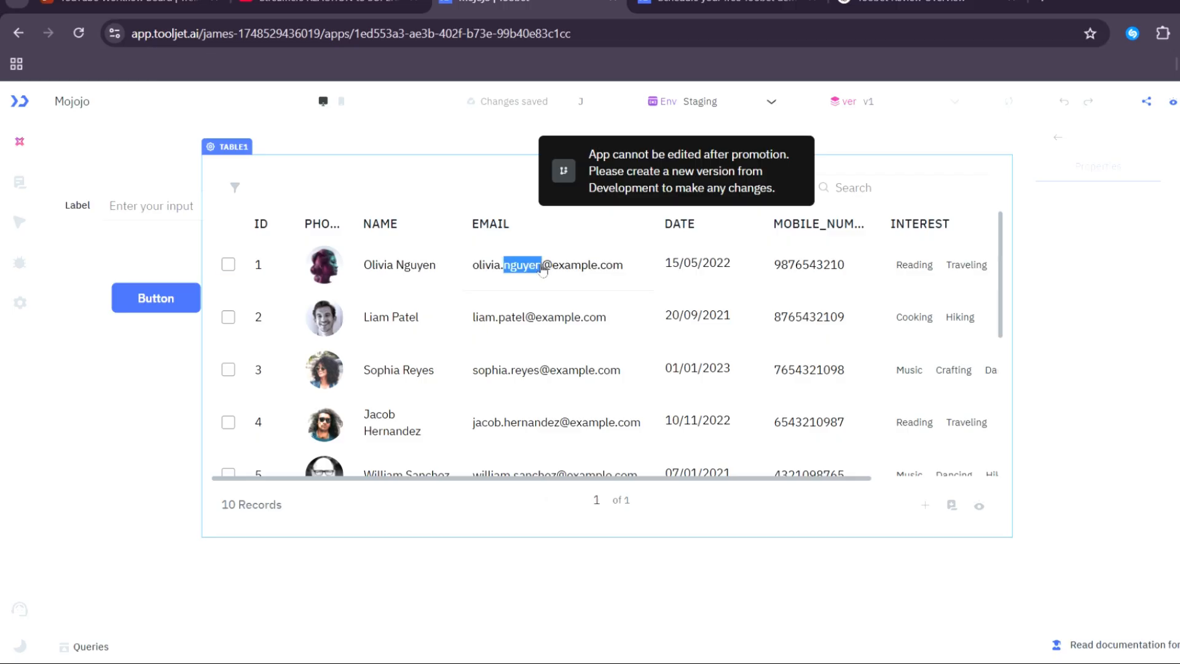
pyautogui.doubleClick(688, 263)
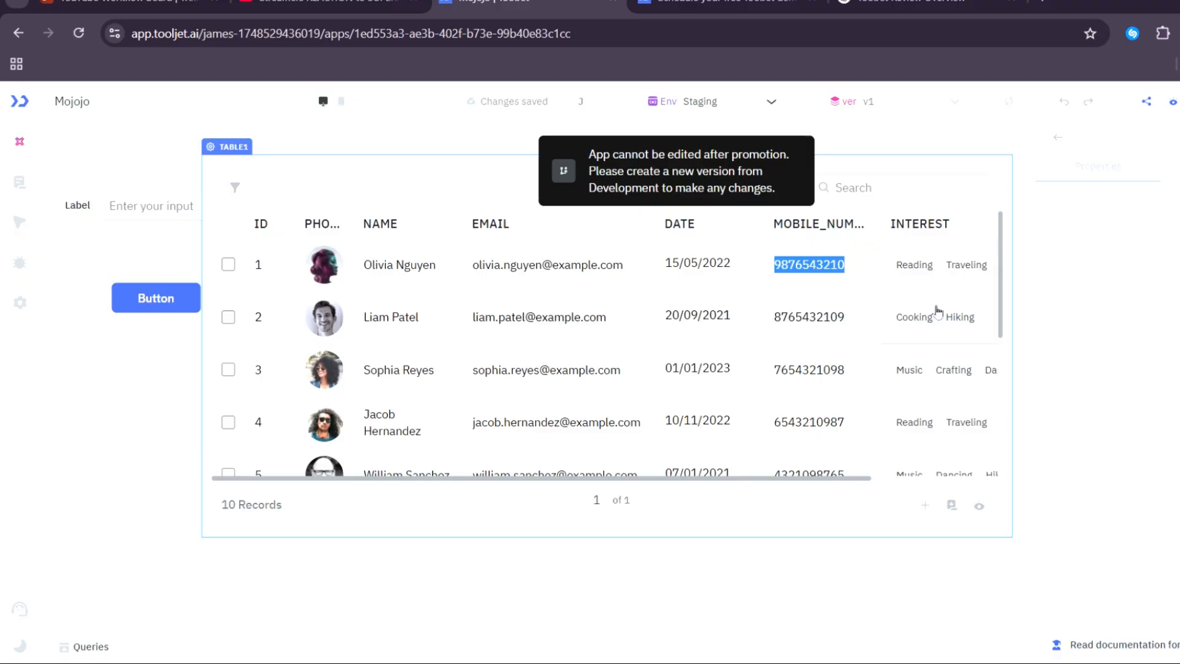
pyautogui.scroll(-3)
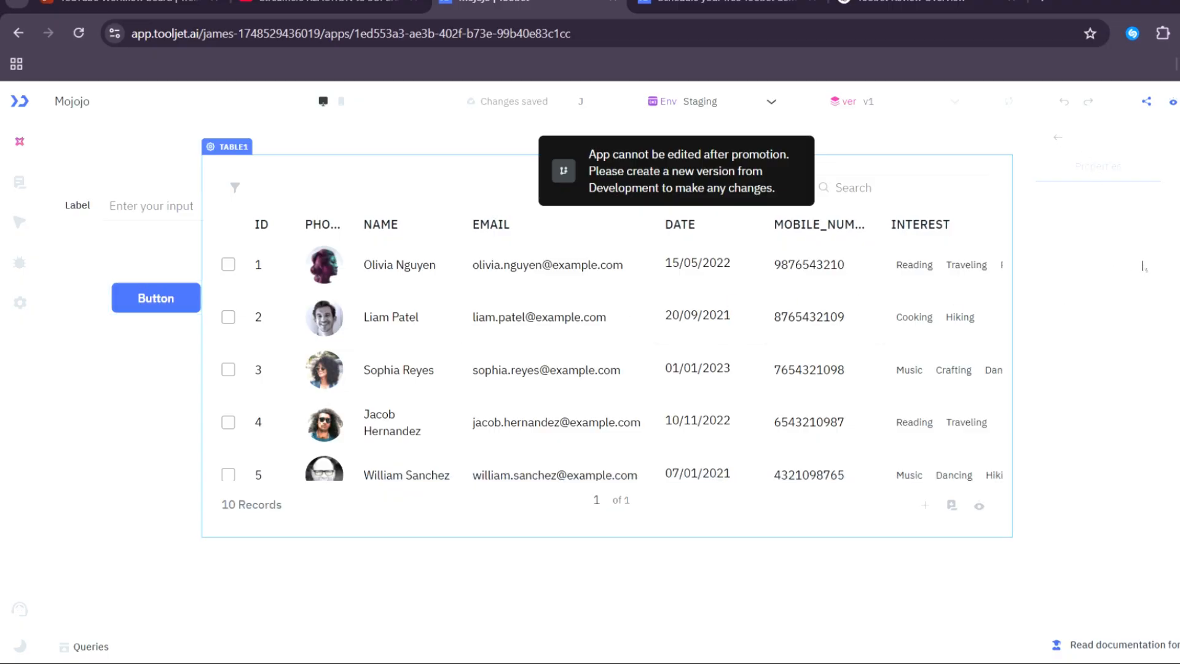
pyautogui.click(155, 298)
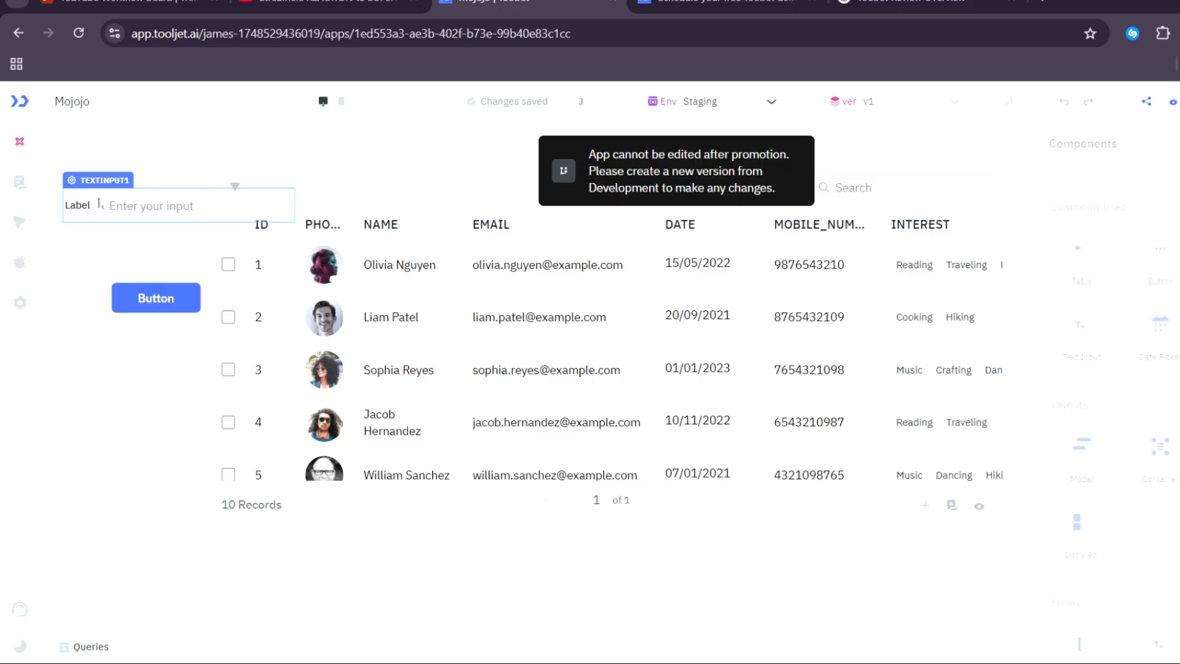
# - Fill the text input beside the team table with 'MOJOJO TEAM' and commit it
pyautogui.click(196, 206)
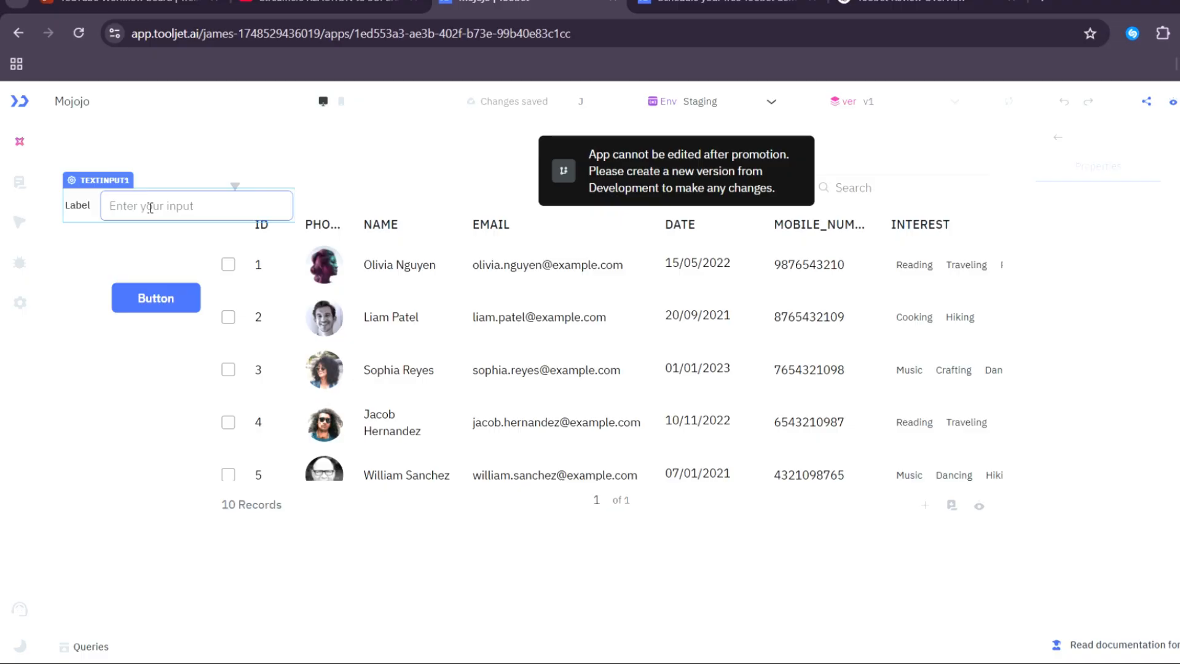
pyautogui.write('M')
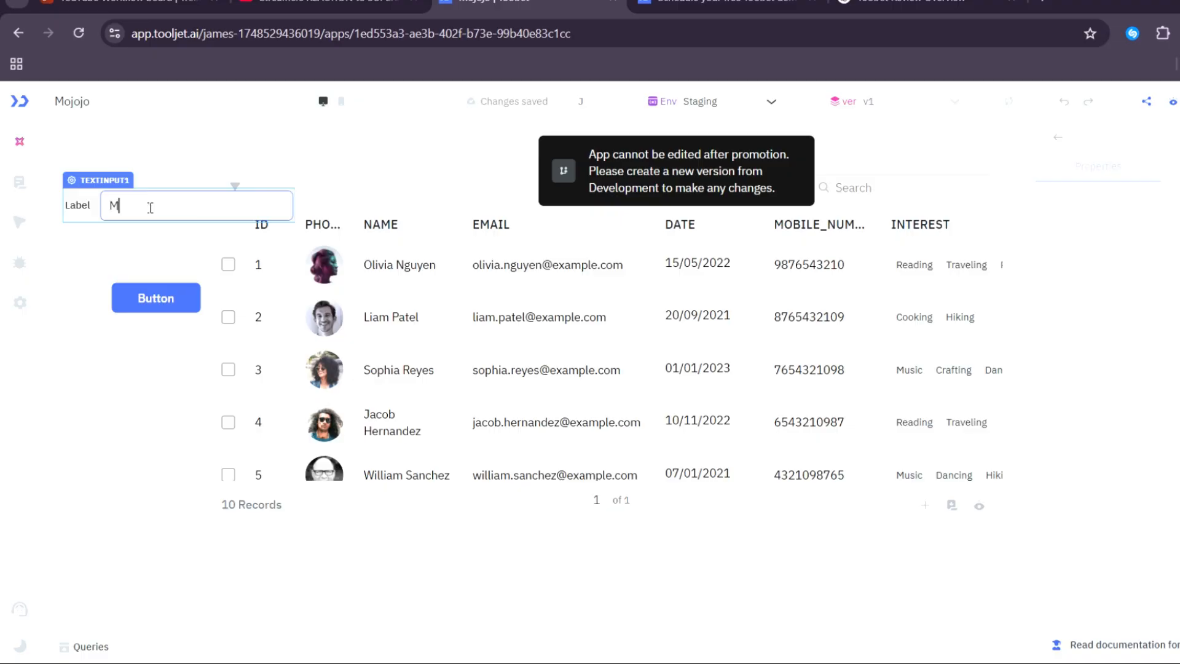
pyautogui.write('OJOJO TEAM')
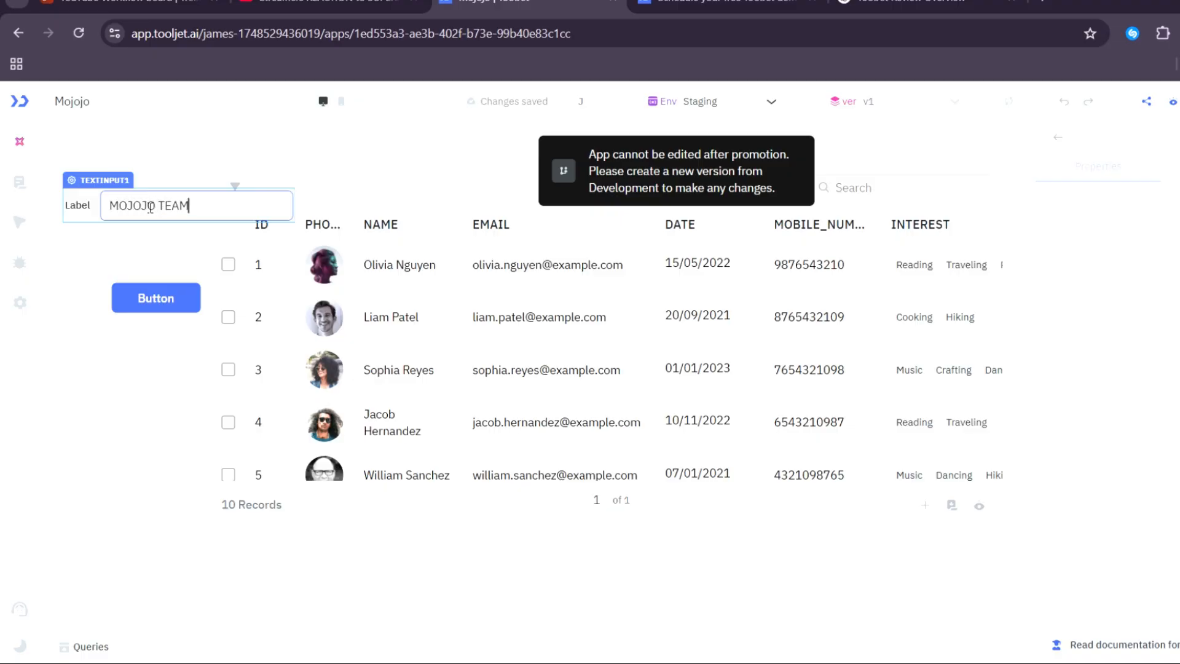
pyautogui.click(157, 297)
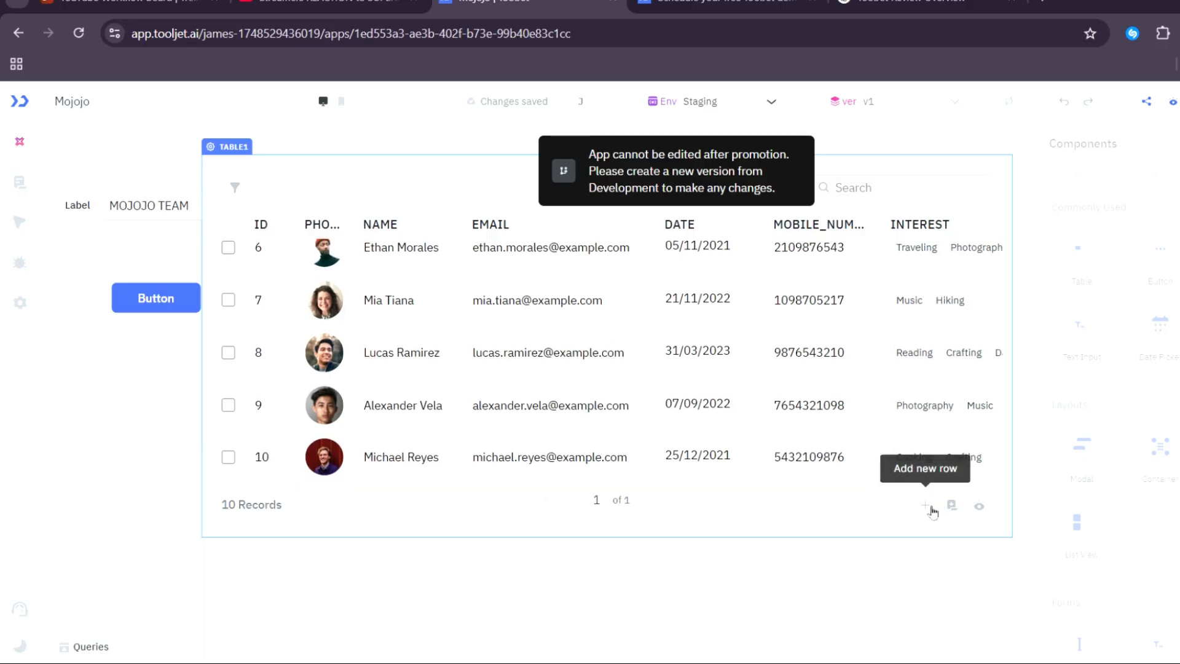
# - Start an 'Add new rows' form from the table footer and focus its NAME then EMAIL fields
pyautogui.click(927, 505)
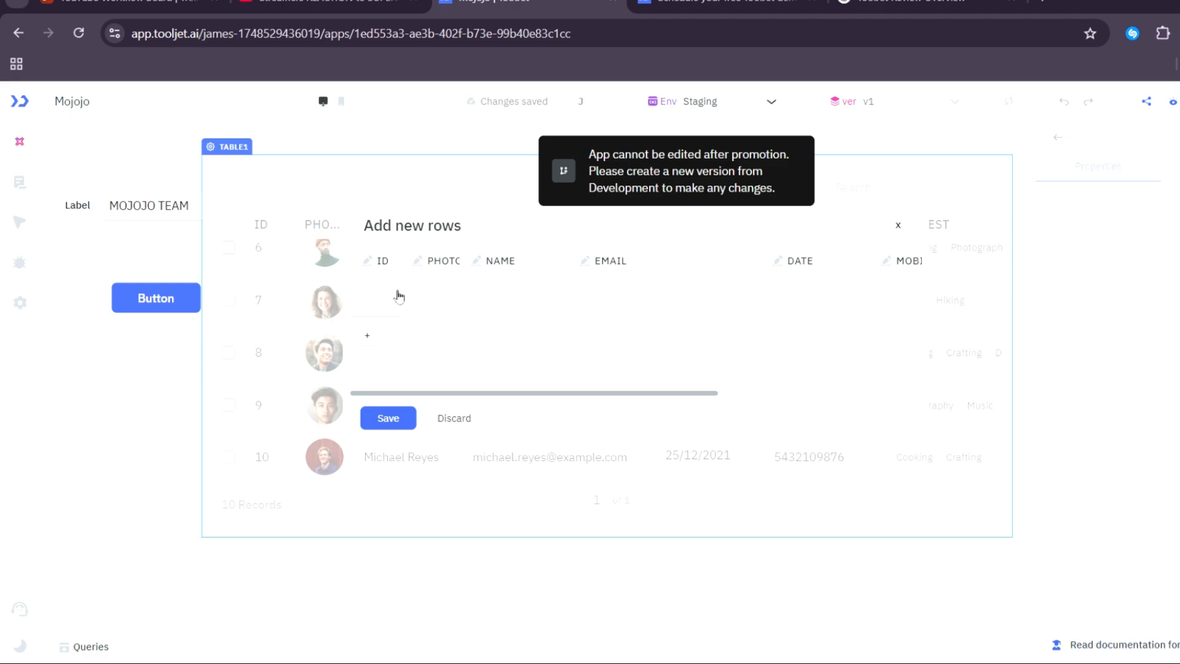
pyautogui.click(375, 294)
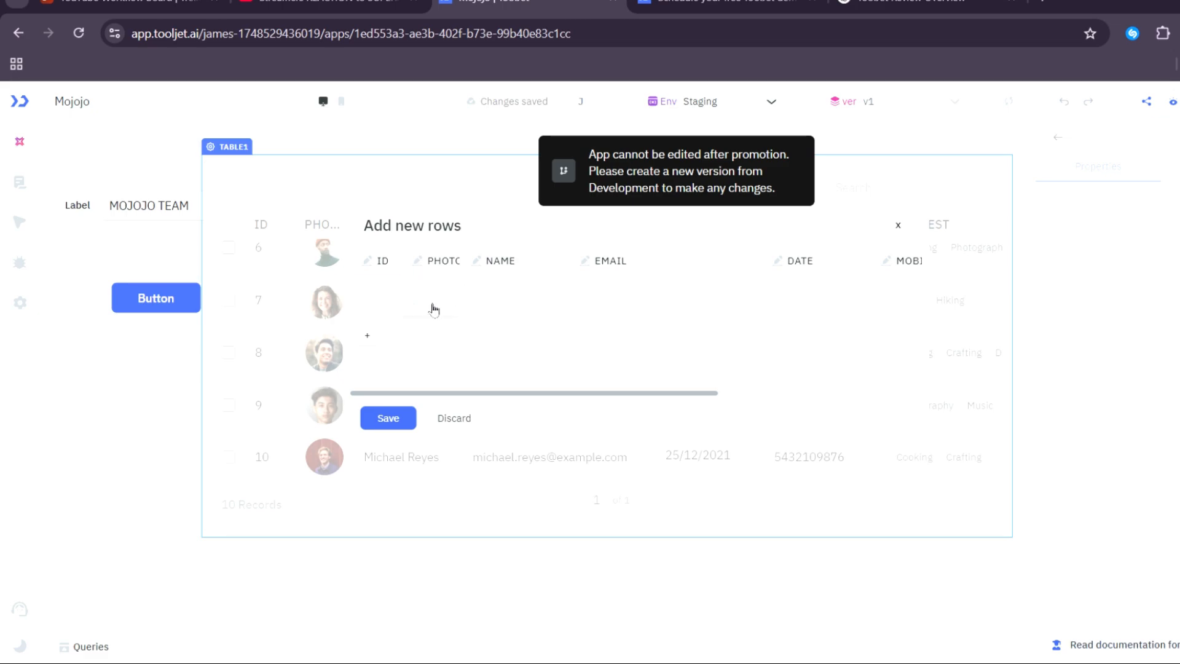
pyautogui.click(514, 294)
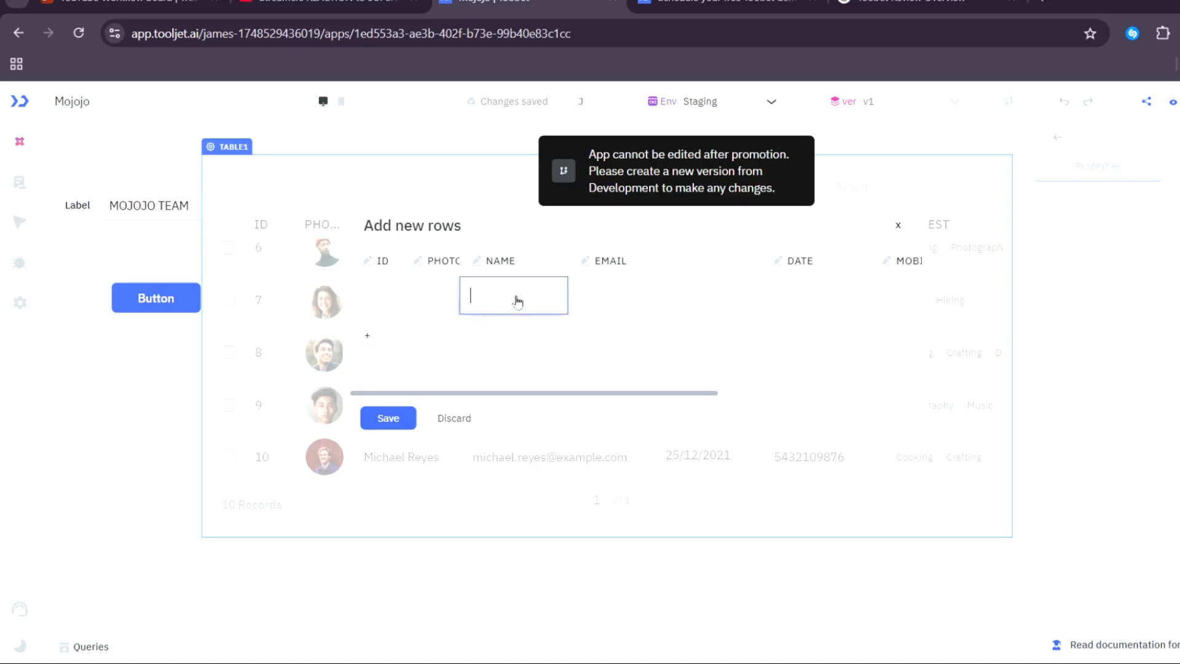
pyautogui.moveTo(585, 306)
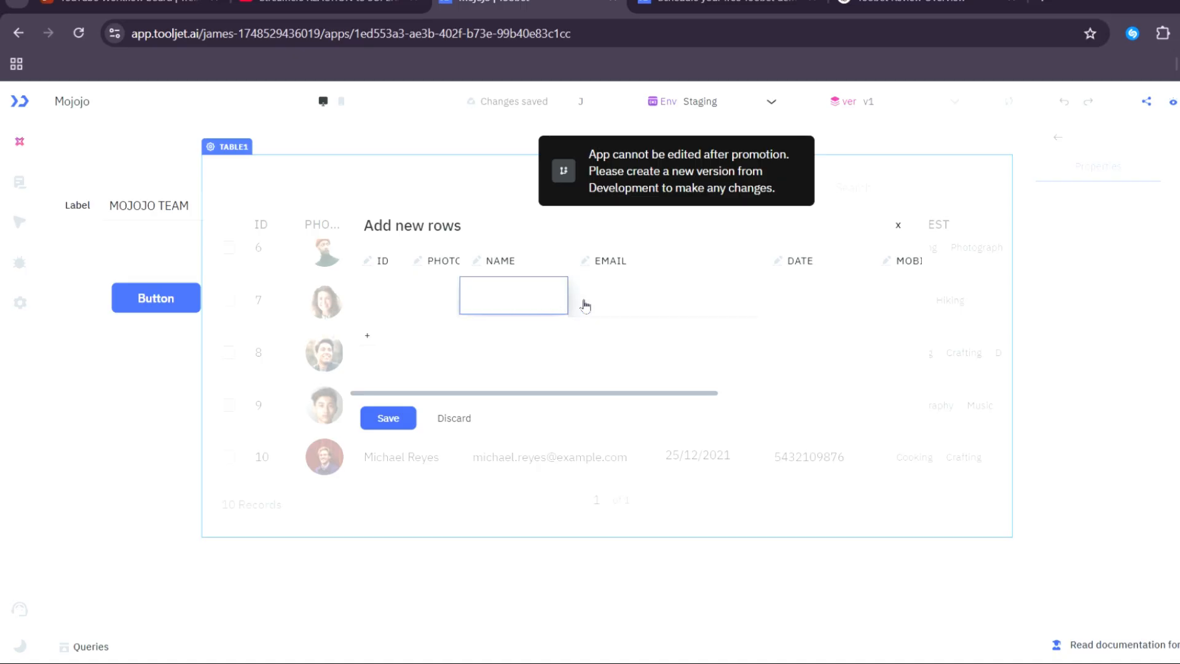
pyautogui.click(813, 295)
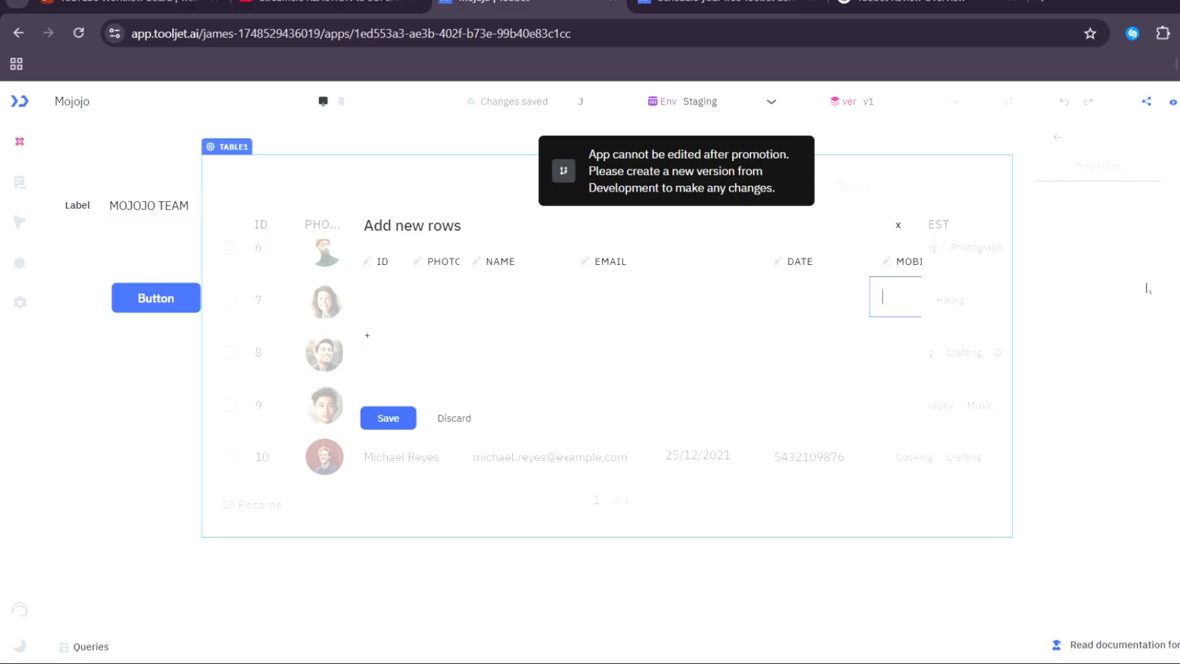
pyautogui.moveTo(603, 439)
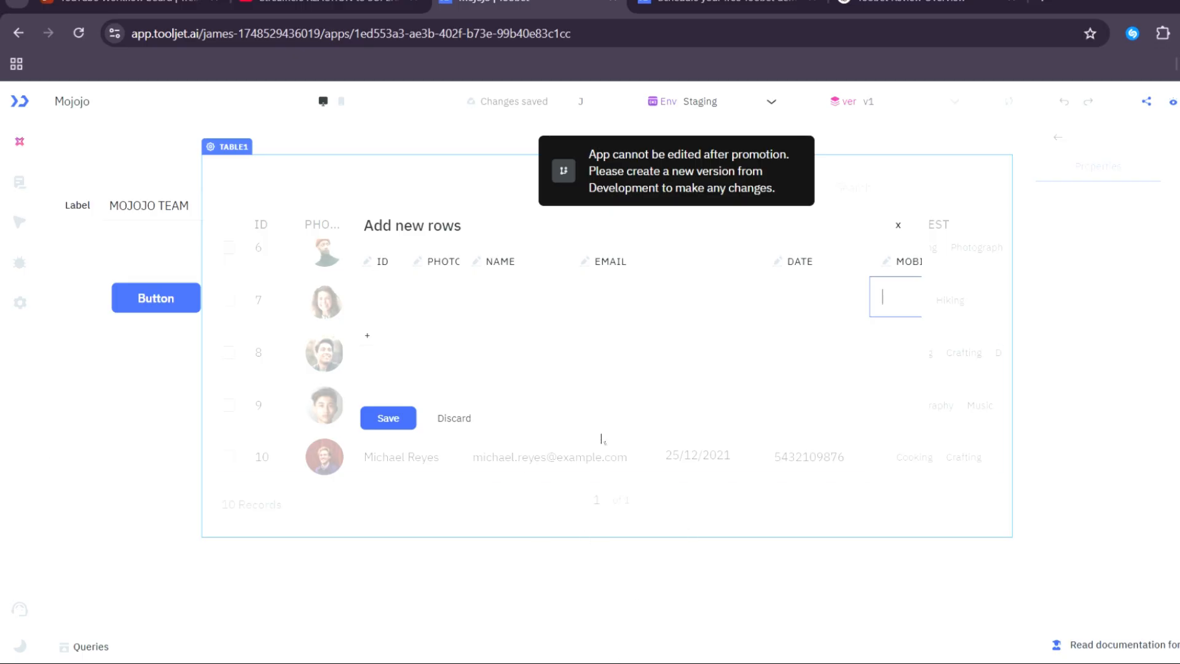
pyautogui.moveTo(1173, 102)
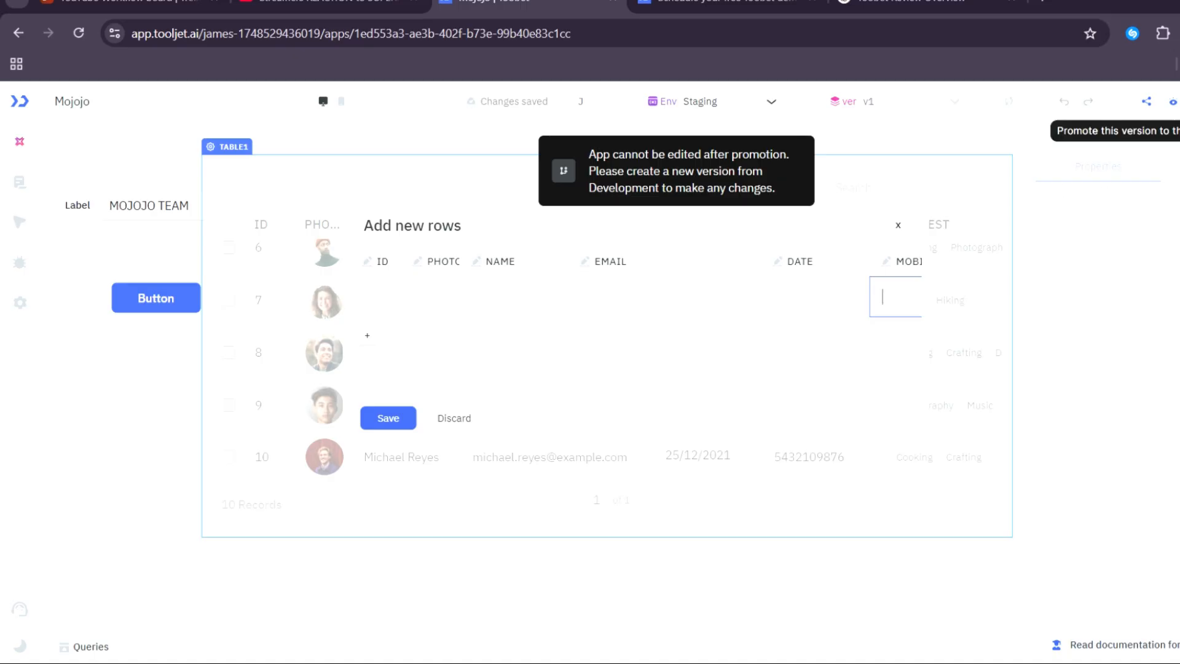